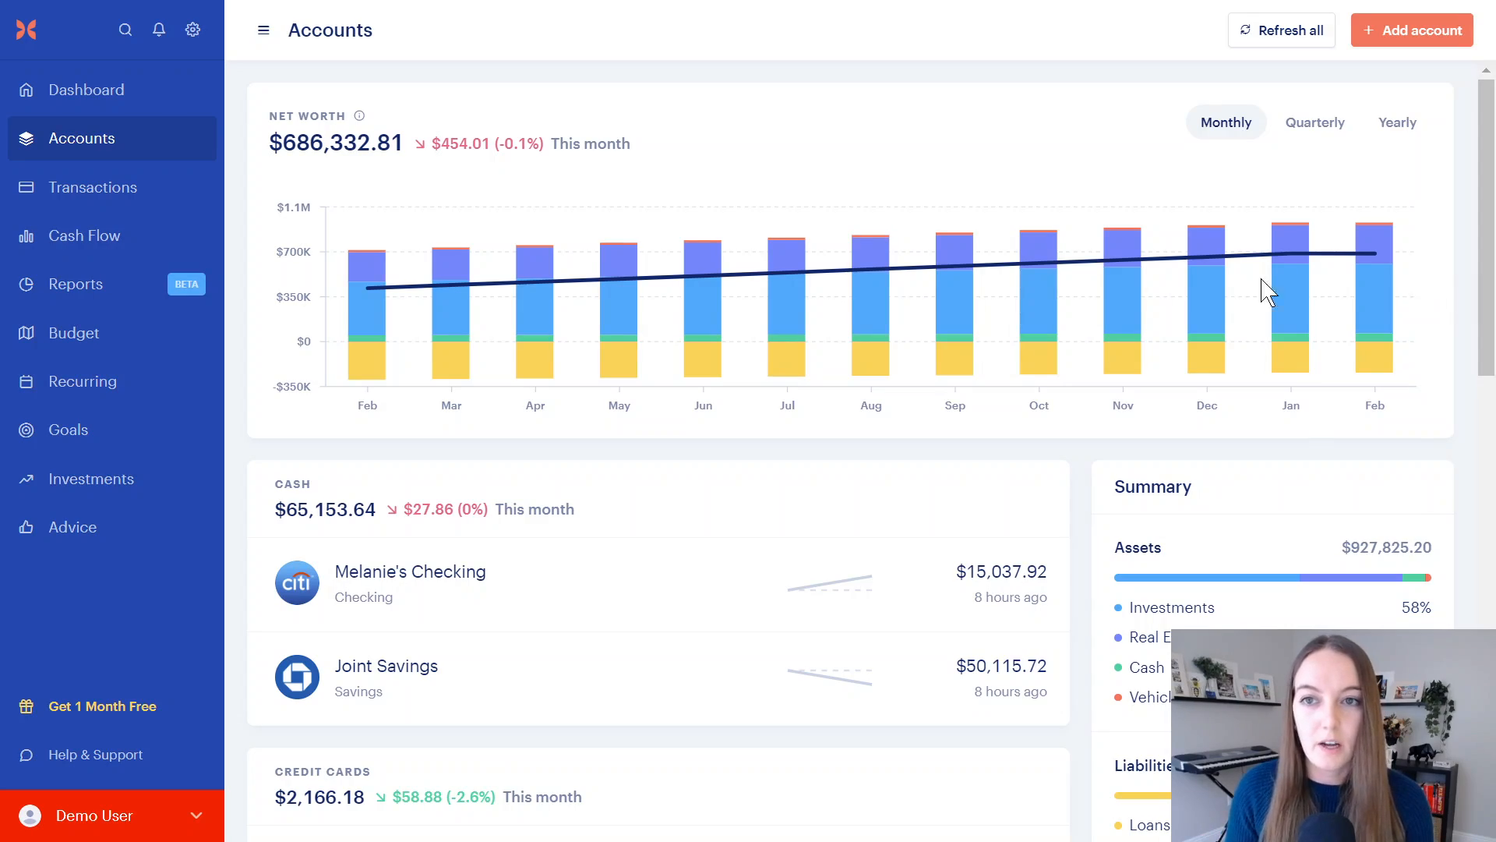
Step: Review the Goals page with the Retirement goal's assigned accounts, then move to Transactions
scroll(down, 3)
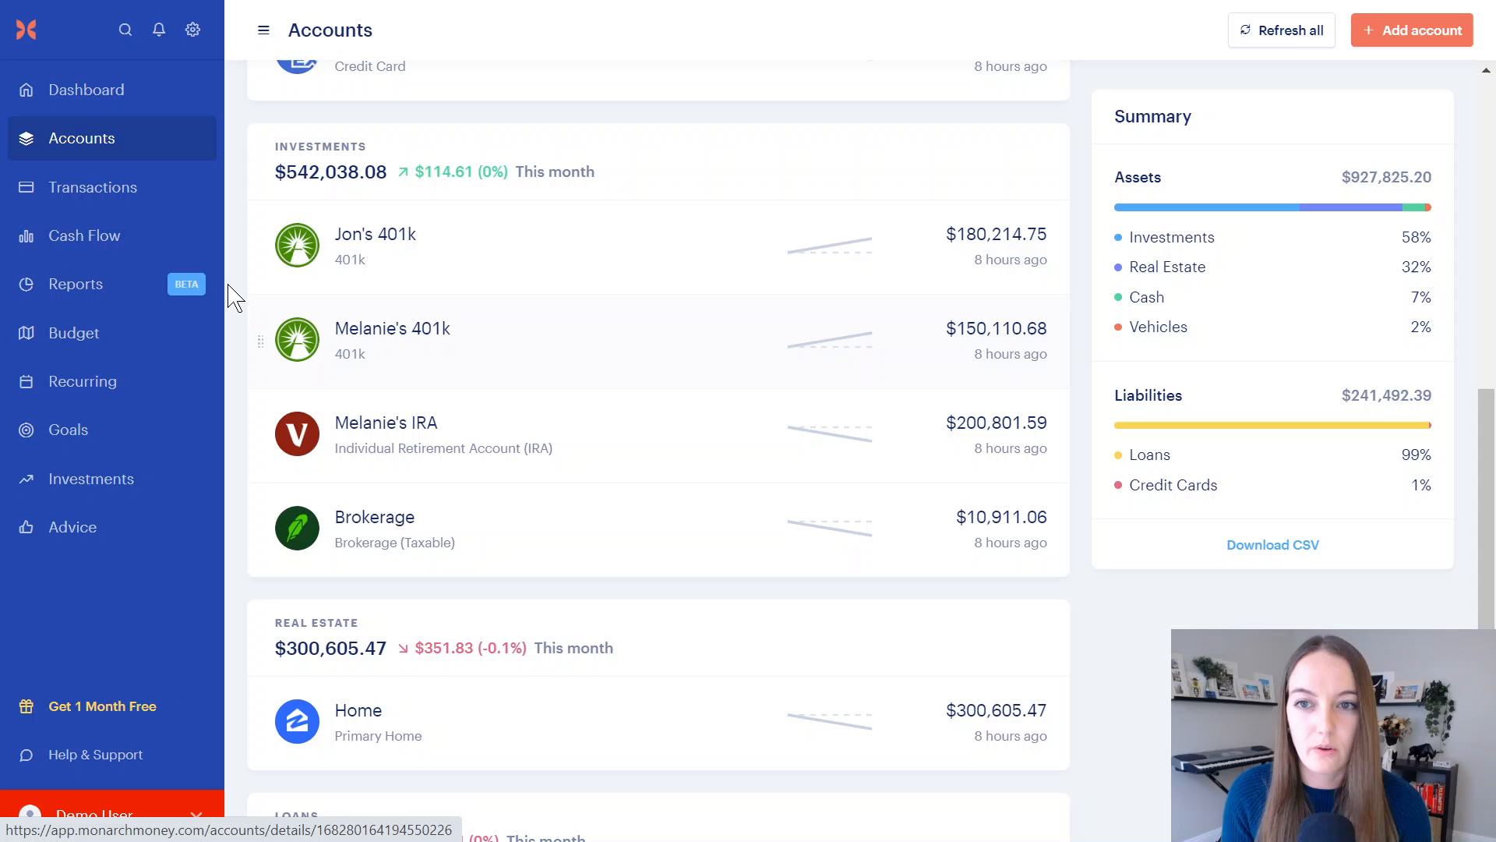
mouse_move(473, 249)
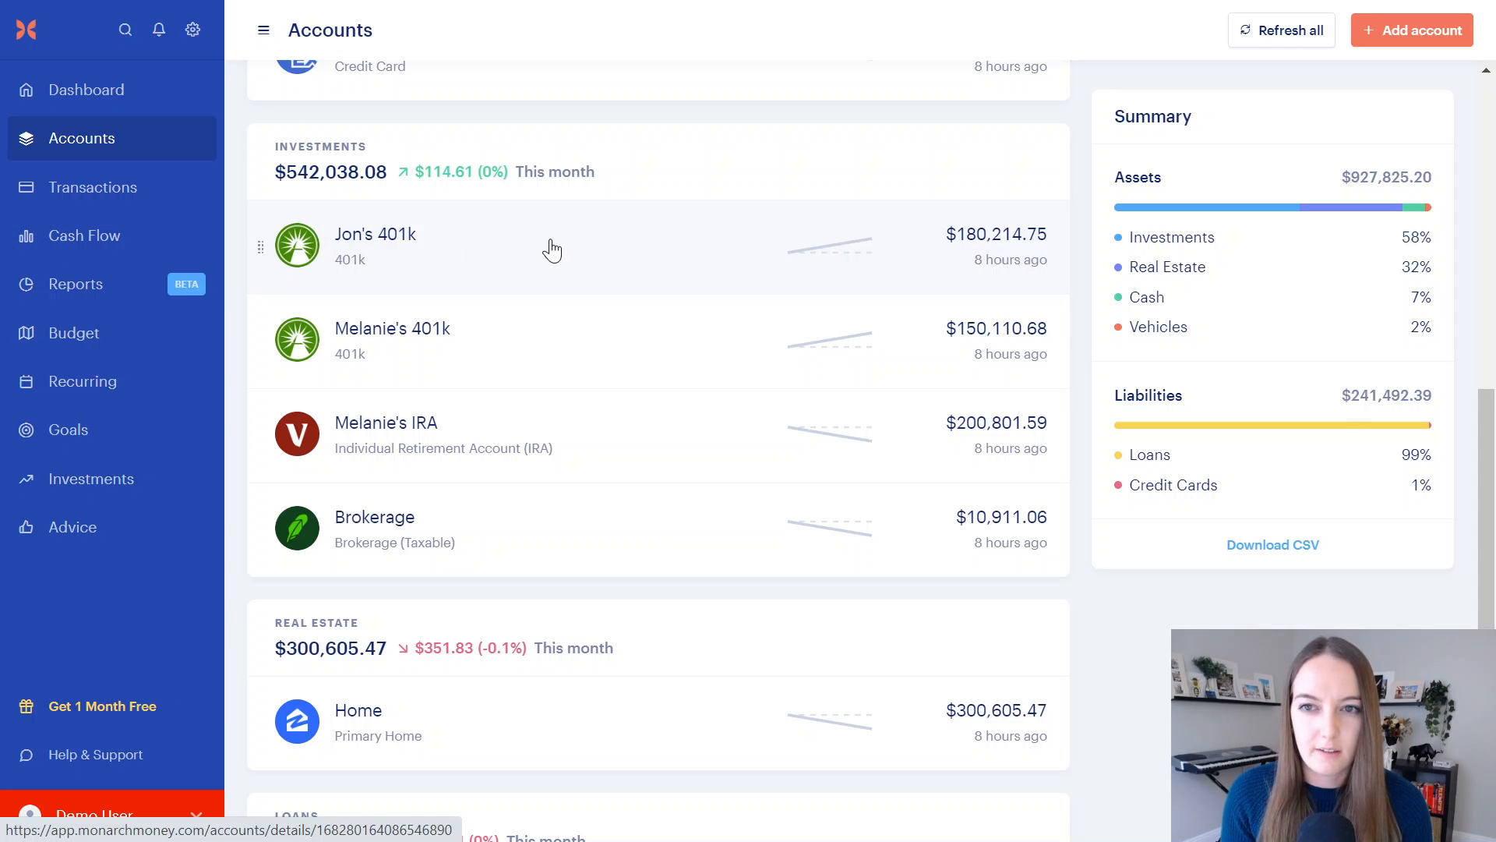
mouse_move(441, 465)
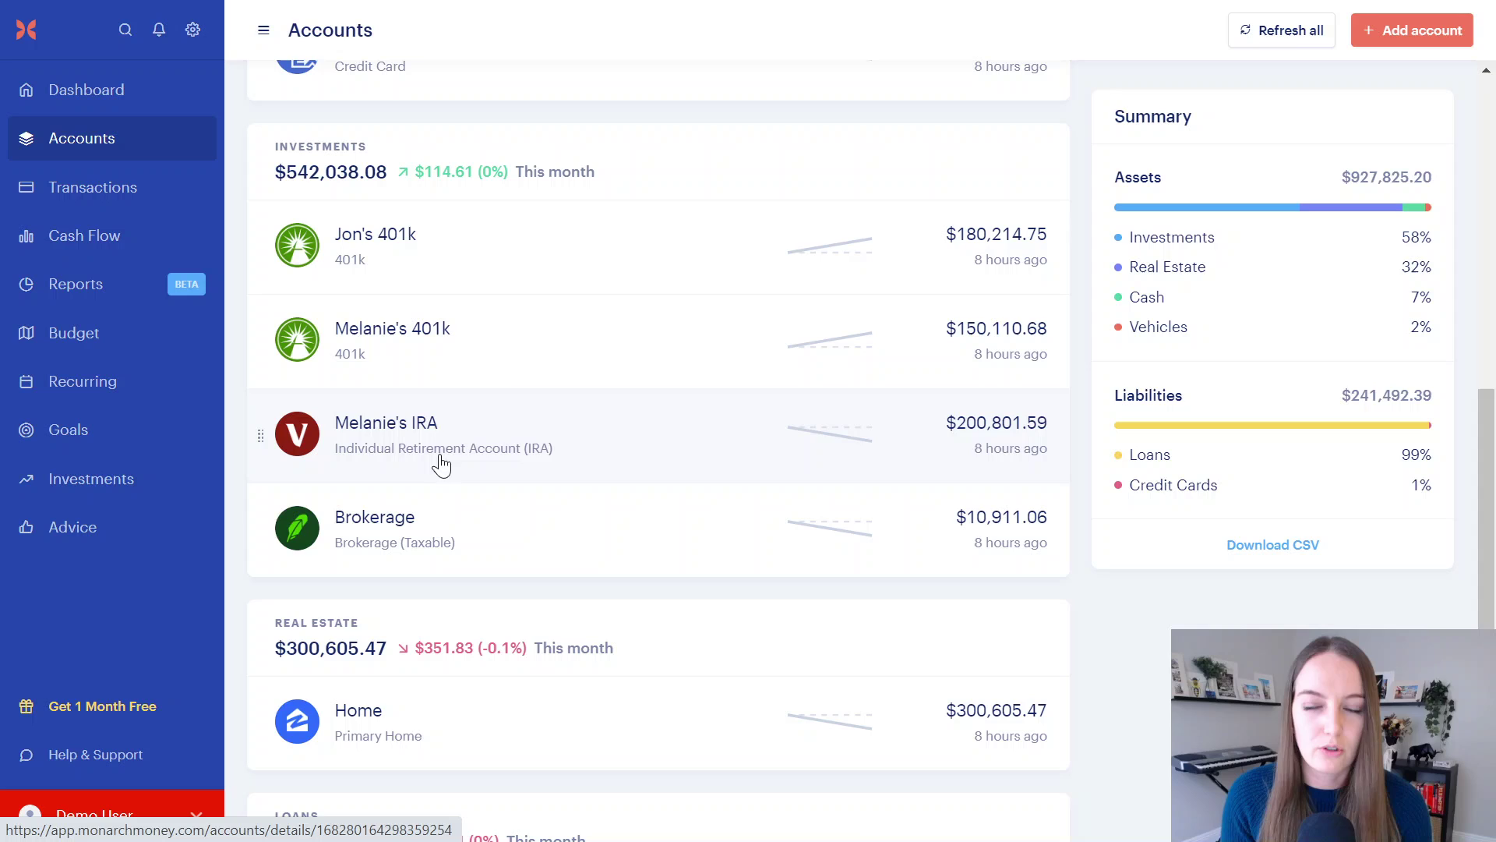
mouse_move(603, 285)
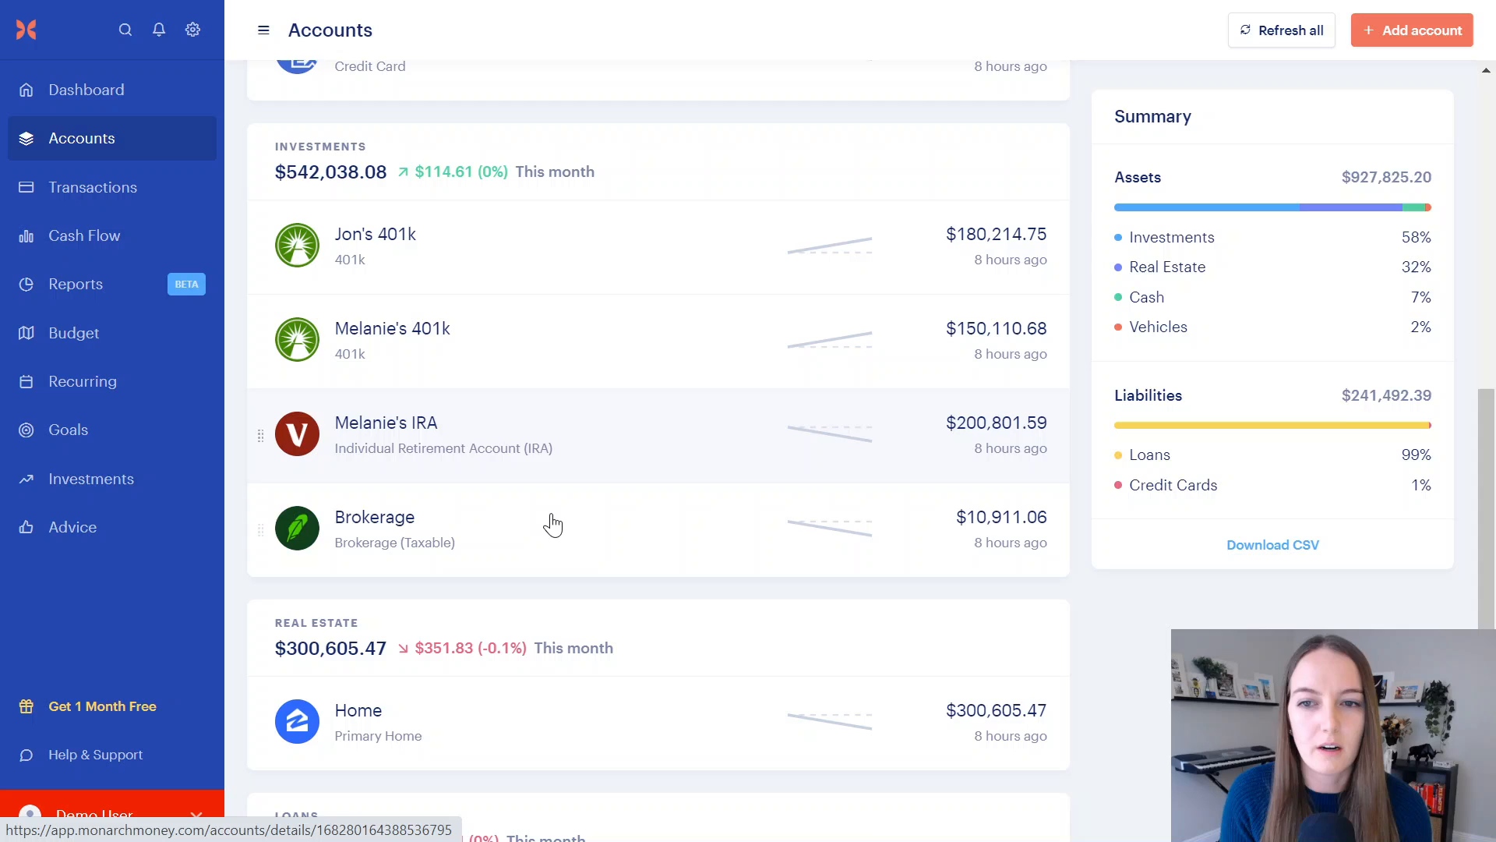
mouse_move(328, 402)
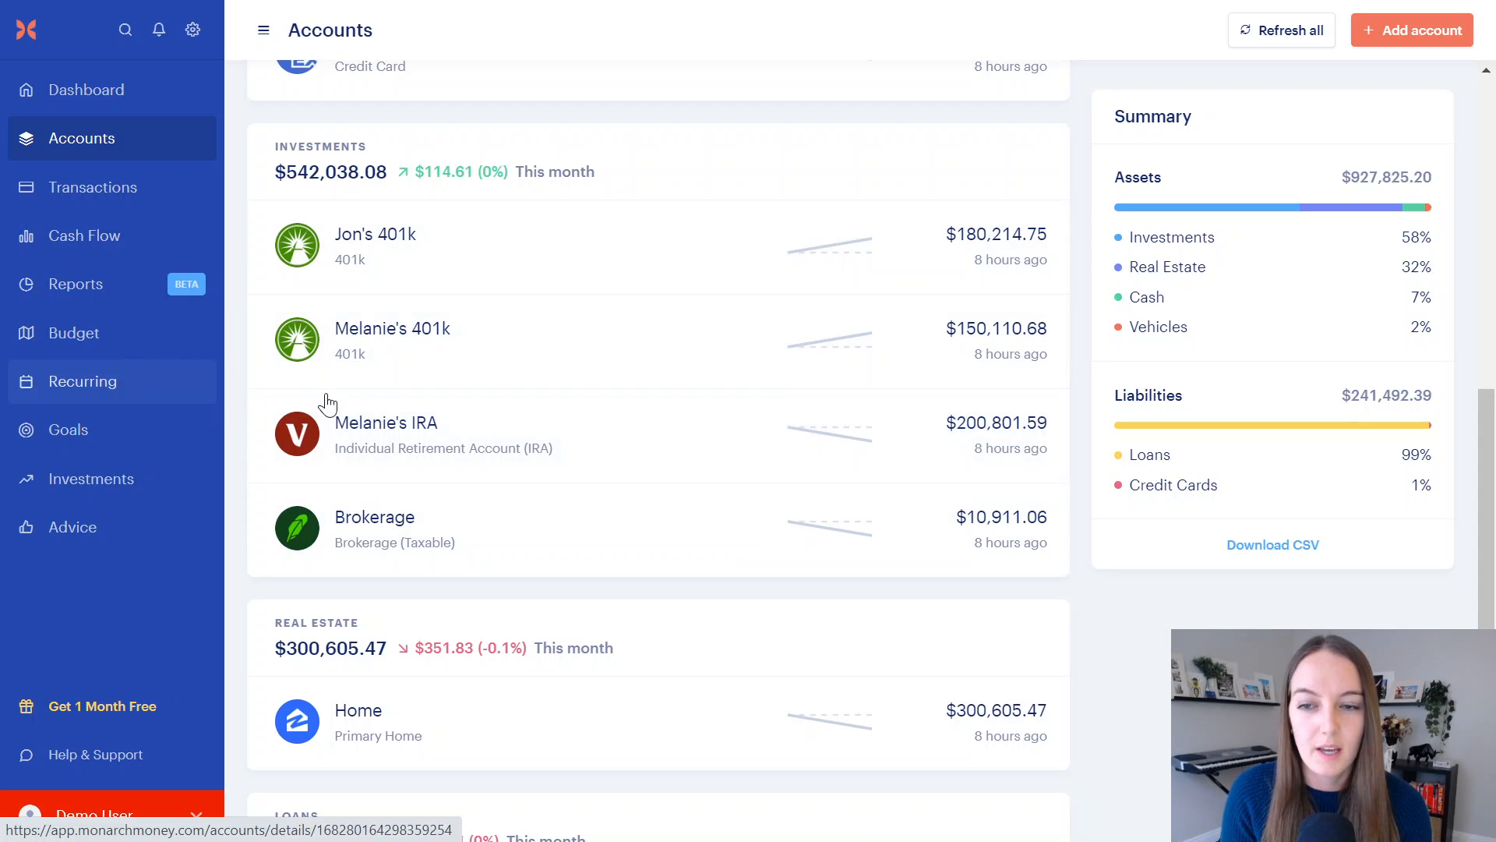
mouse_move(844, 360)
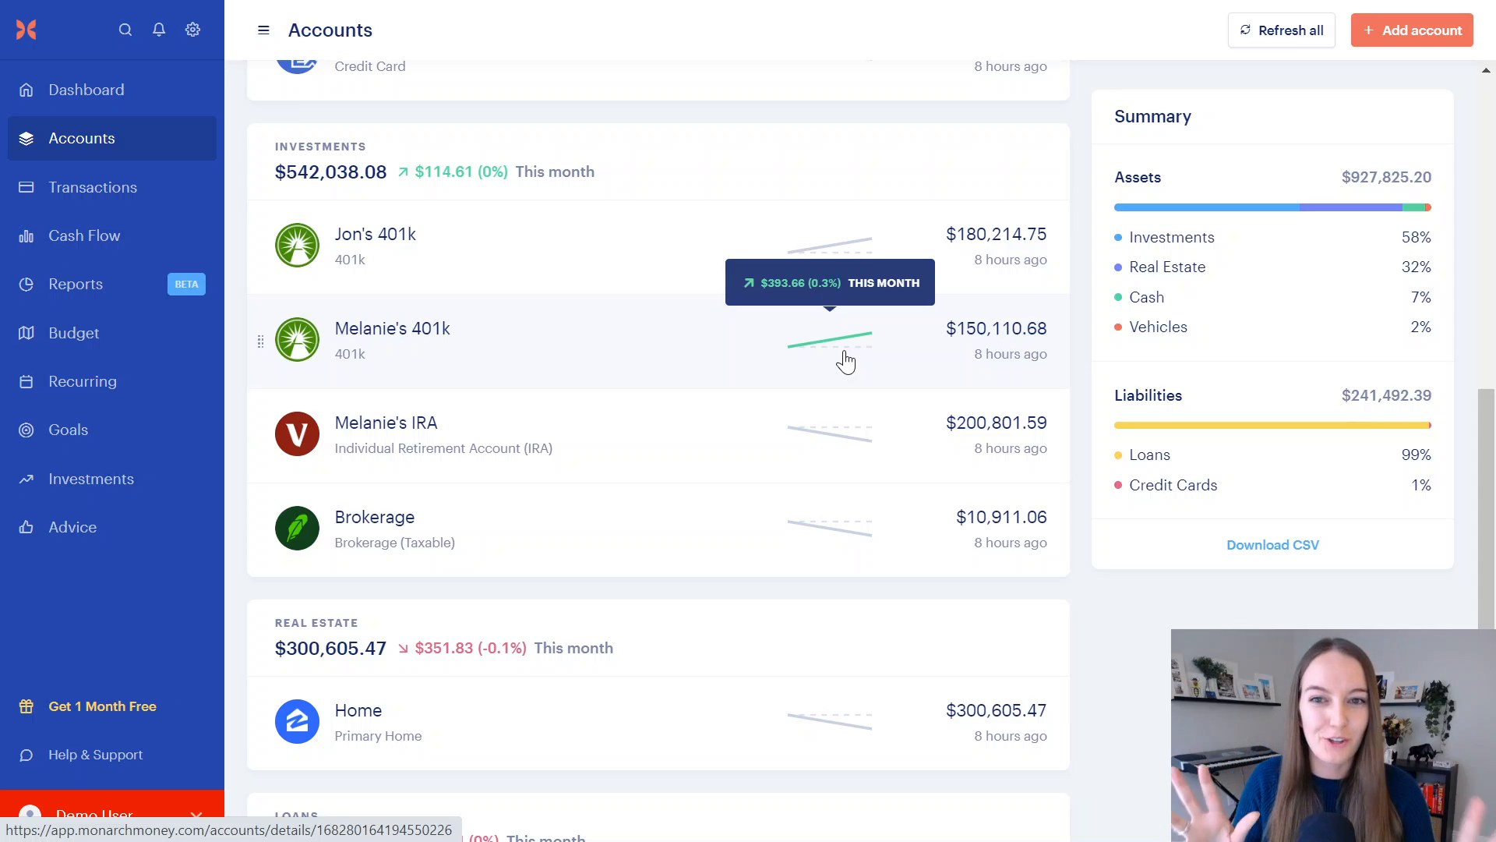
mouse_move(864, 396)
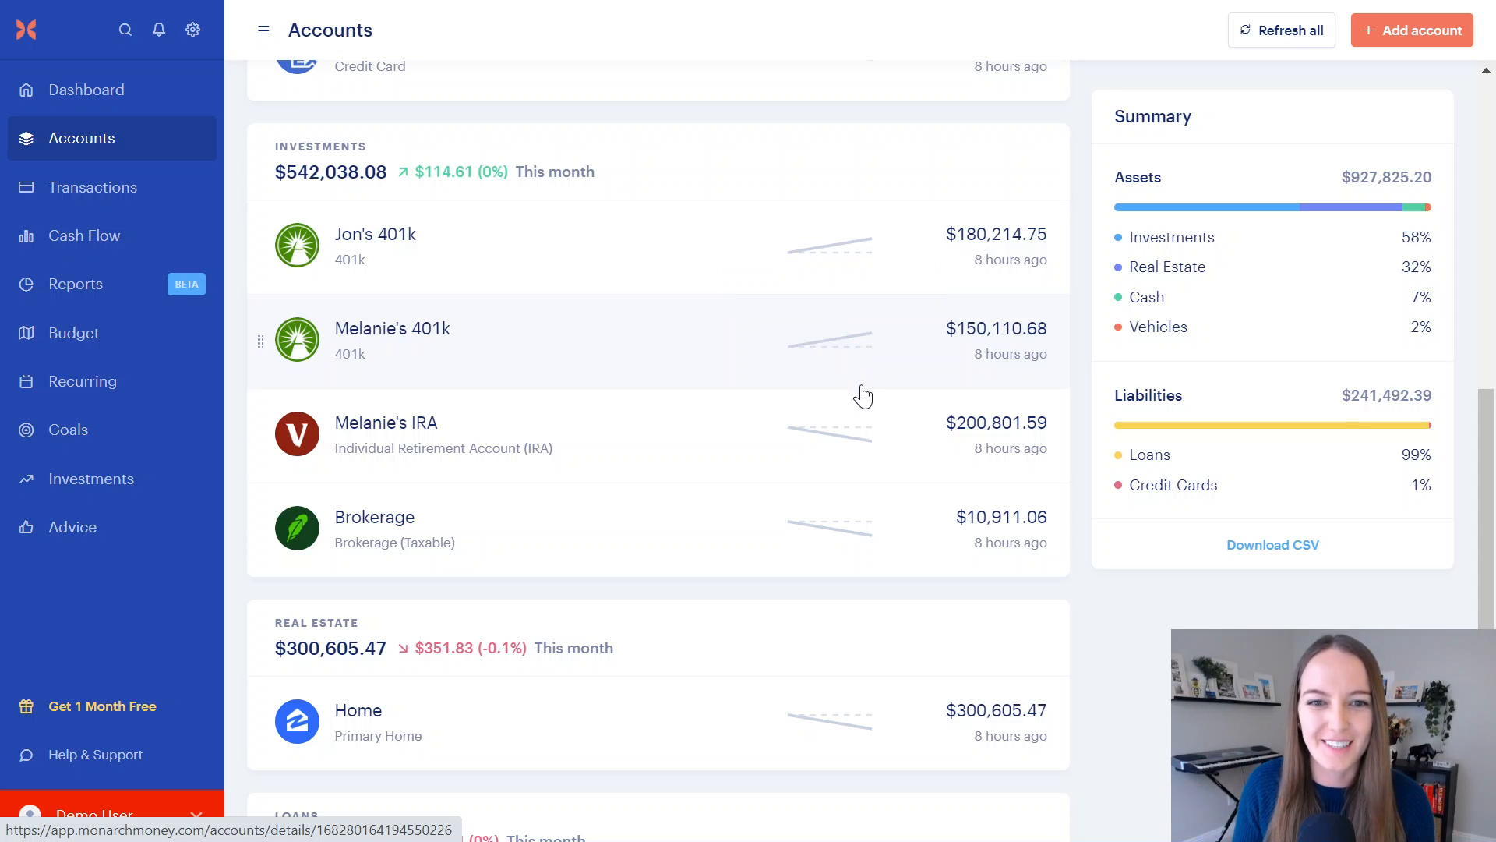
mouse_move(844, 346)
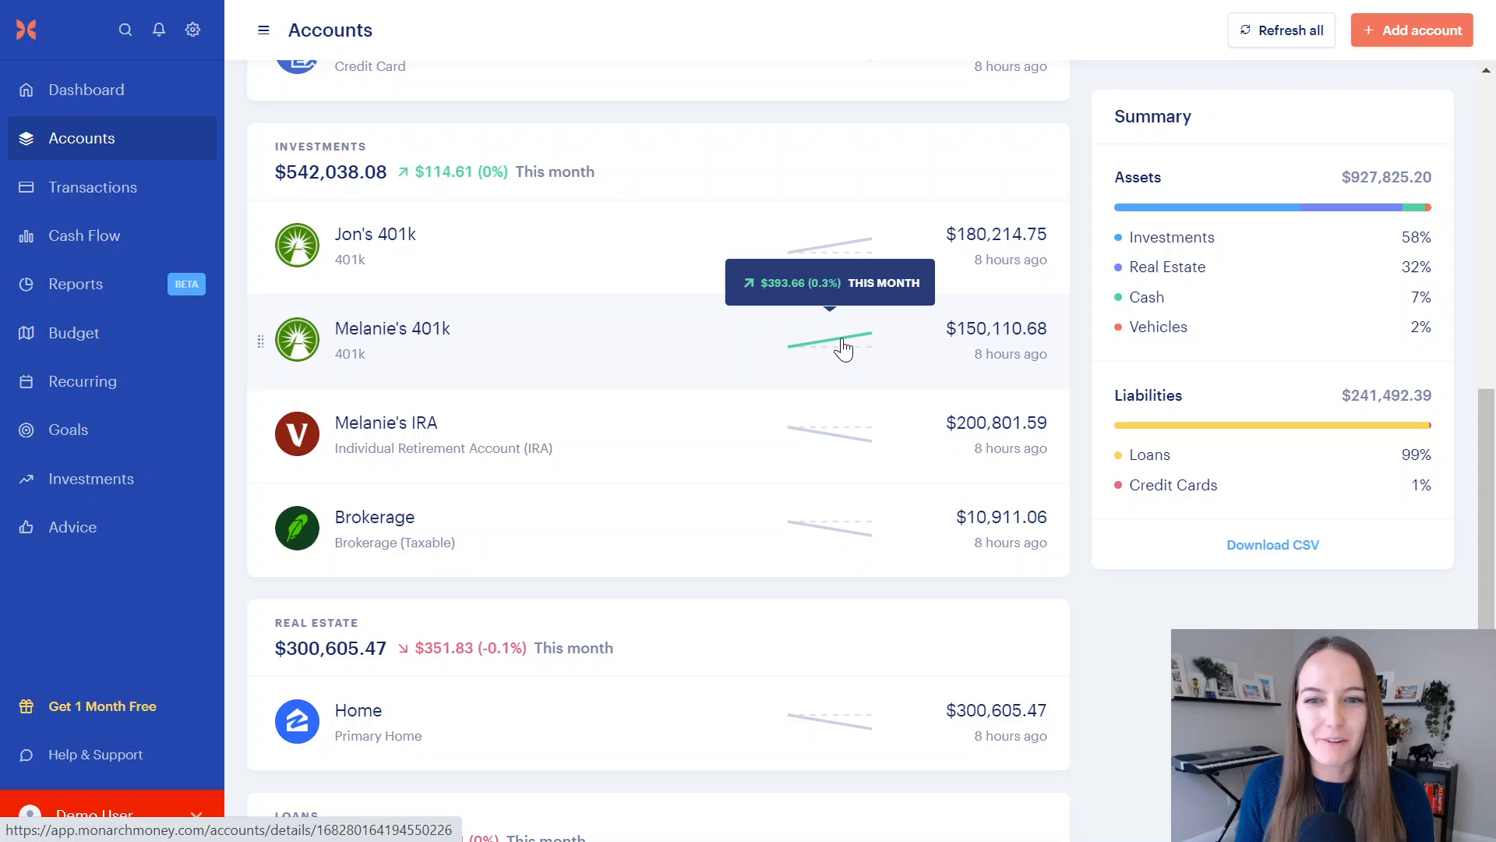
mouse_move(221, 433)
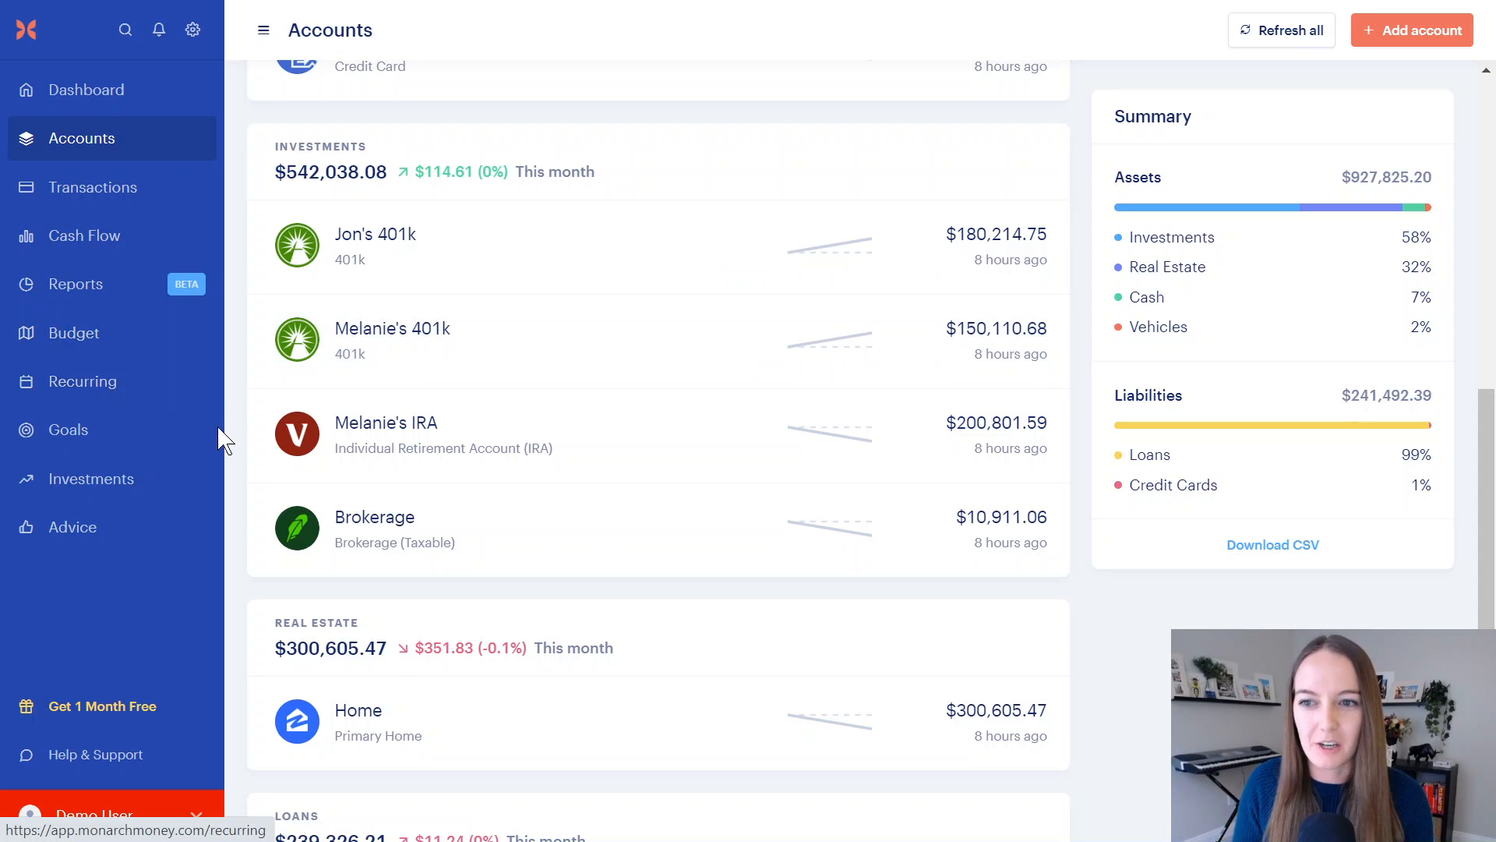
click(69, 431)
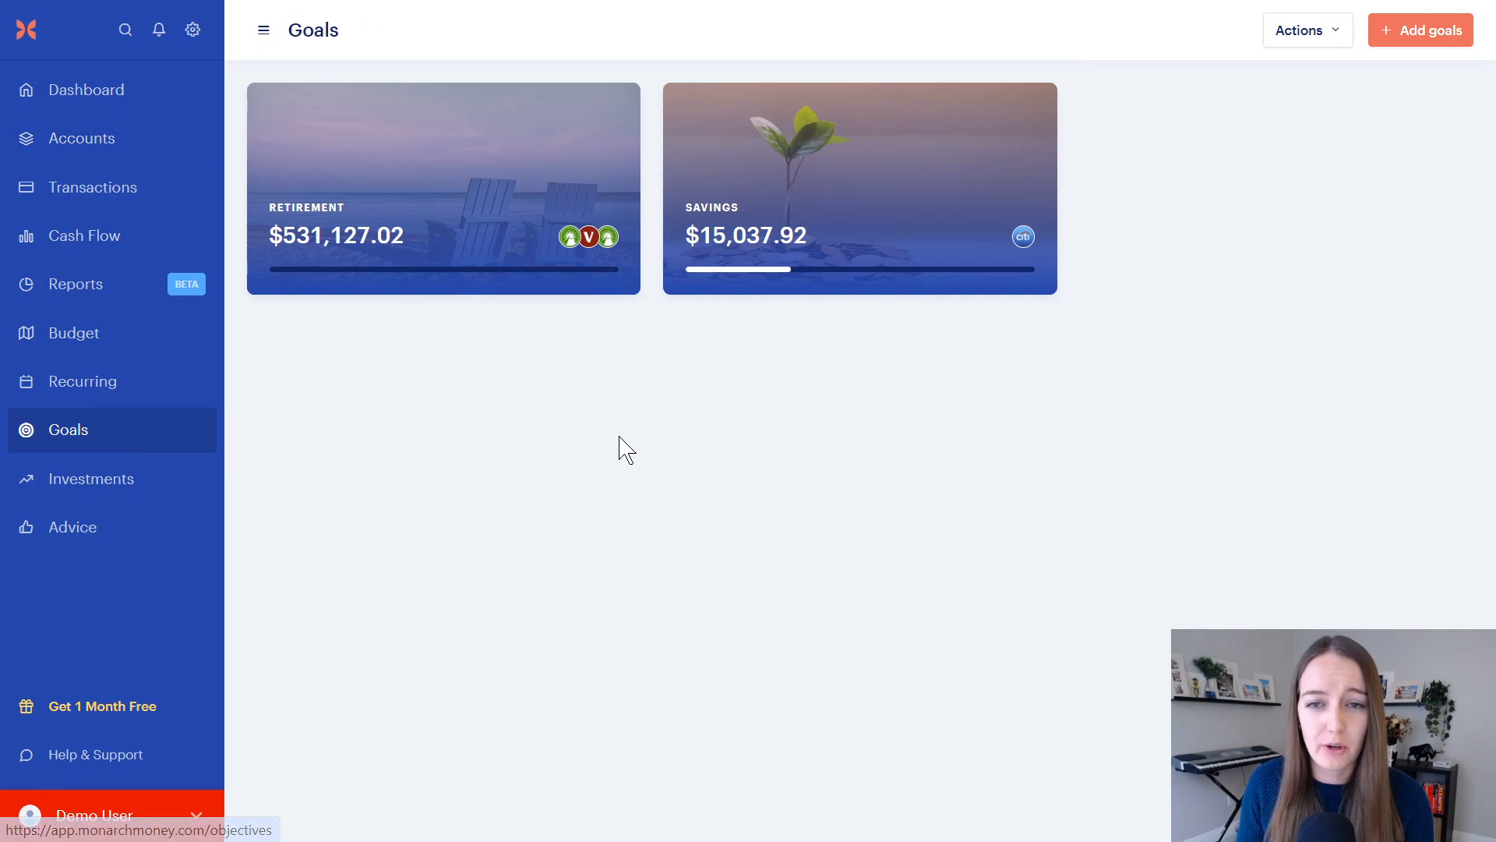
mouse_move(412, 274)
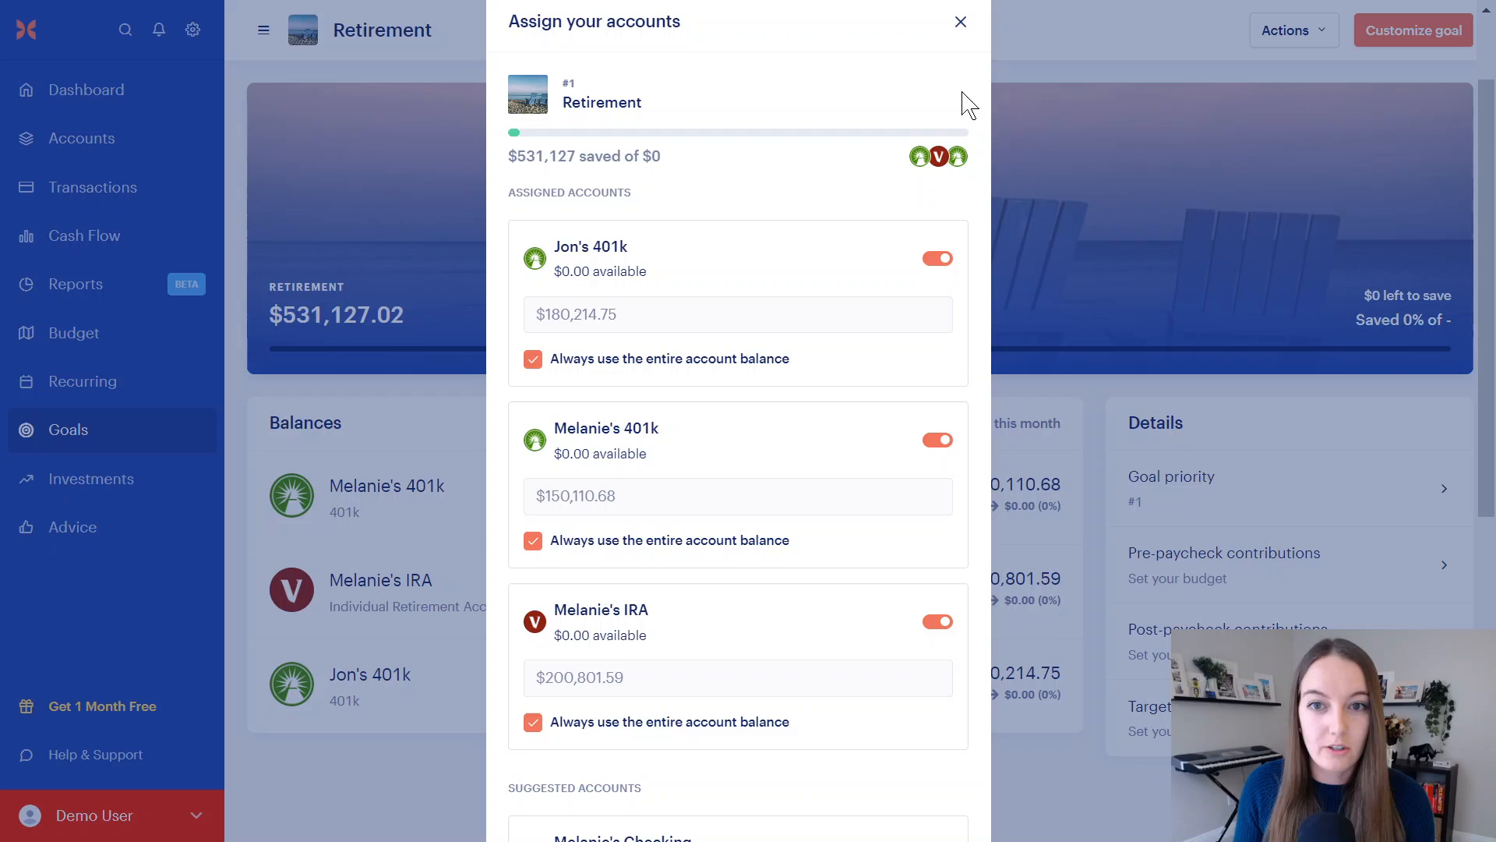
click(960, 22)
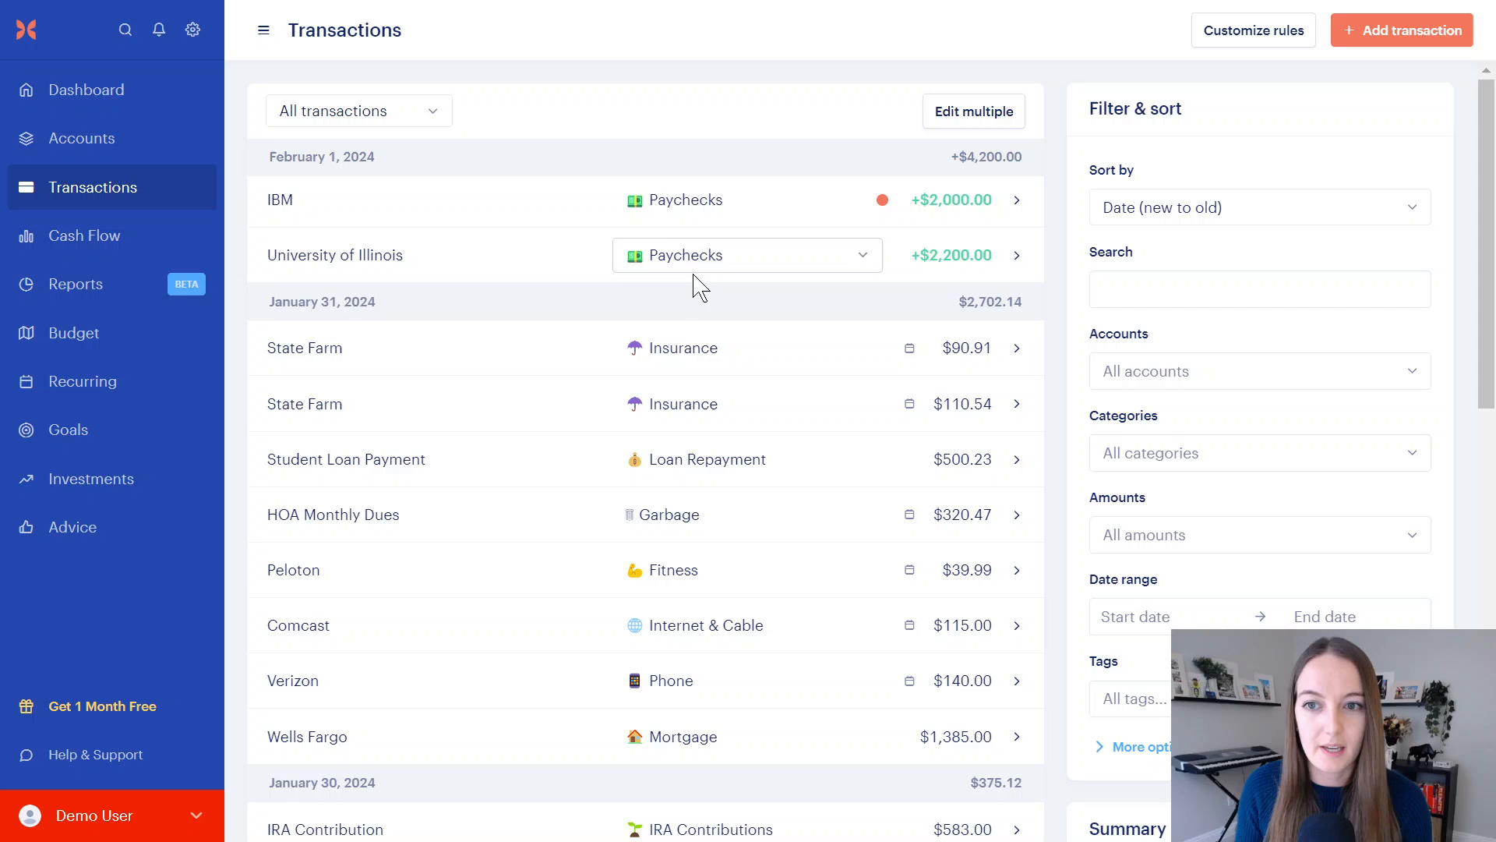
scroll(down, 3)
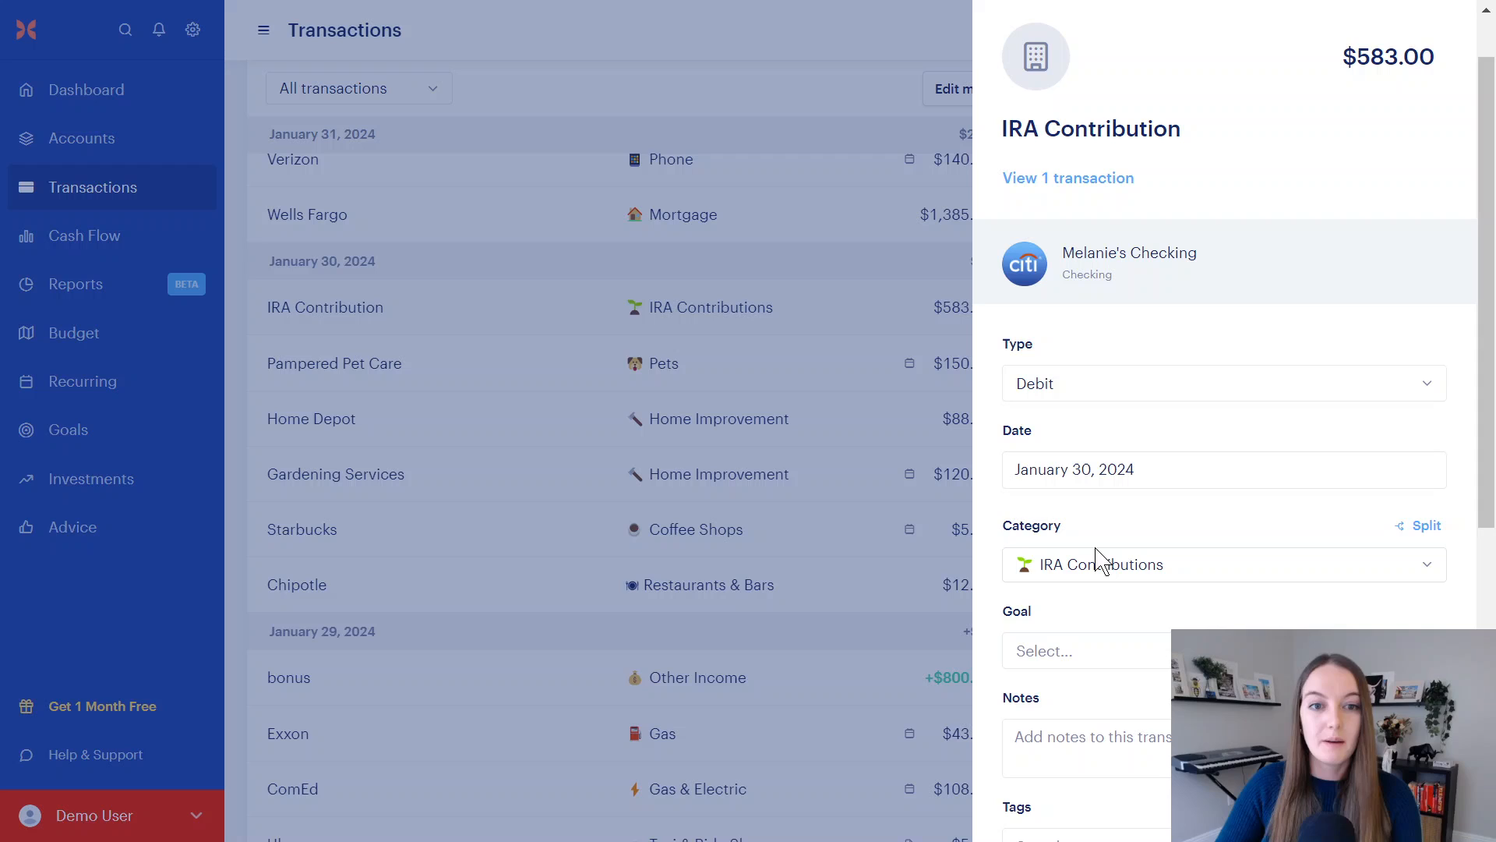
click(1086, 651)
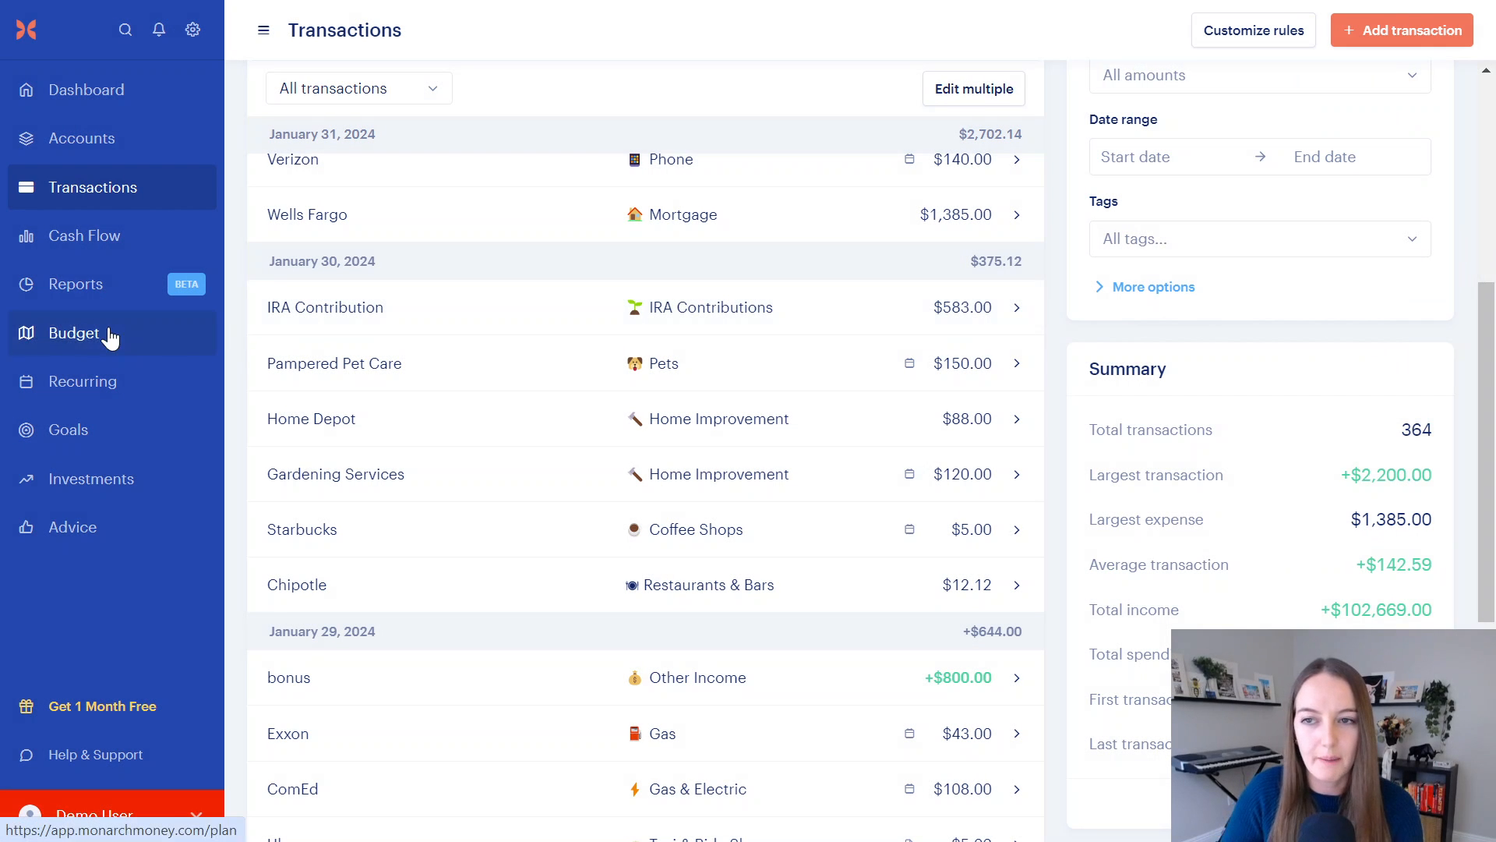
Step: Show January 2024's budget Contributions: Retirement $583 and Savings $329, totaling $912
click(73, 332)
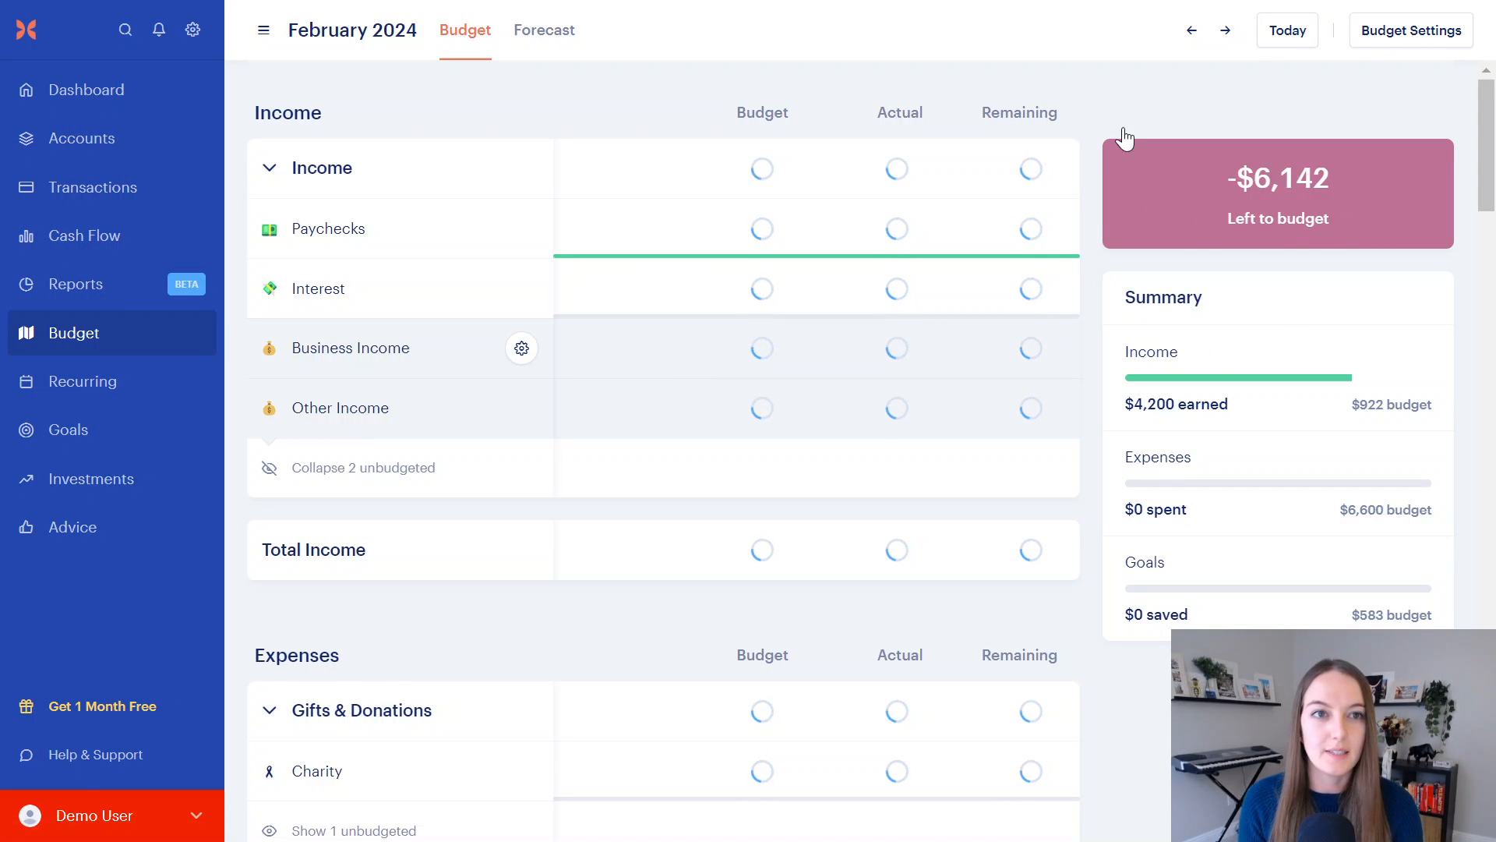
click(1194, 30)
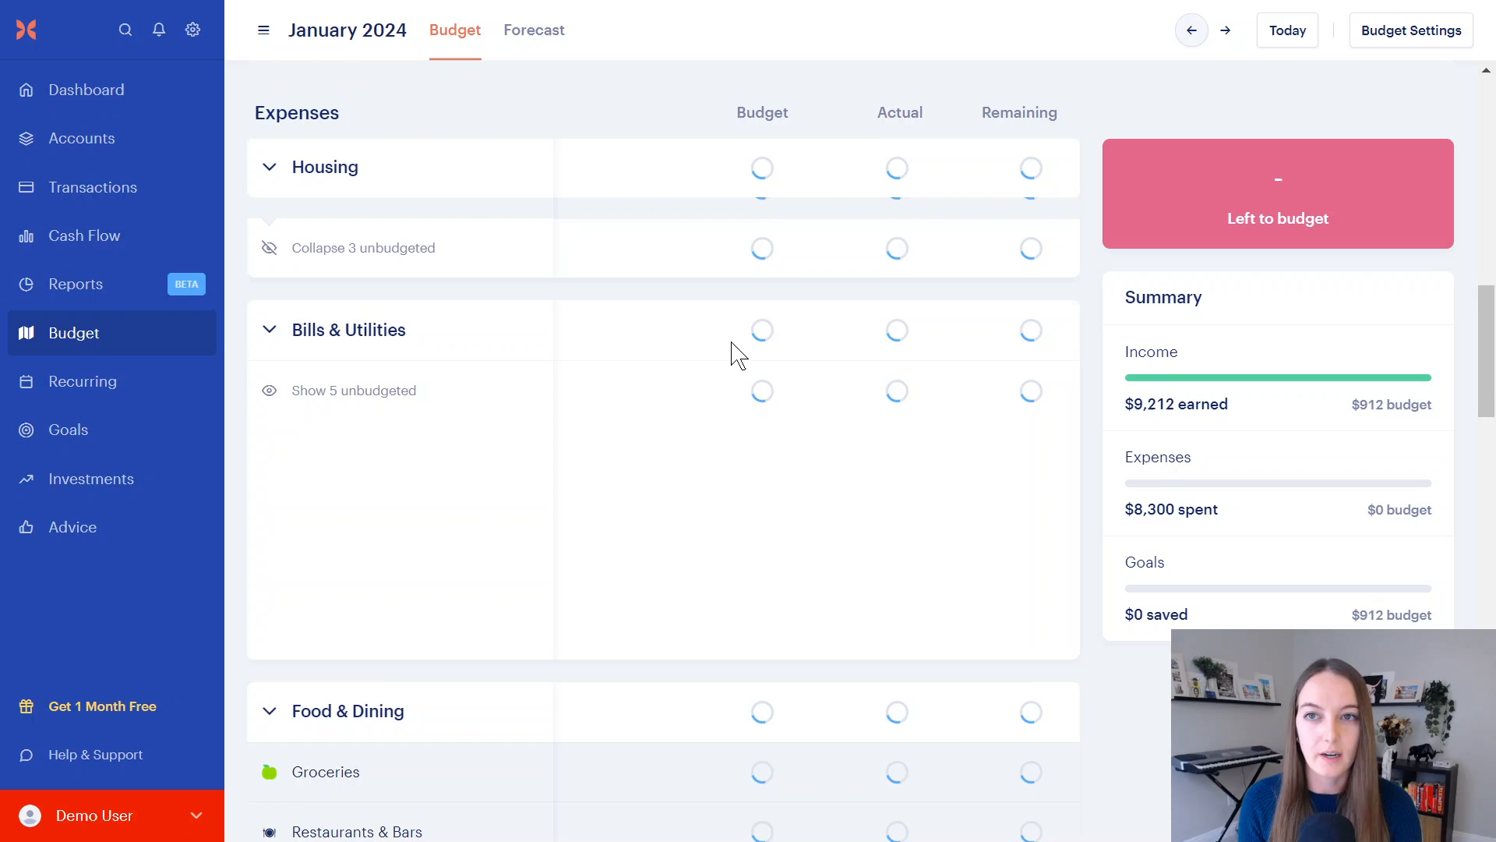
scroll(down, 3)
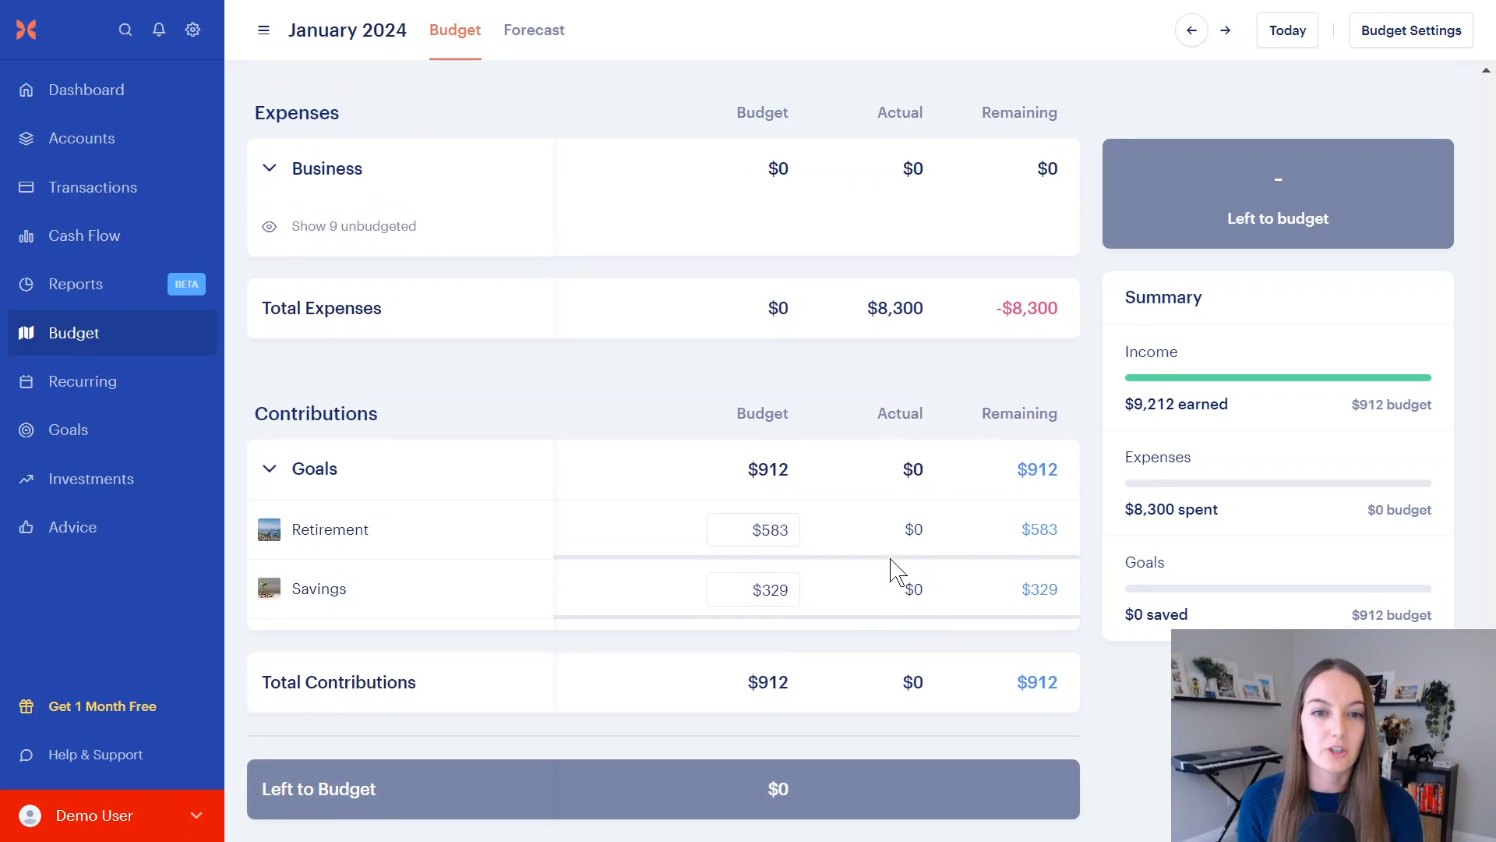
mouse_move(929, 551)
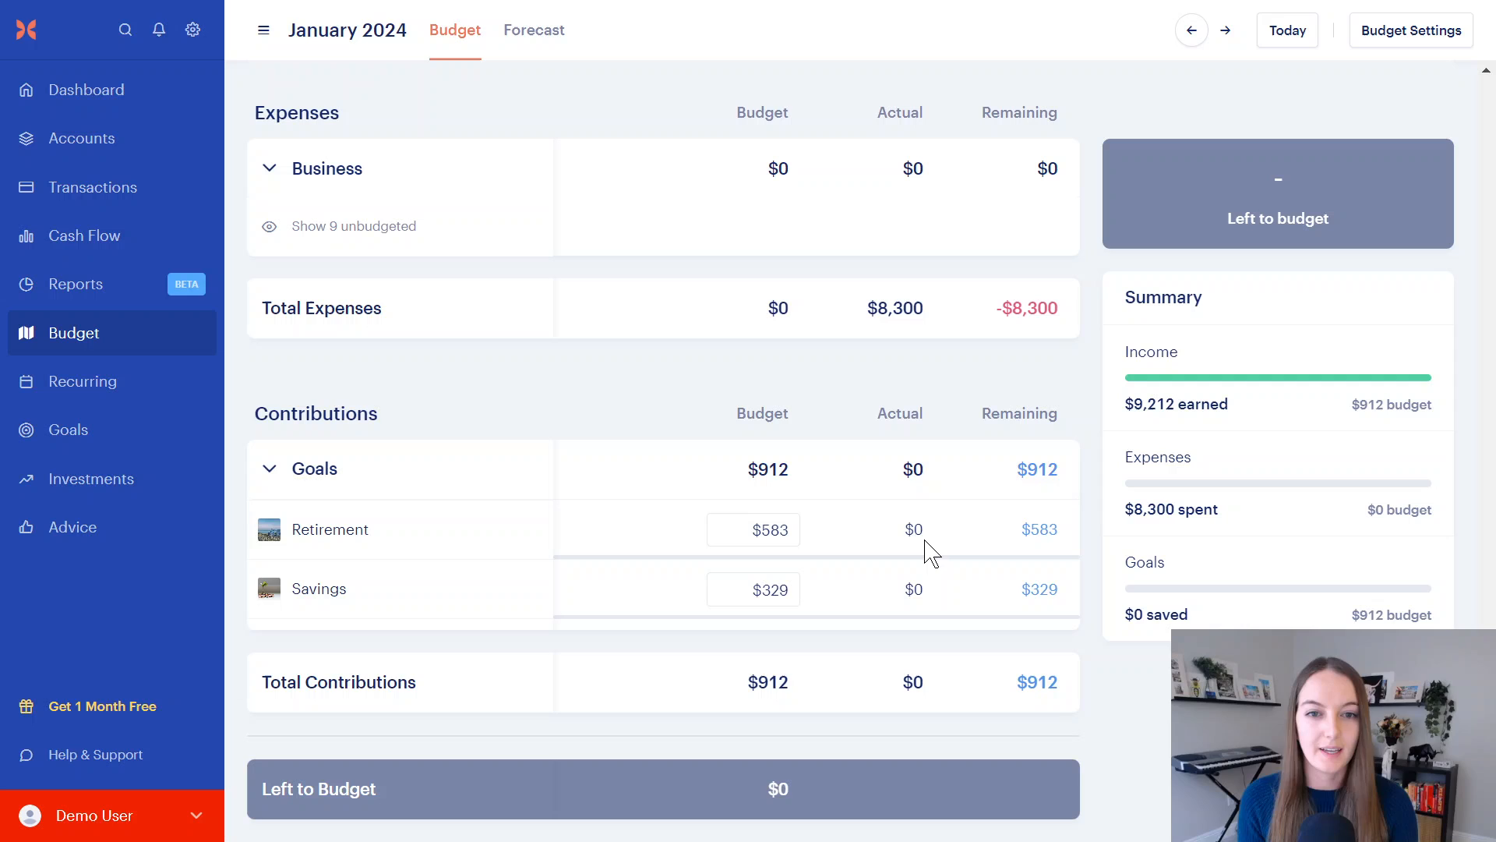
mouse_move(876, 494)
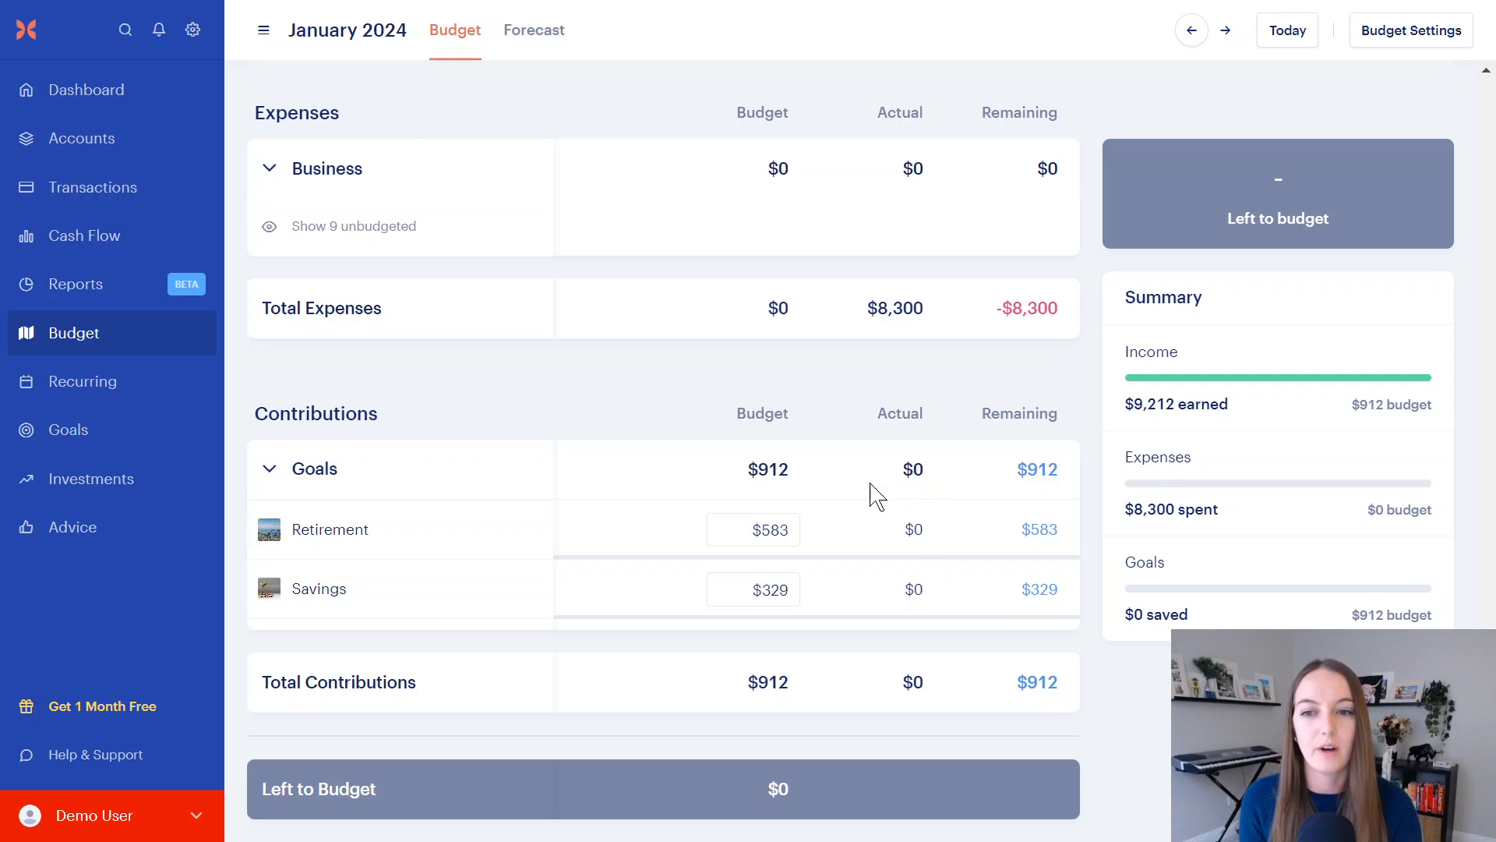
mouse_move(215, 524)
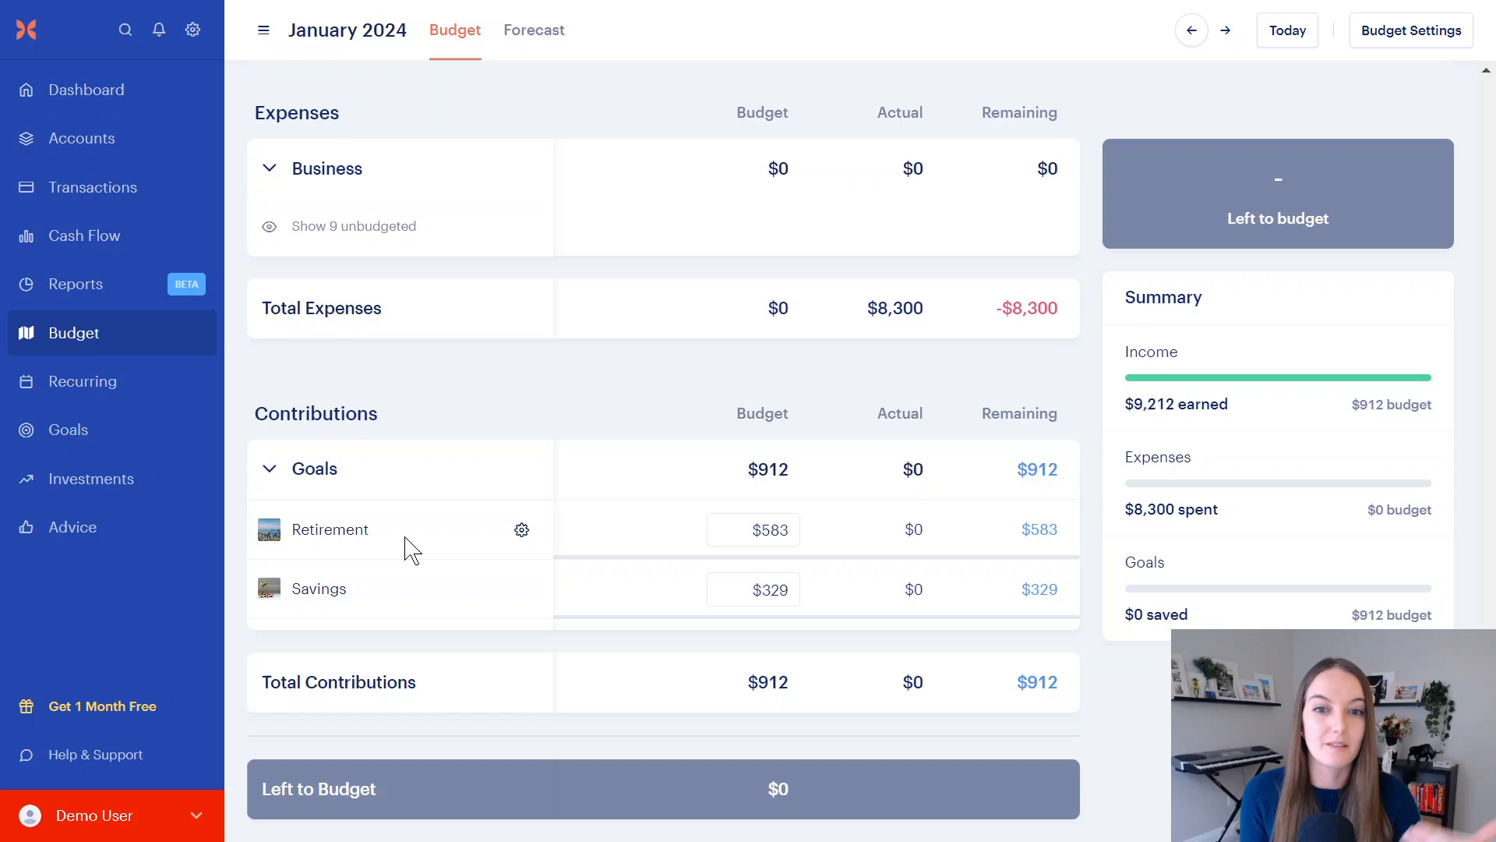
mouse_move(520, 530)
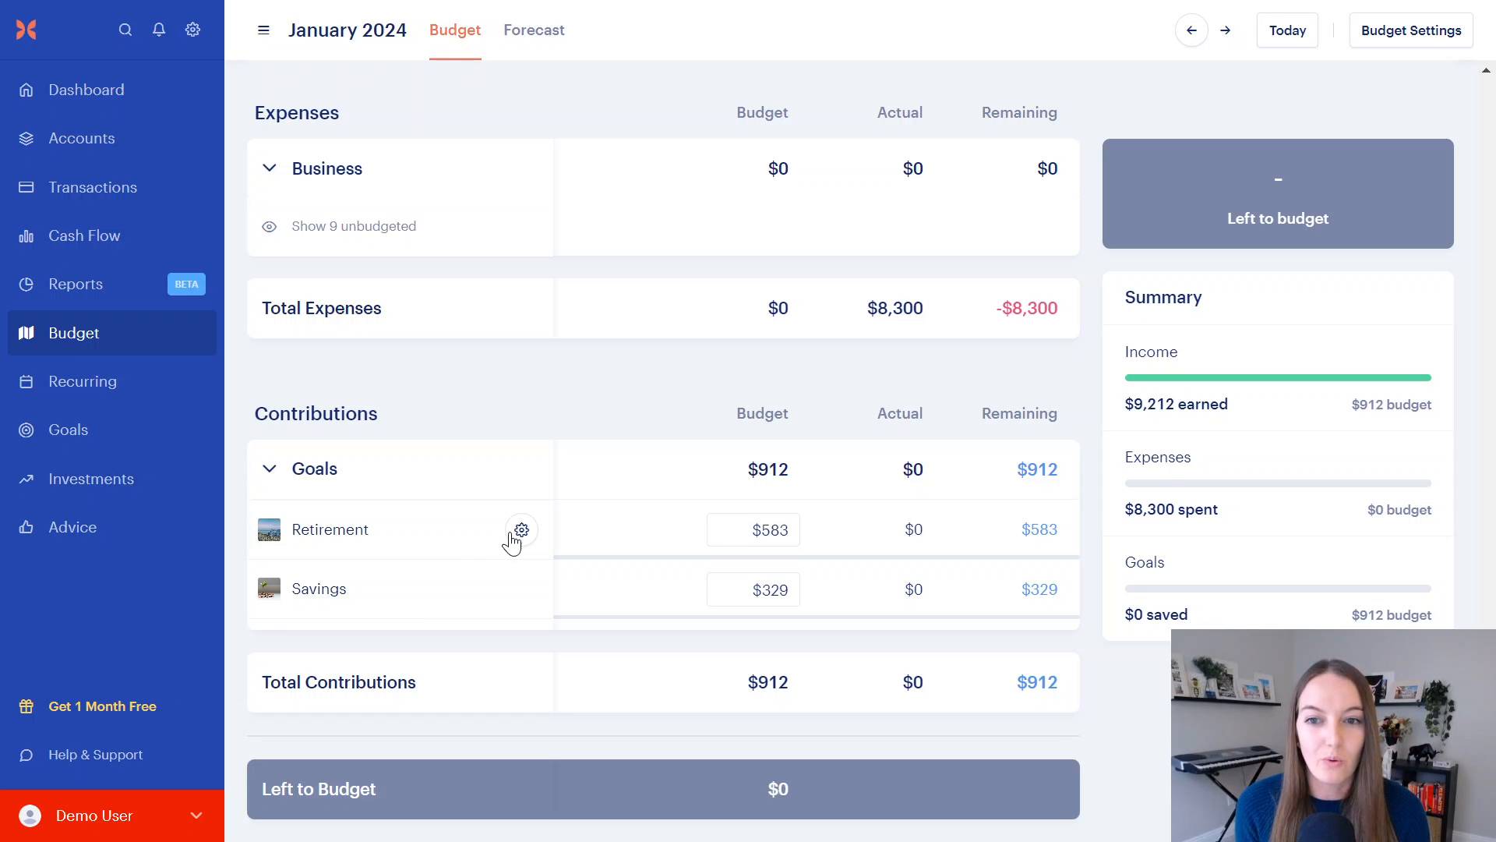
mouse_move(523, 405)
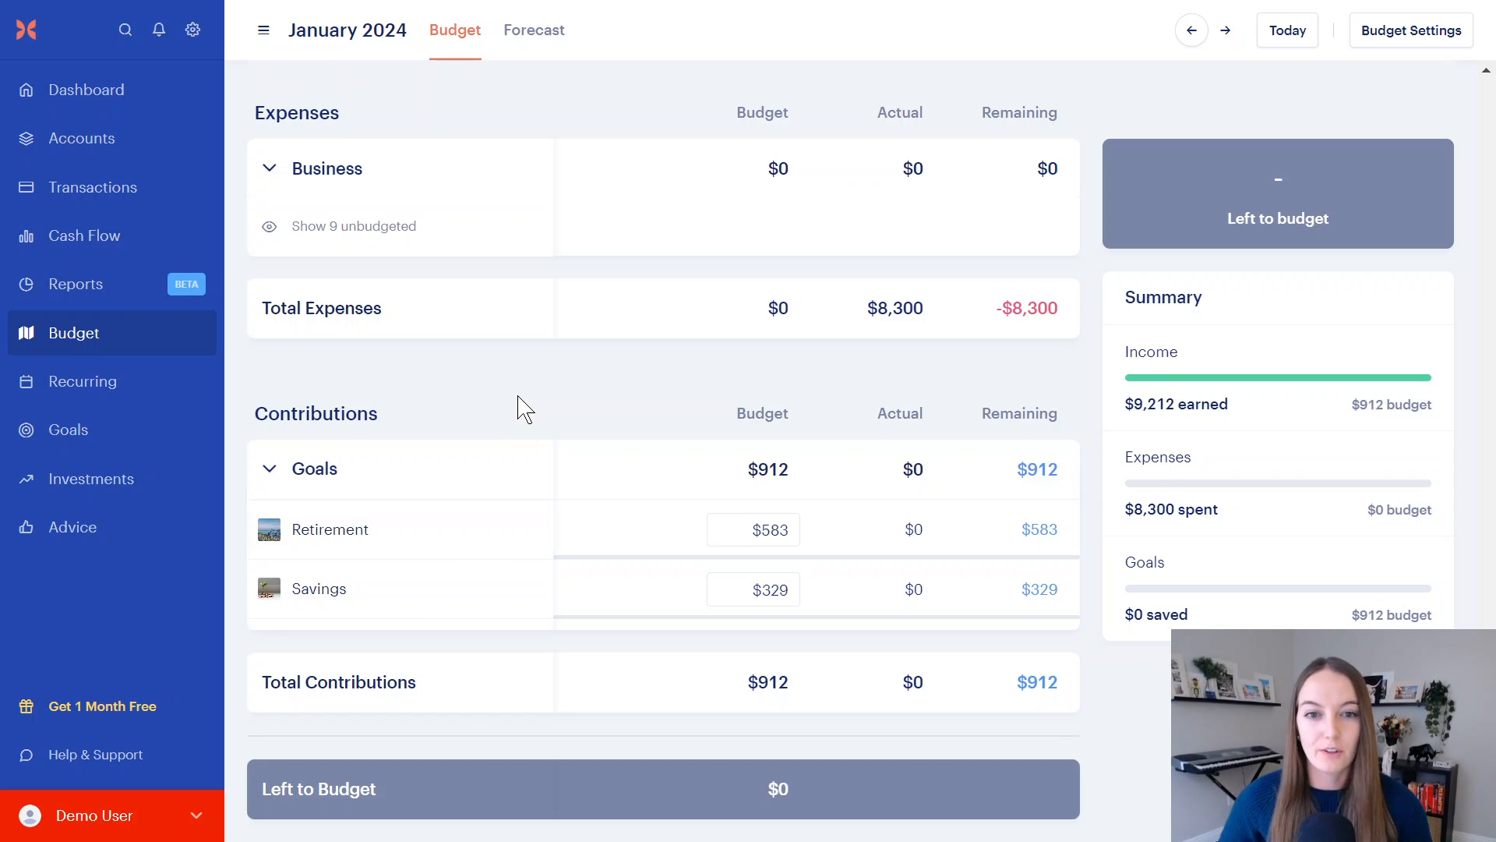
mouse_move(560, 10)
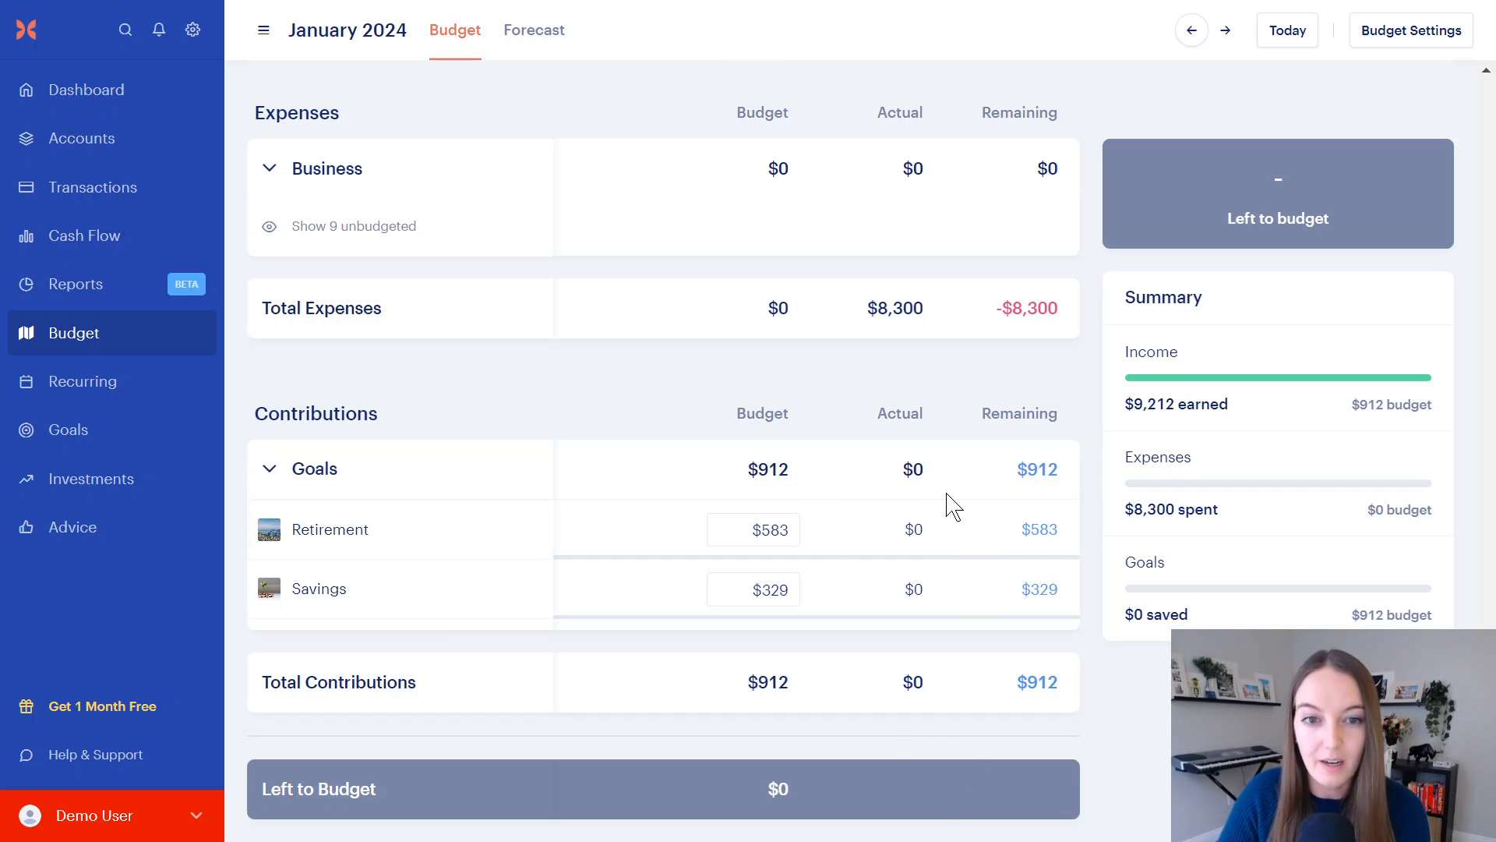
mouse_move(936, 549)
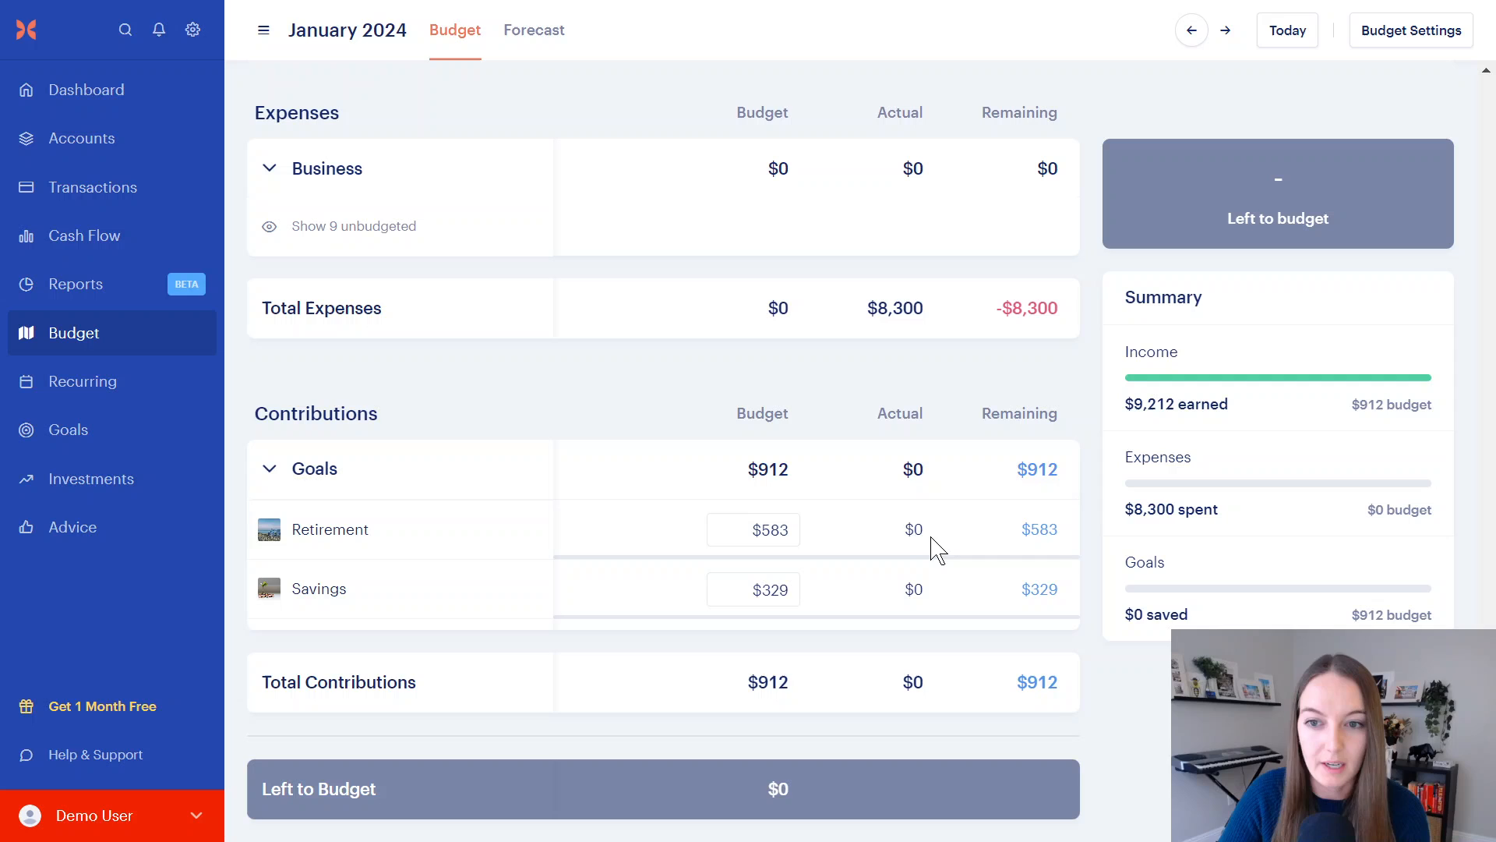
mouse_move(515, 525)
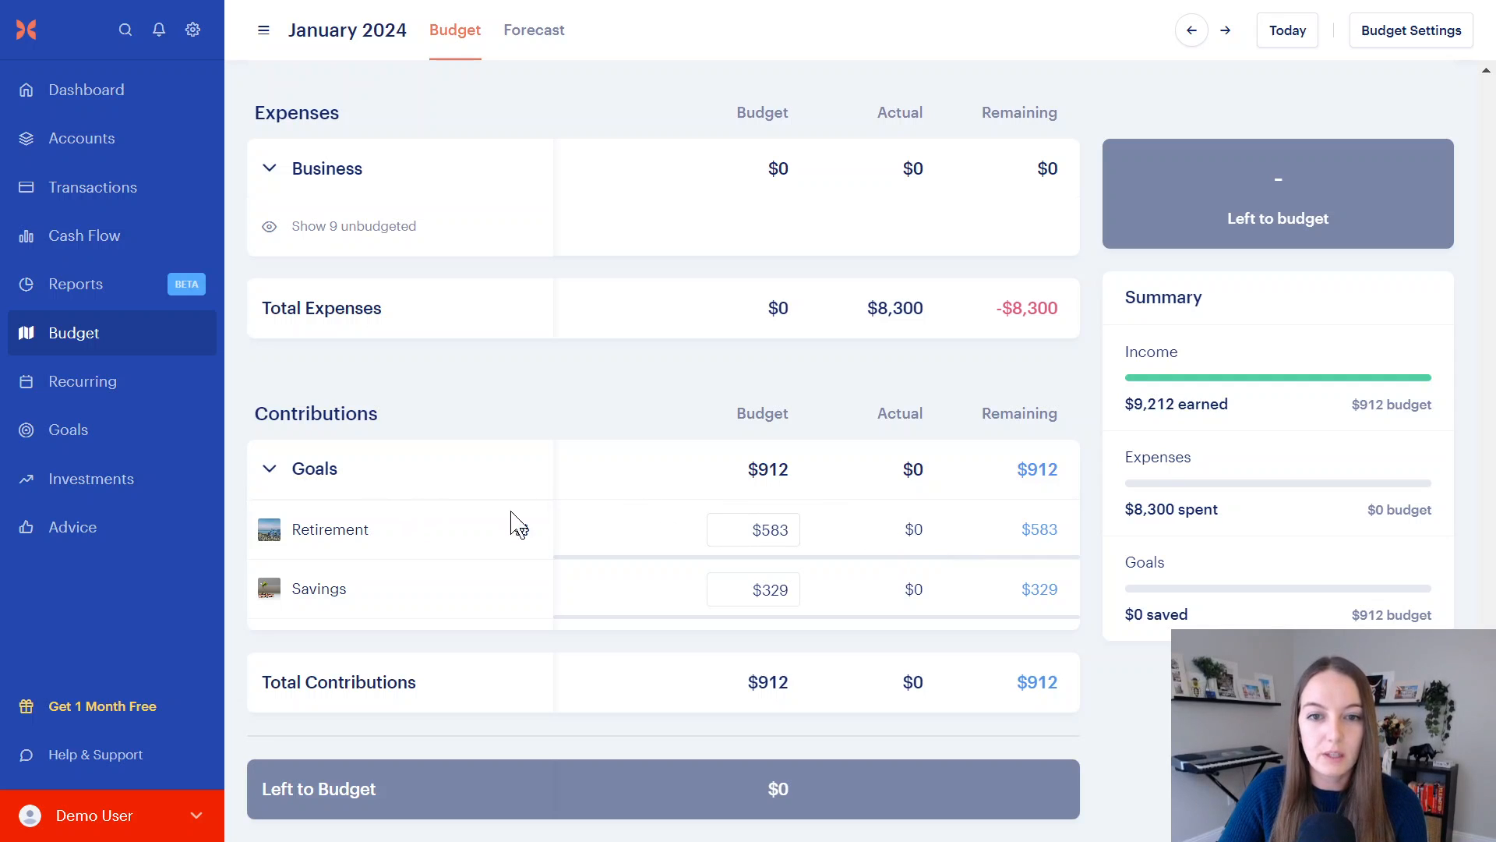
mouse_move(314, 505)
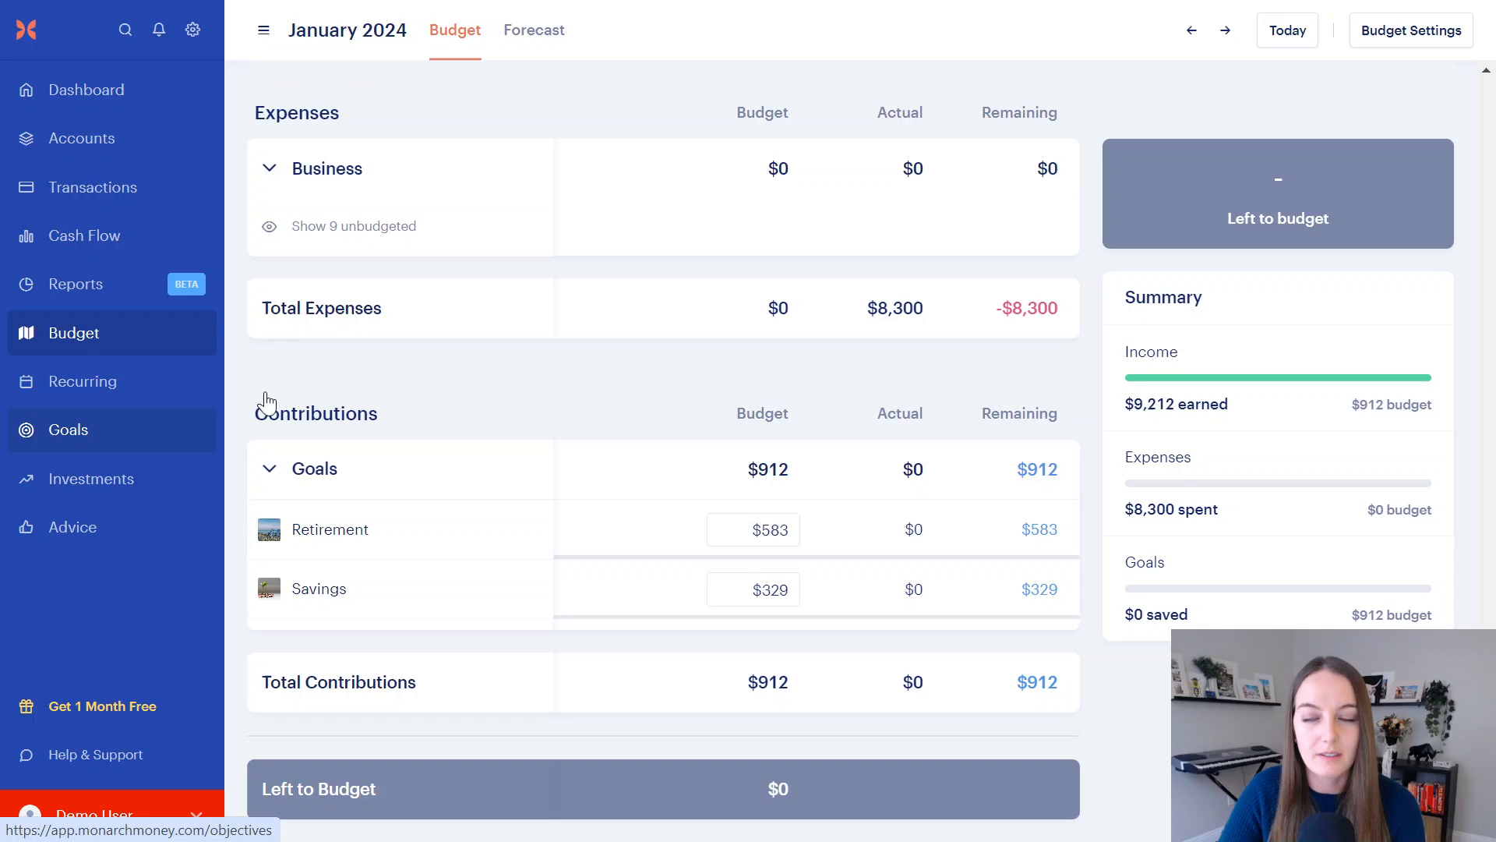
Step: Review the Retirement goal's three account balances without setting a target, then return to the budget
click(69, 430)
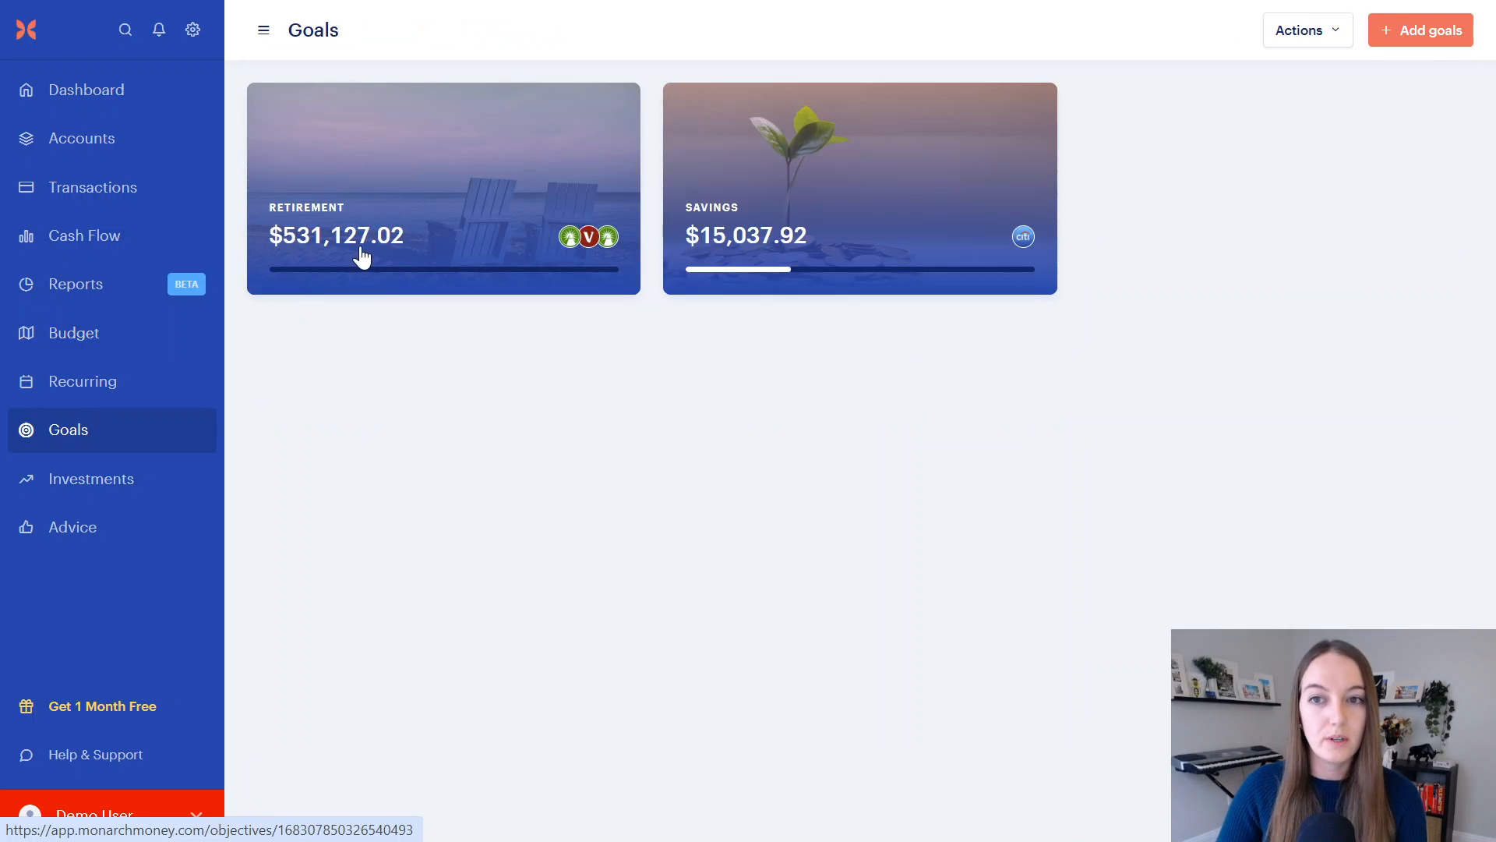
mouse_move(374, 246)
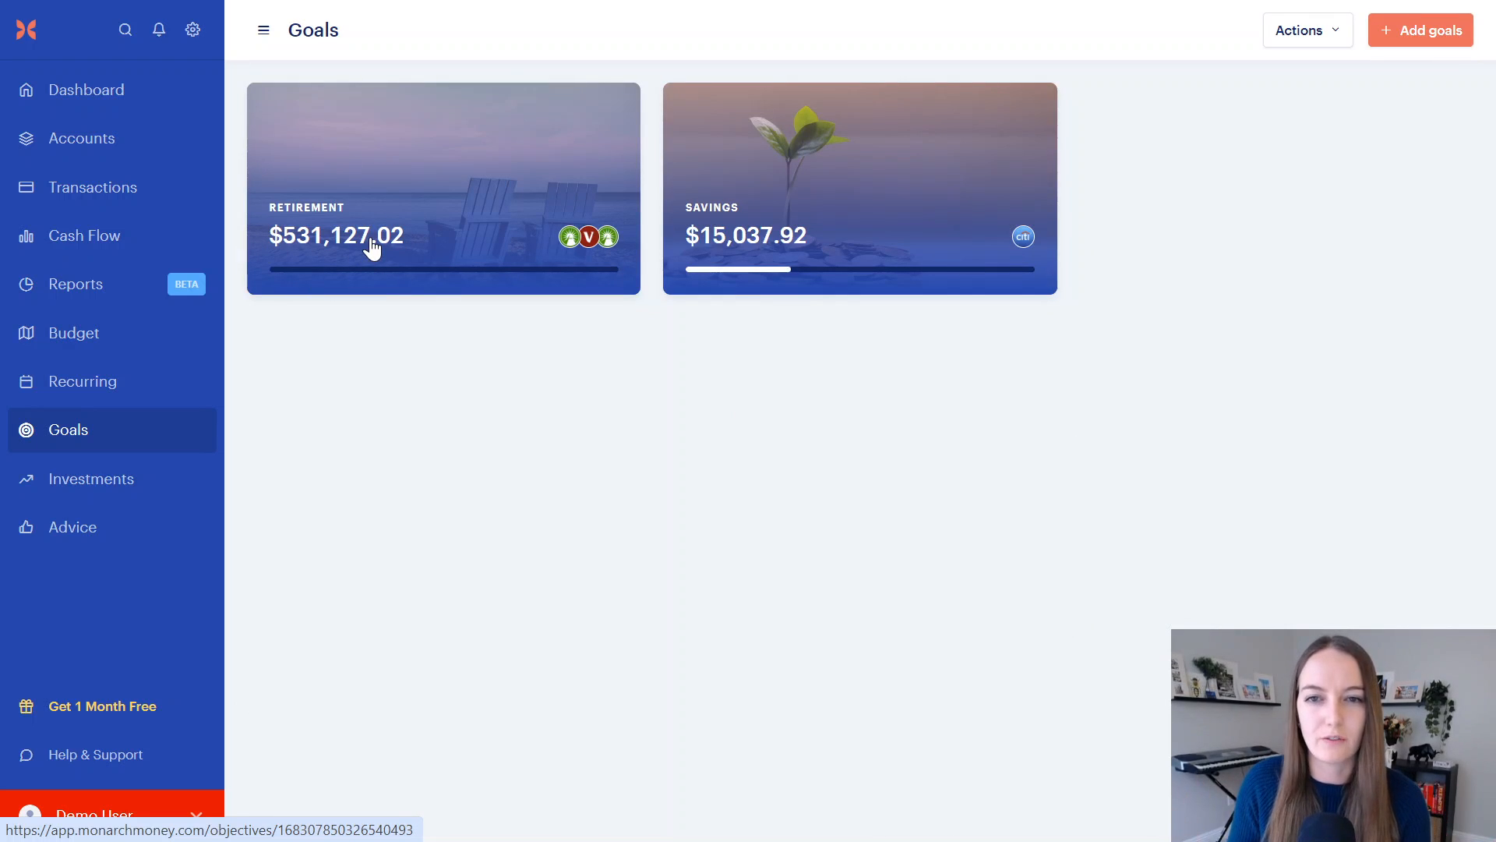
mouse_move(424, 170)
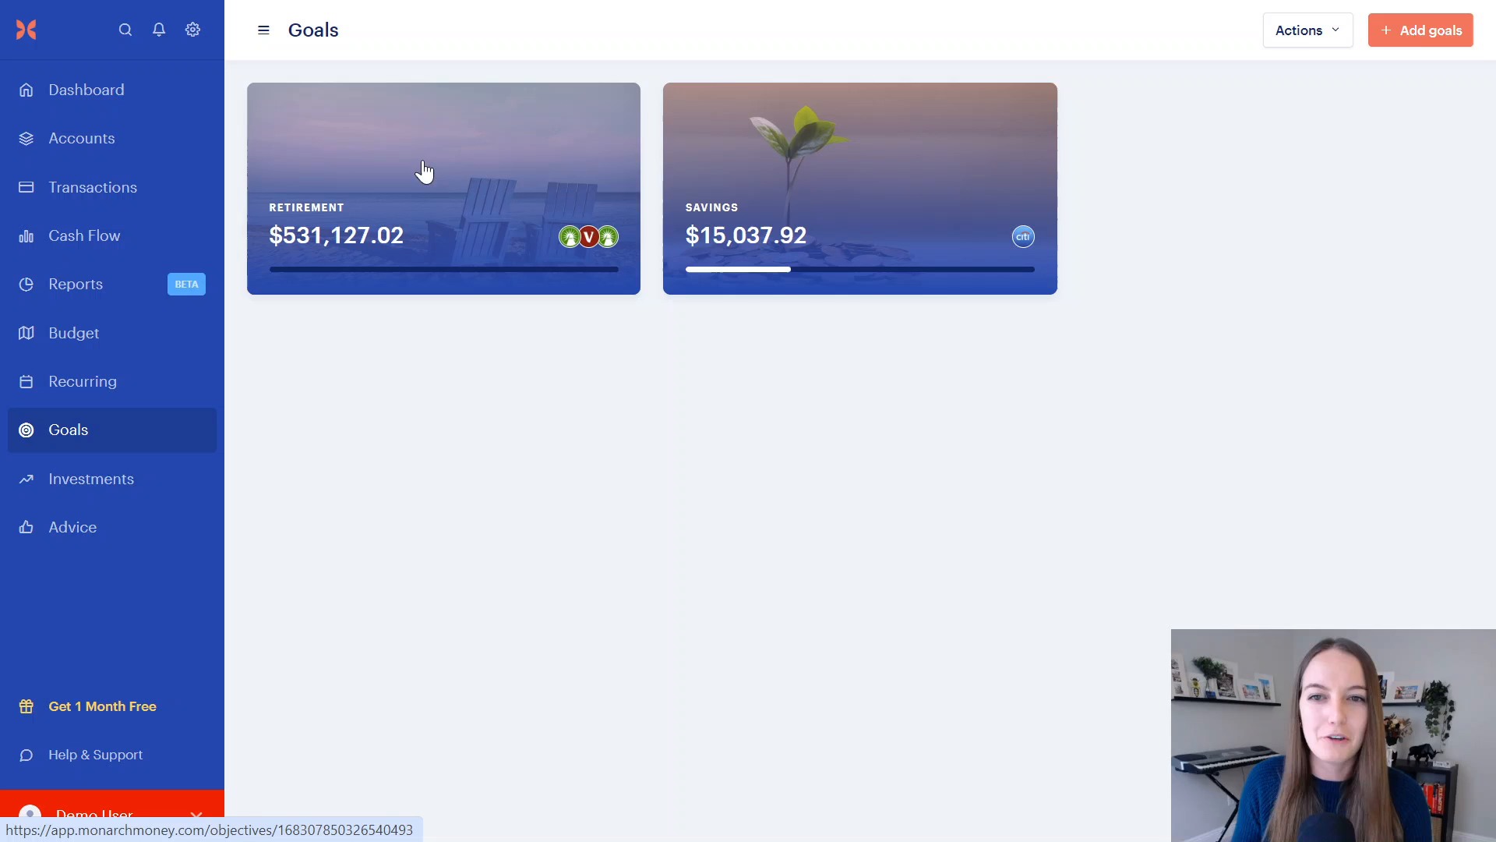
click(426, 172)
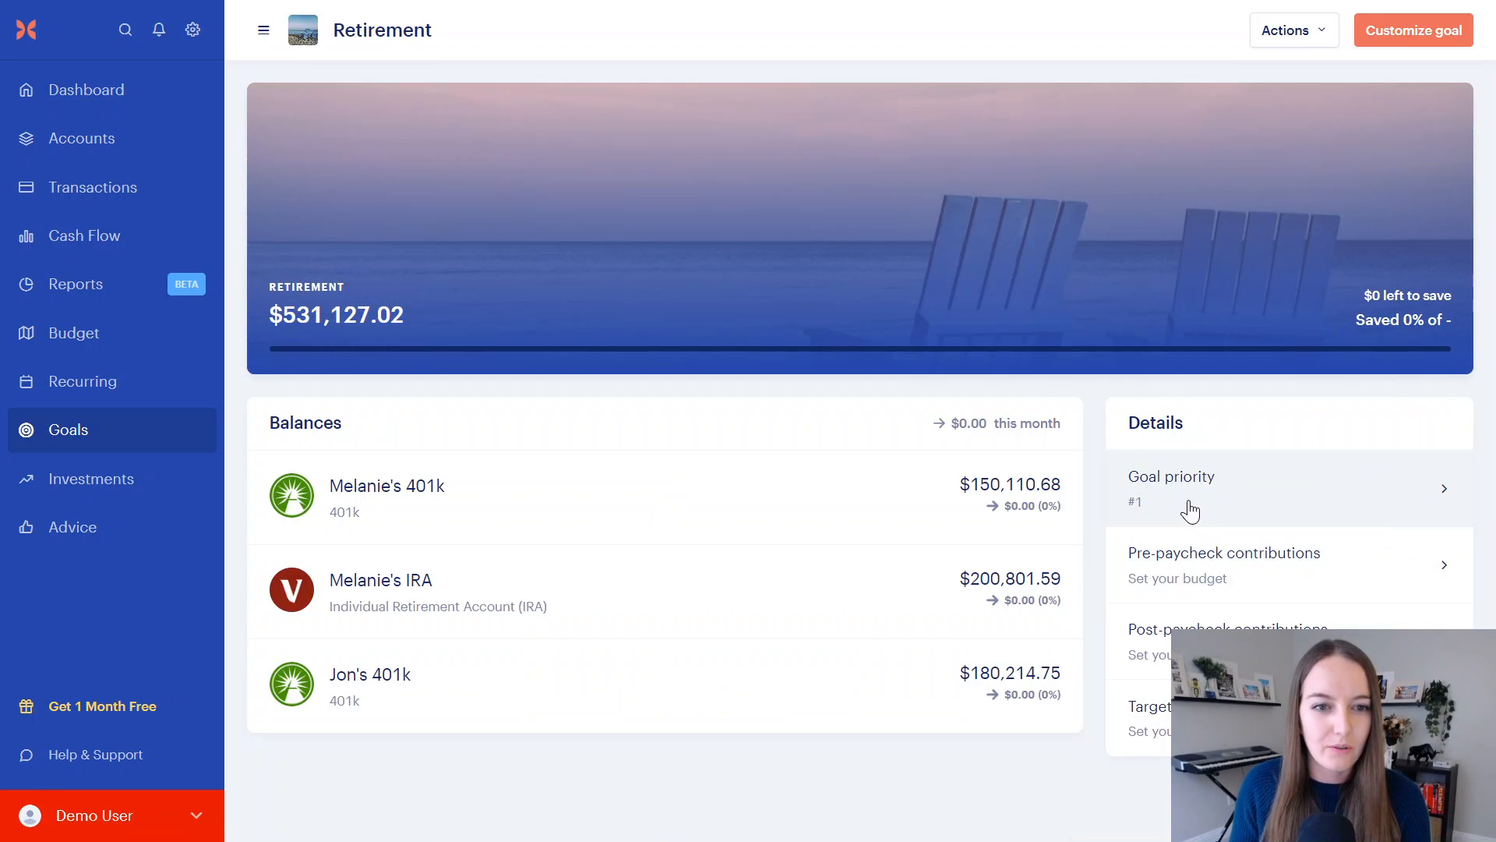
mouse_move(1082, 650)
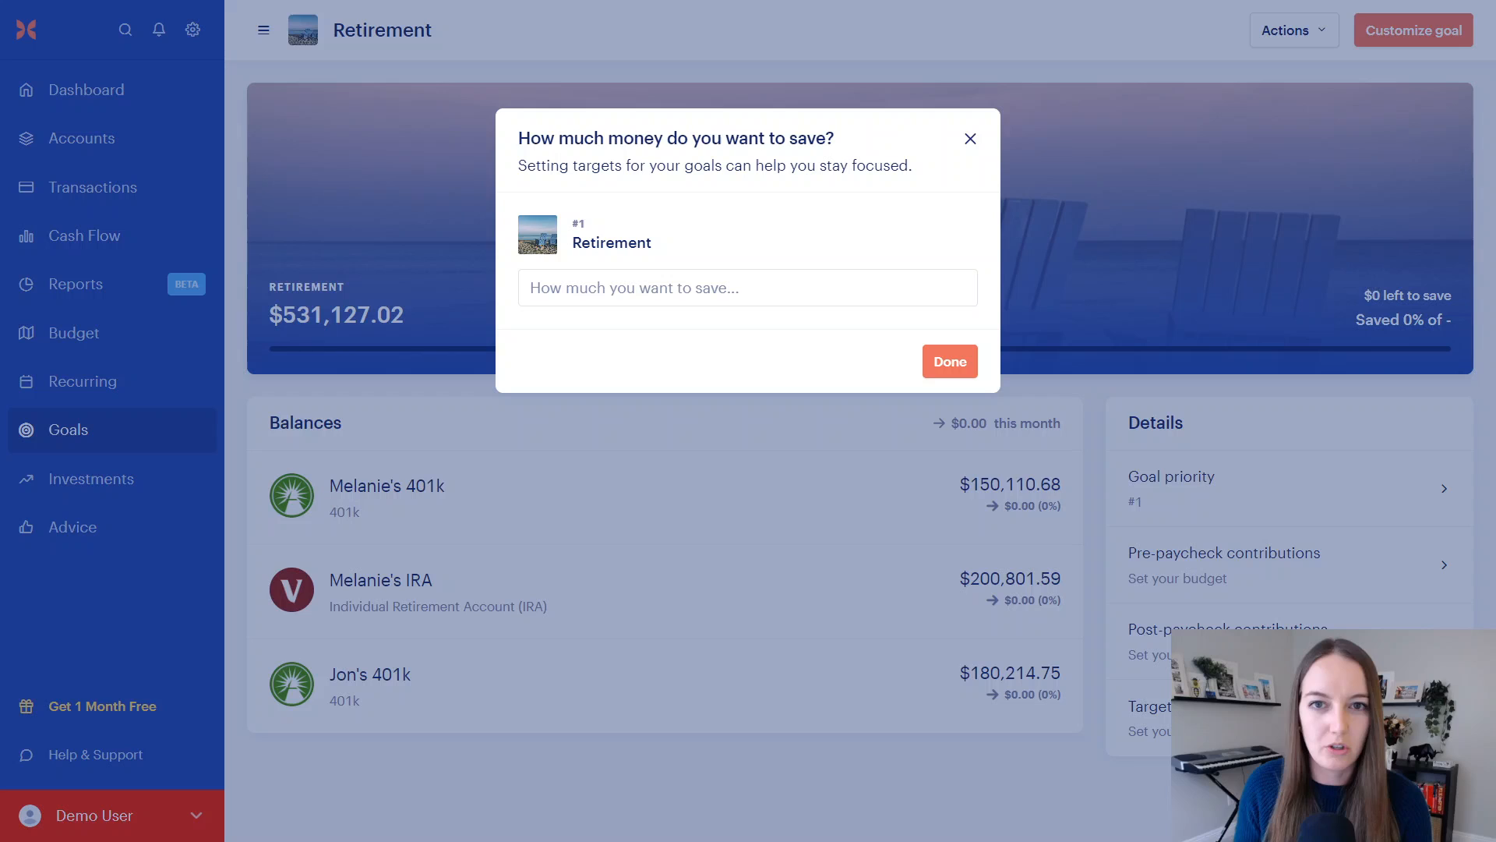
click(970, 138)
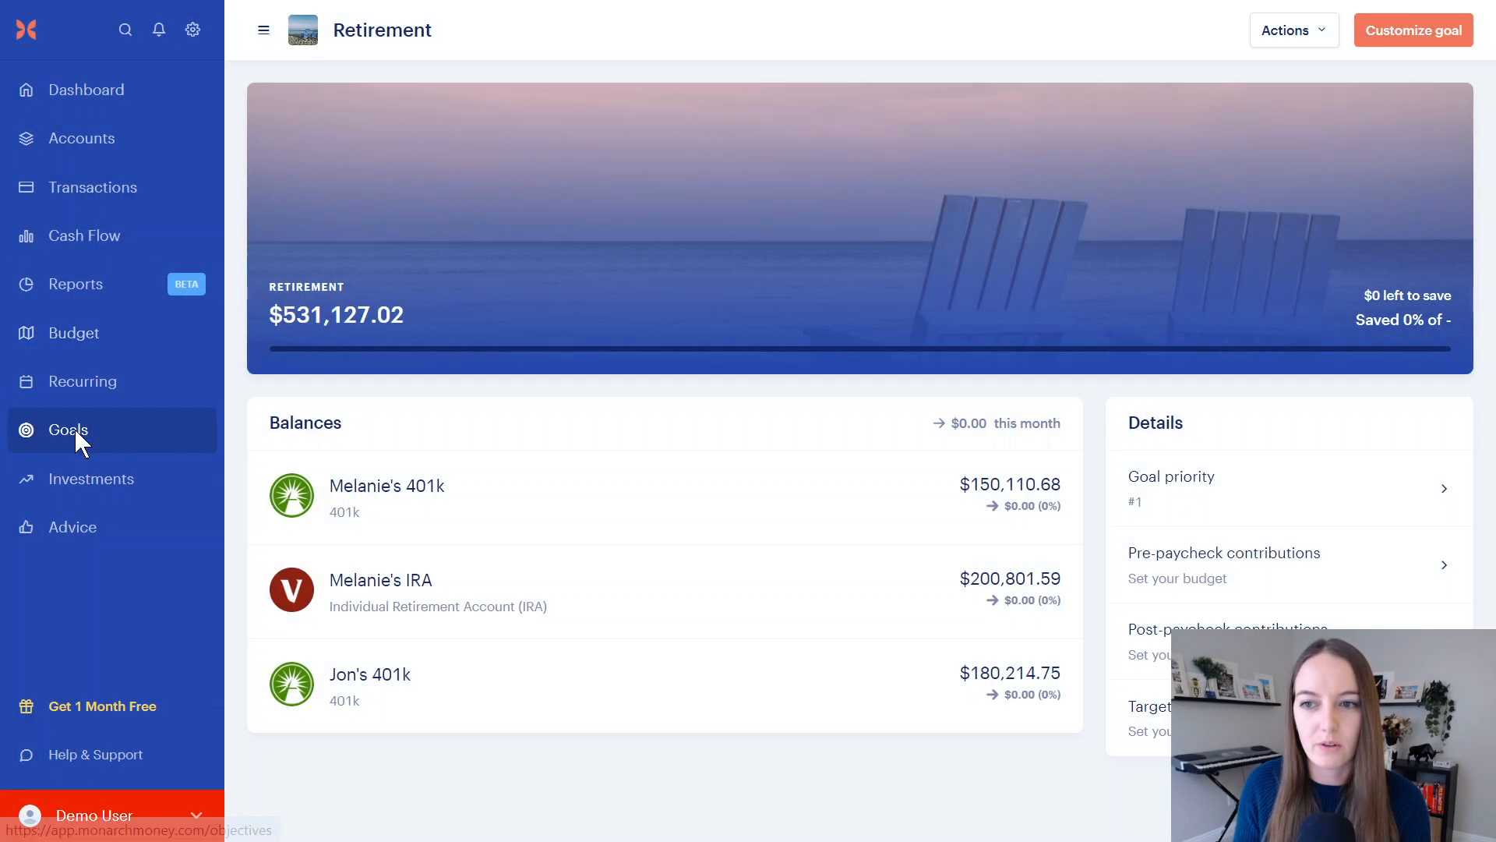
click(68, 430)
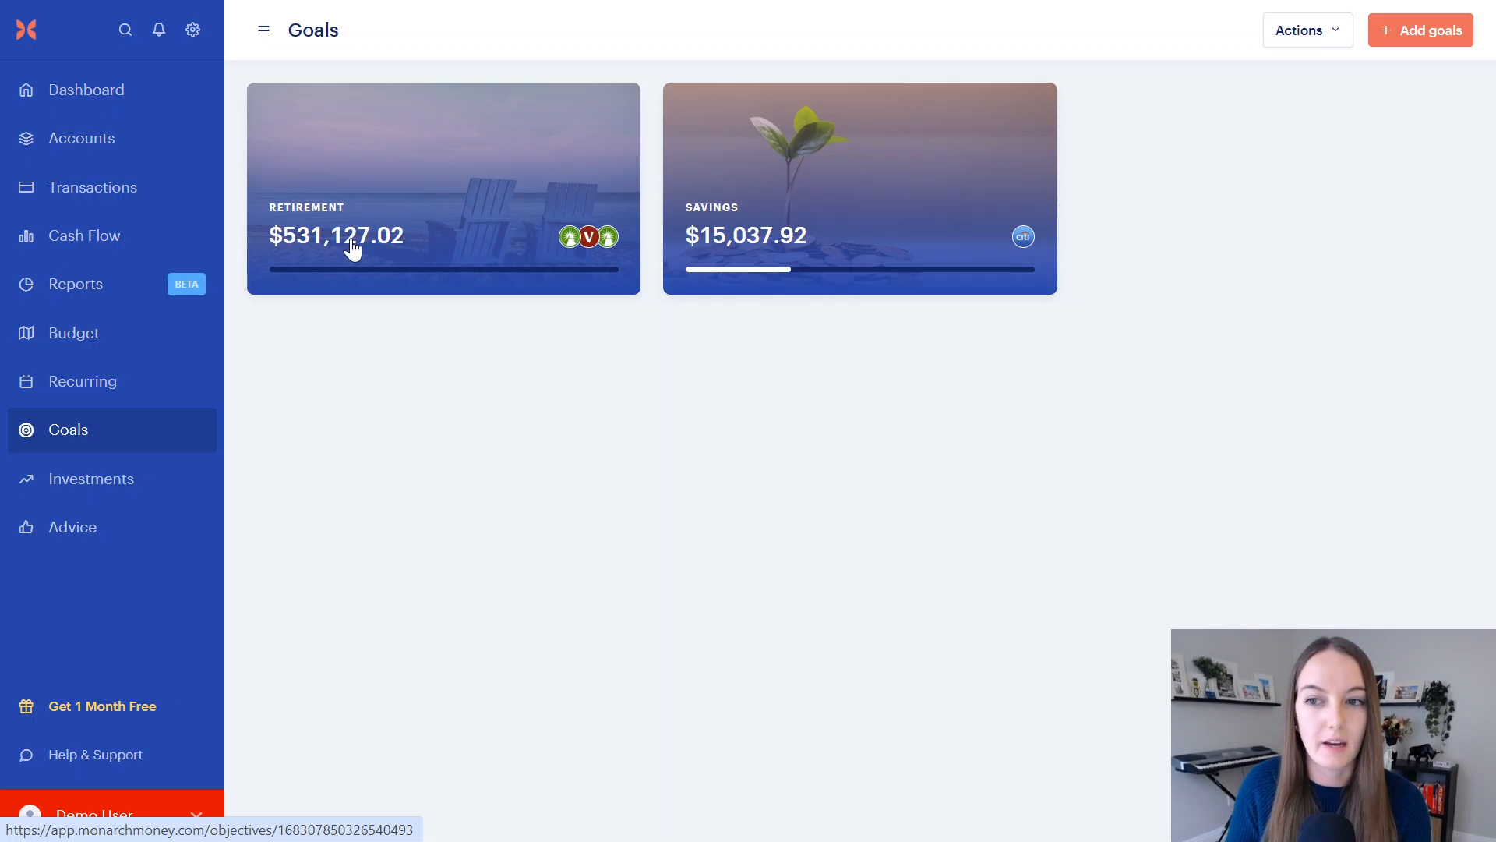
mouse_move(106, 356)
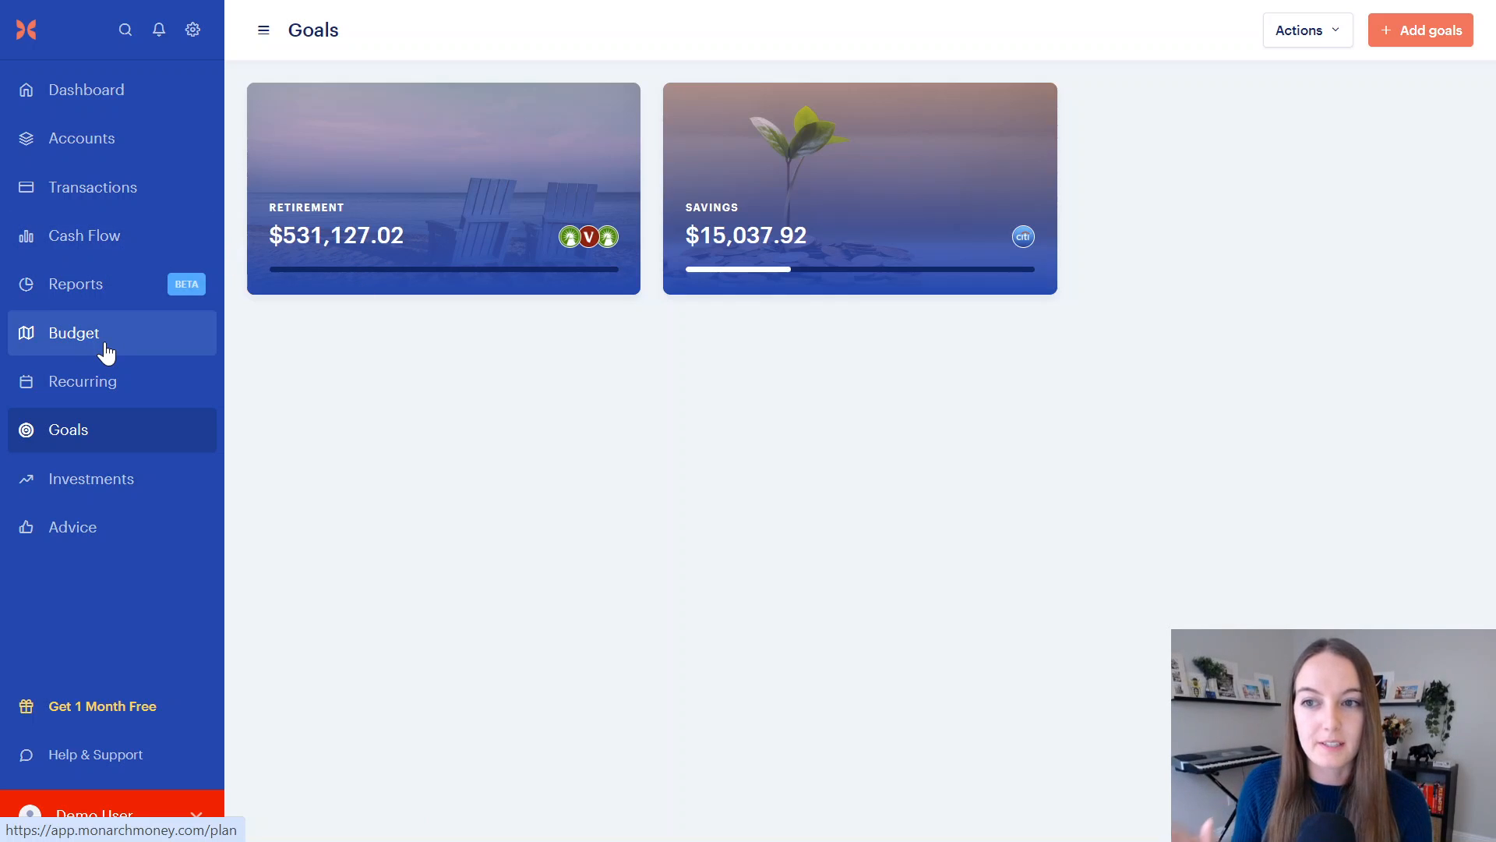
click(72, 332)
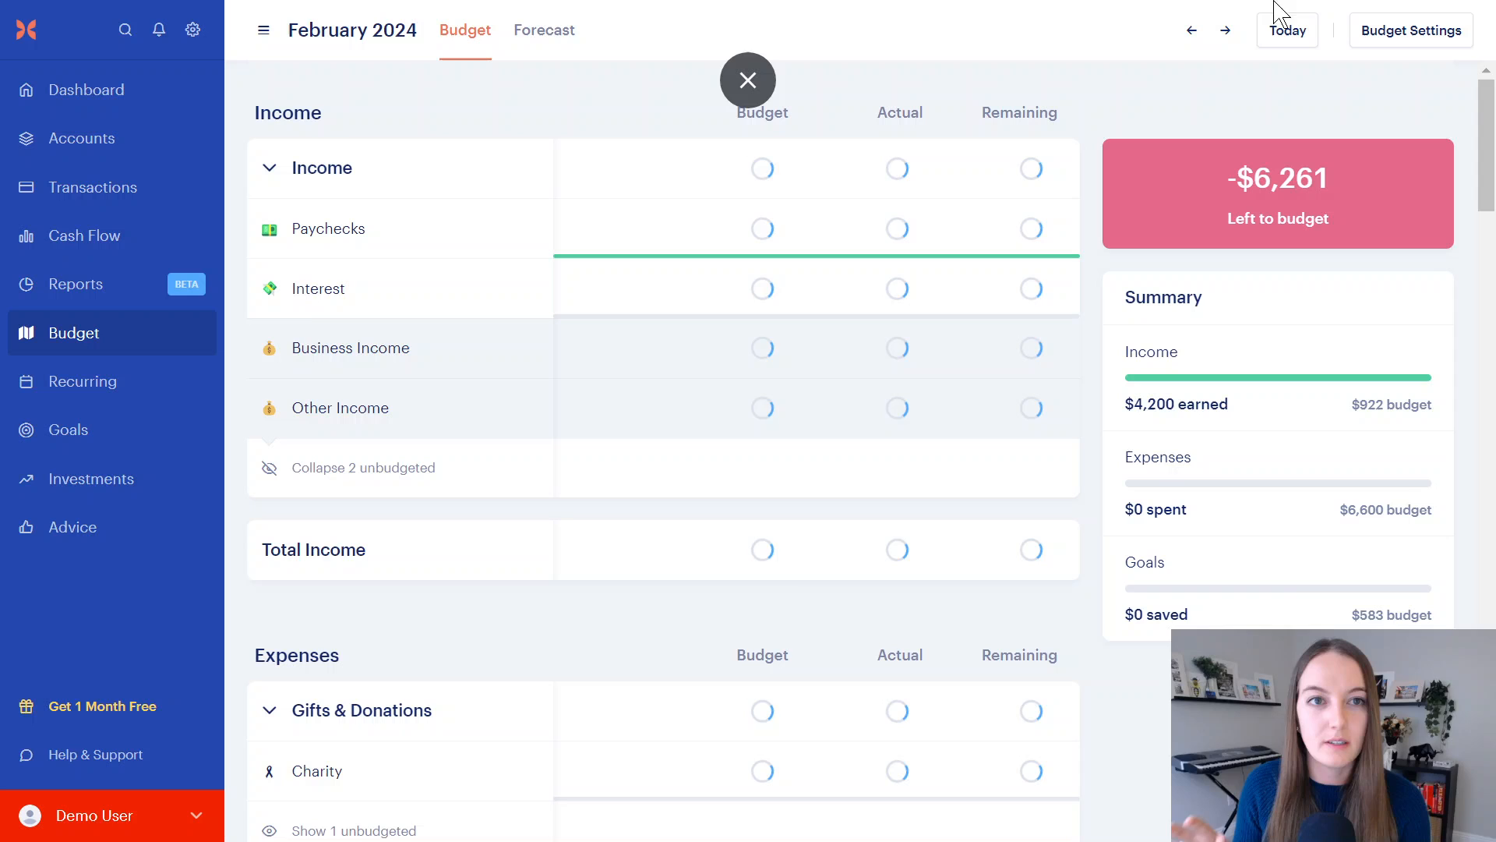
Step: Return to January 2024's Contributions and select the Retirement goal's $583 budgeted amount
click(1191, 29)
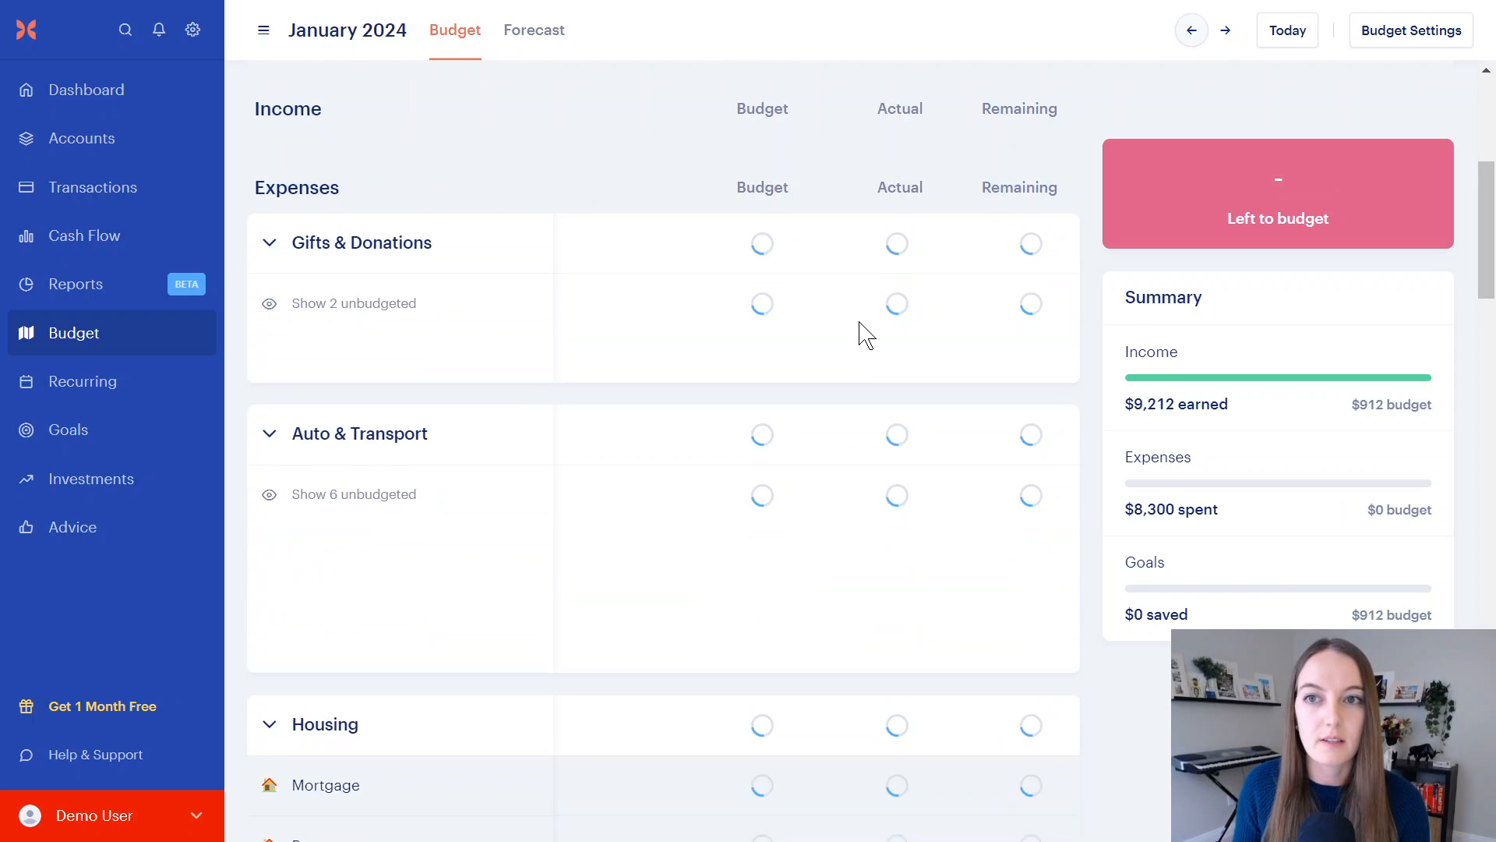
scroll(down, 3)
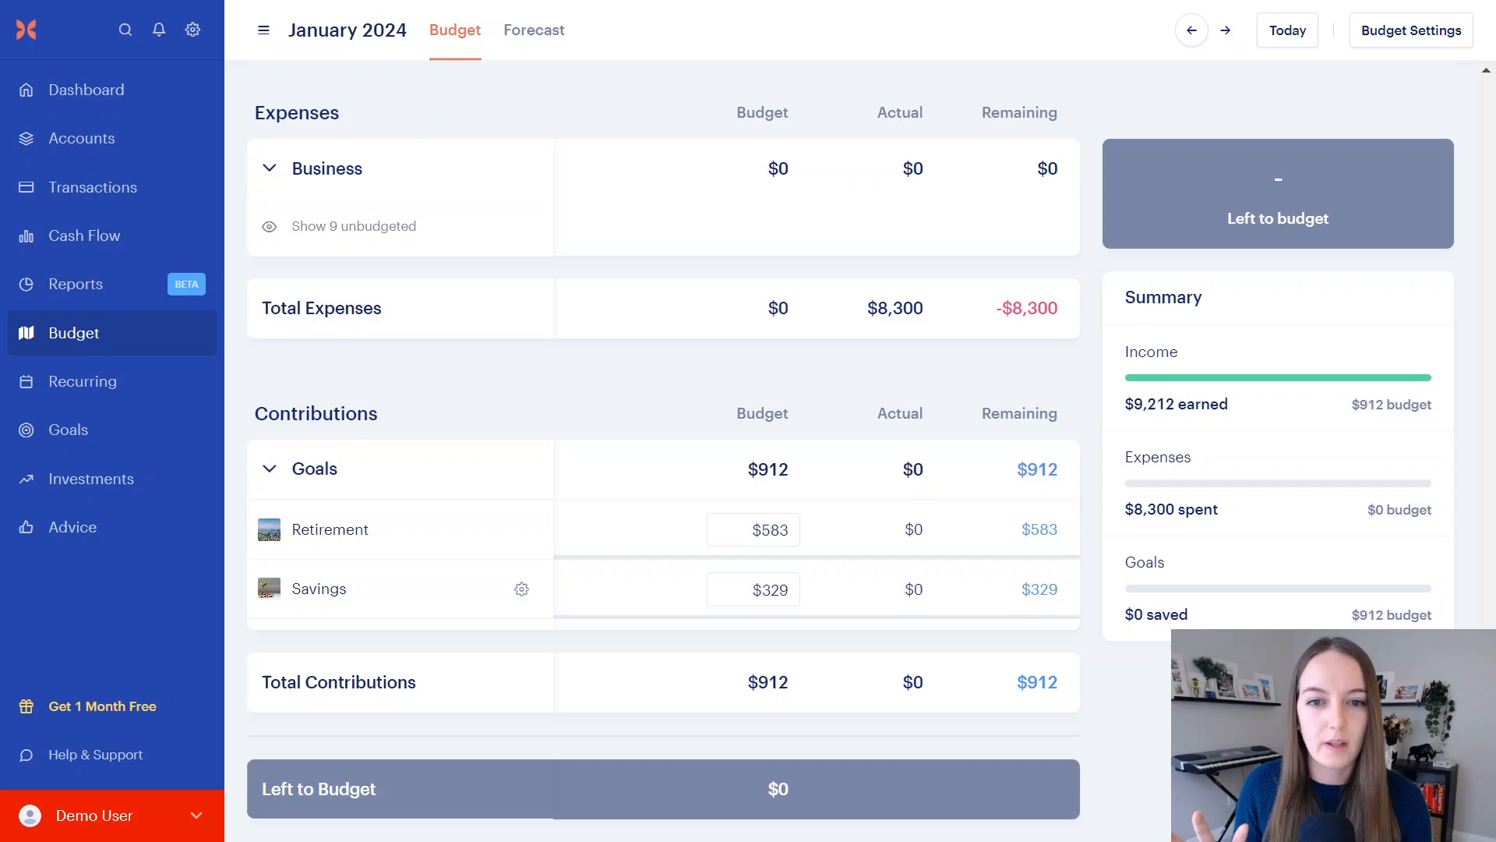
click(755, 530)
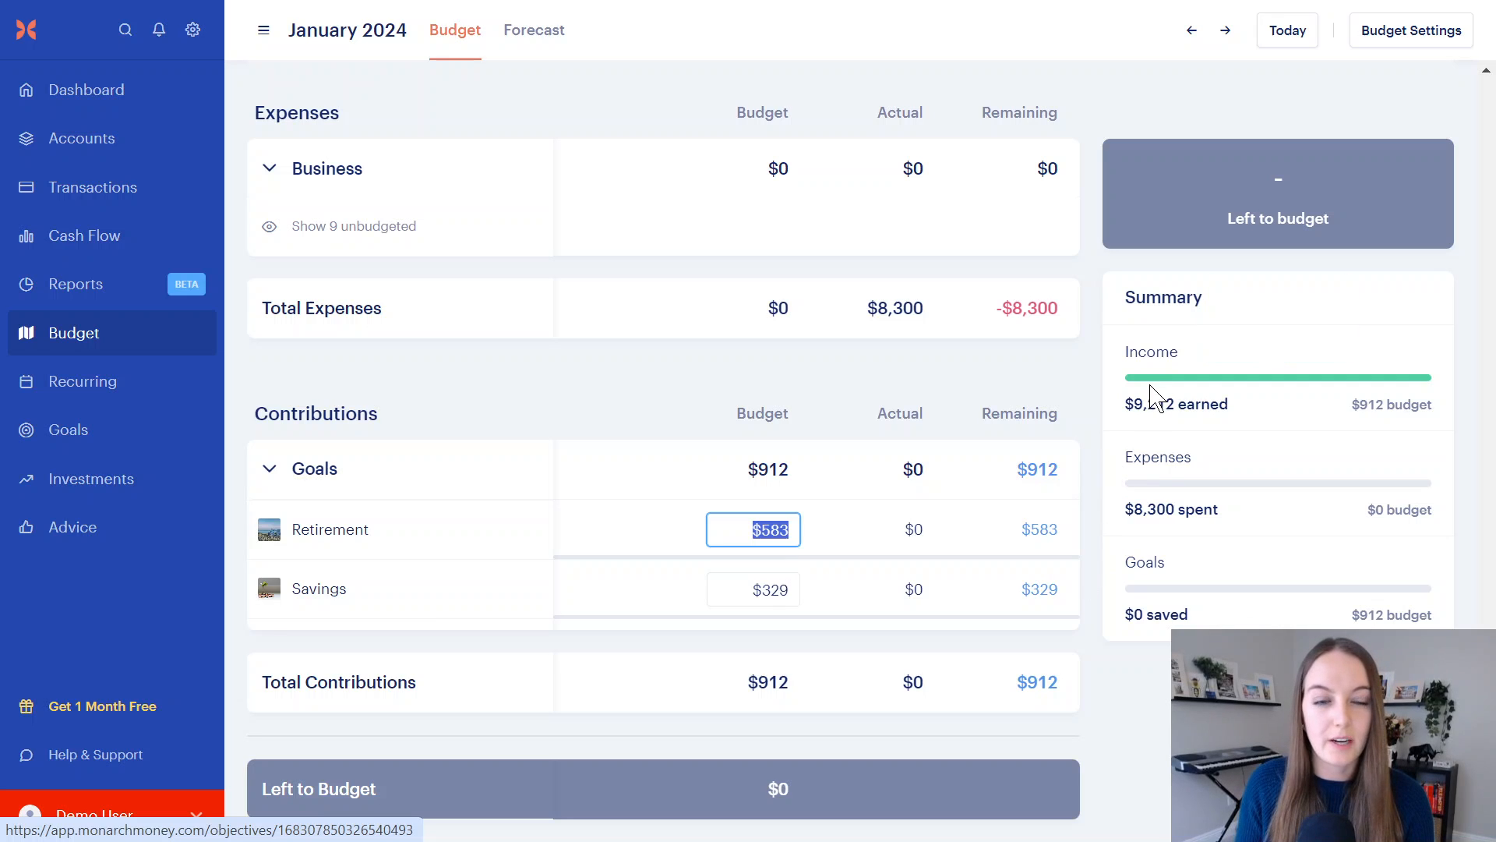
mouse_move(834, 569)
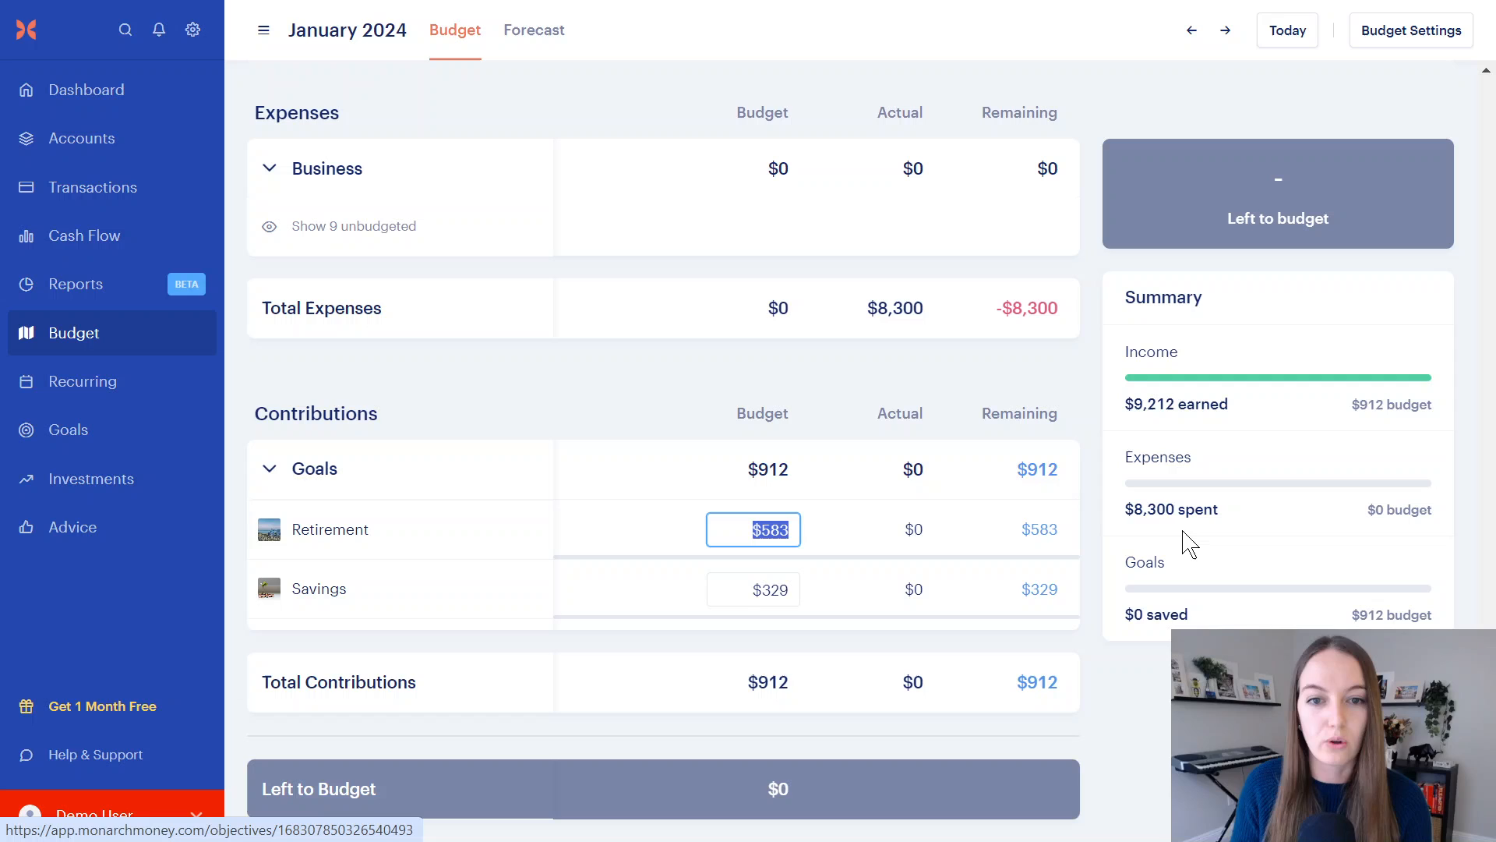
mouse_move(101, 251)
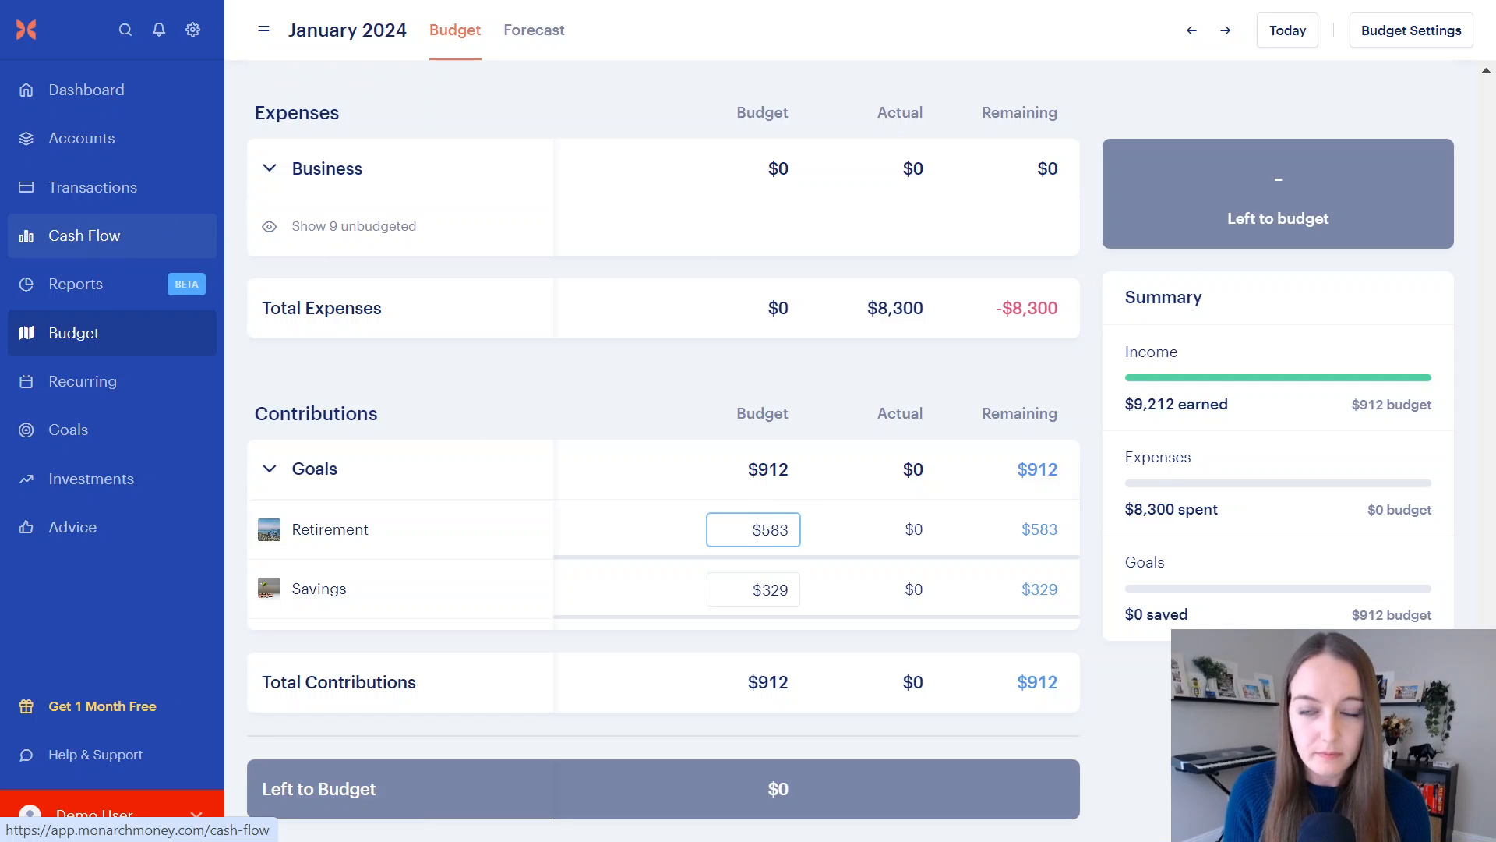
Step: View January 2024 cash flow: $9,212 income, $8,300 expenses, $912 saved
click(84, 235)
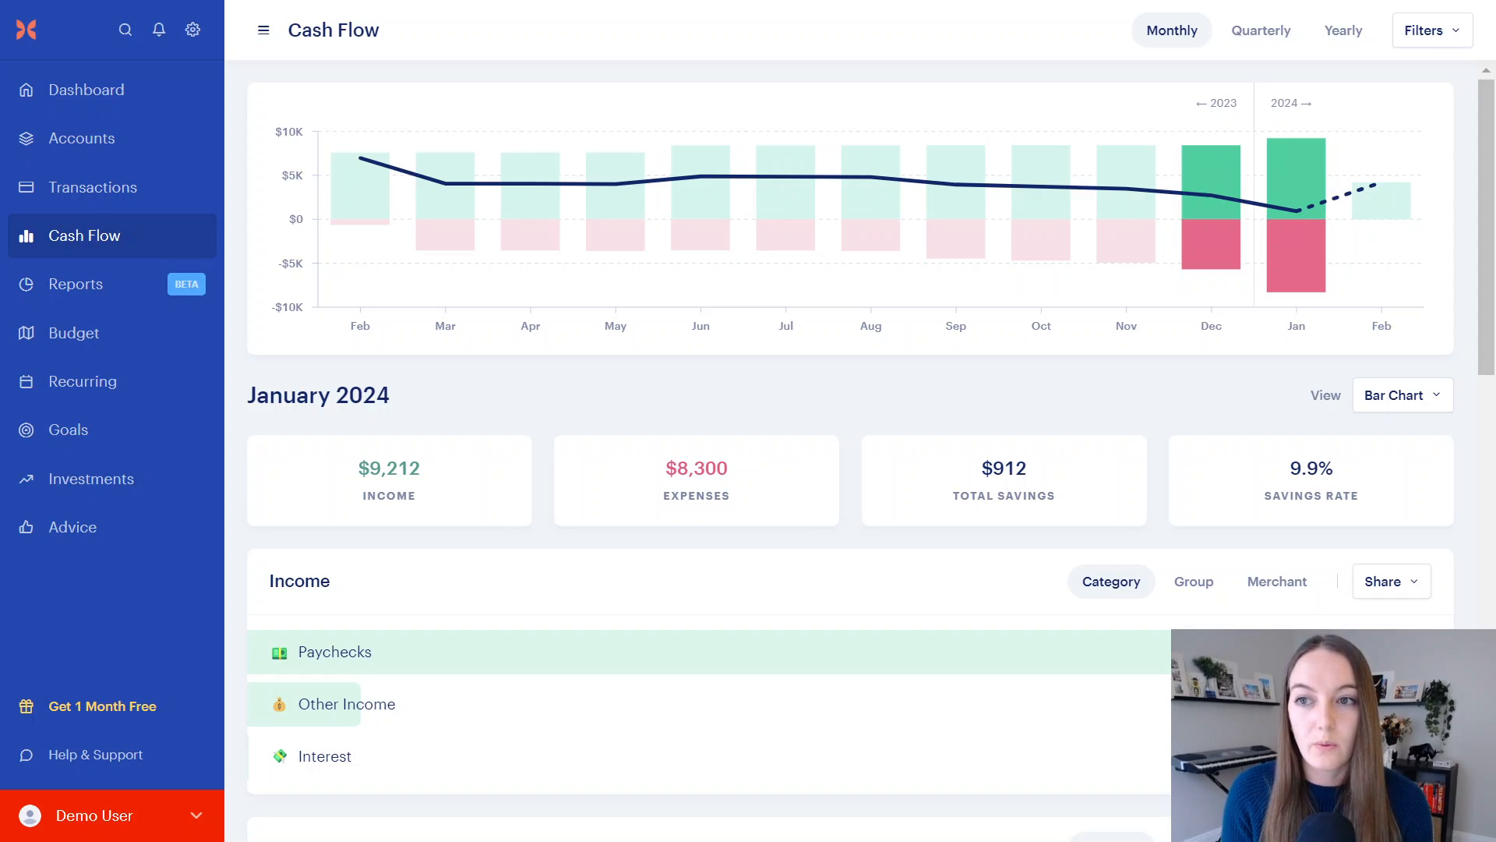
mouse_move(94, 187)
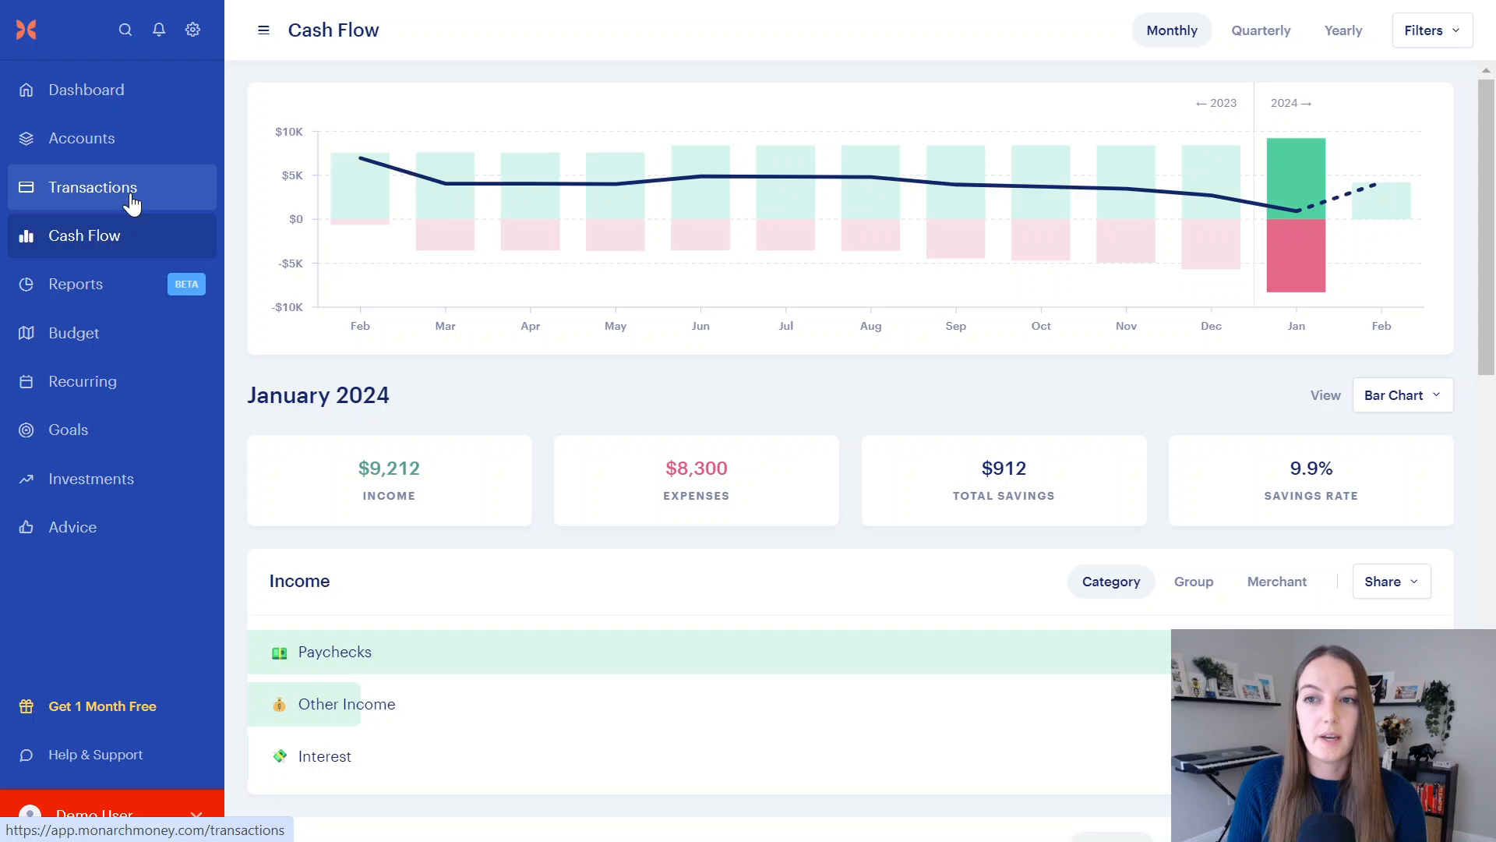
Step: Recategorize the $583 IRA Contribution transaction as Transfer, then return to Cash Flow
click(94, 187)
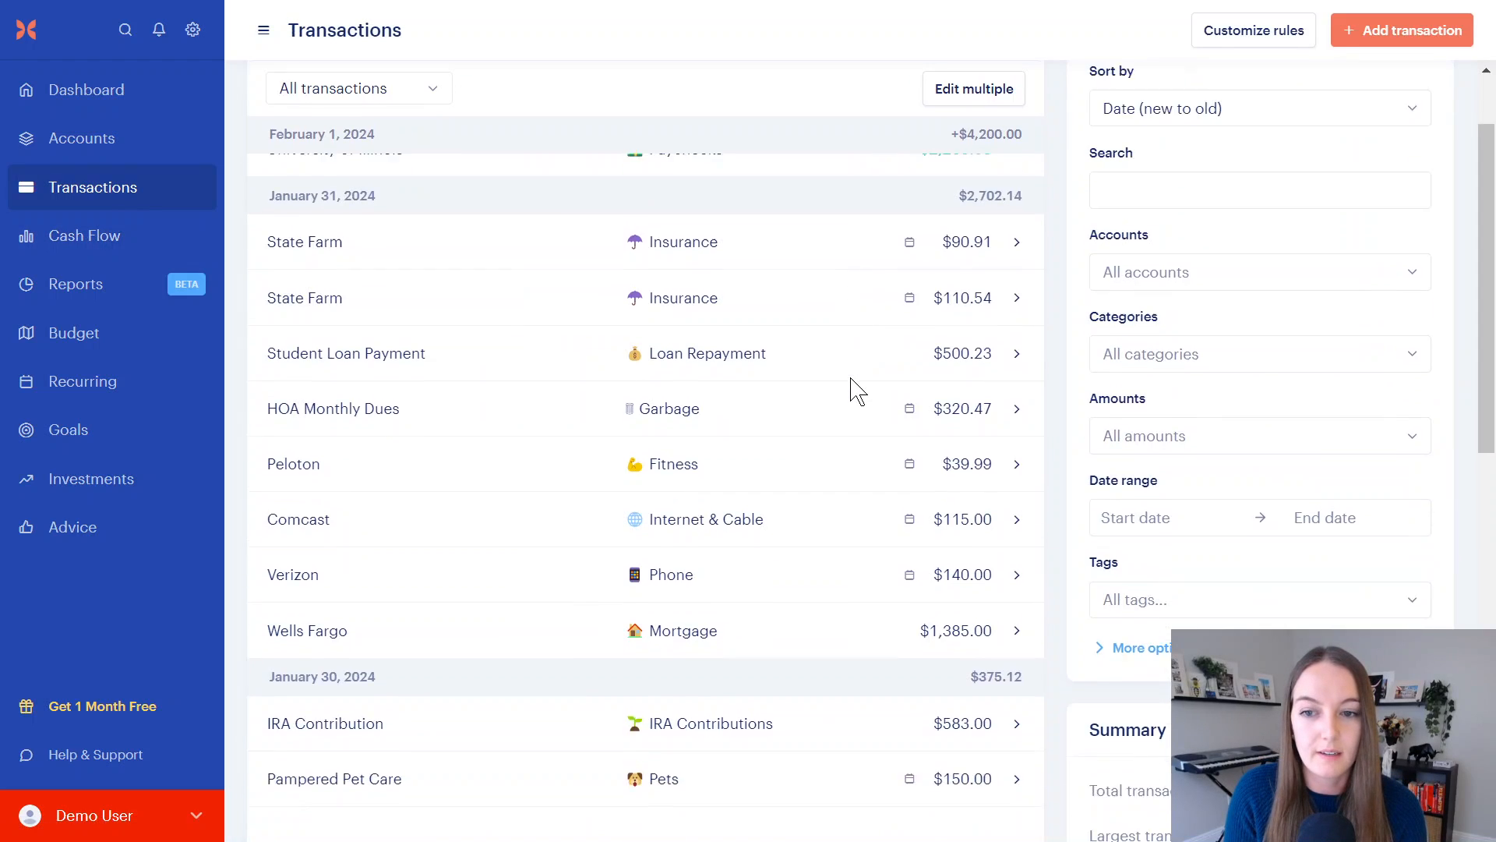
scroll(down, 3)
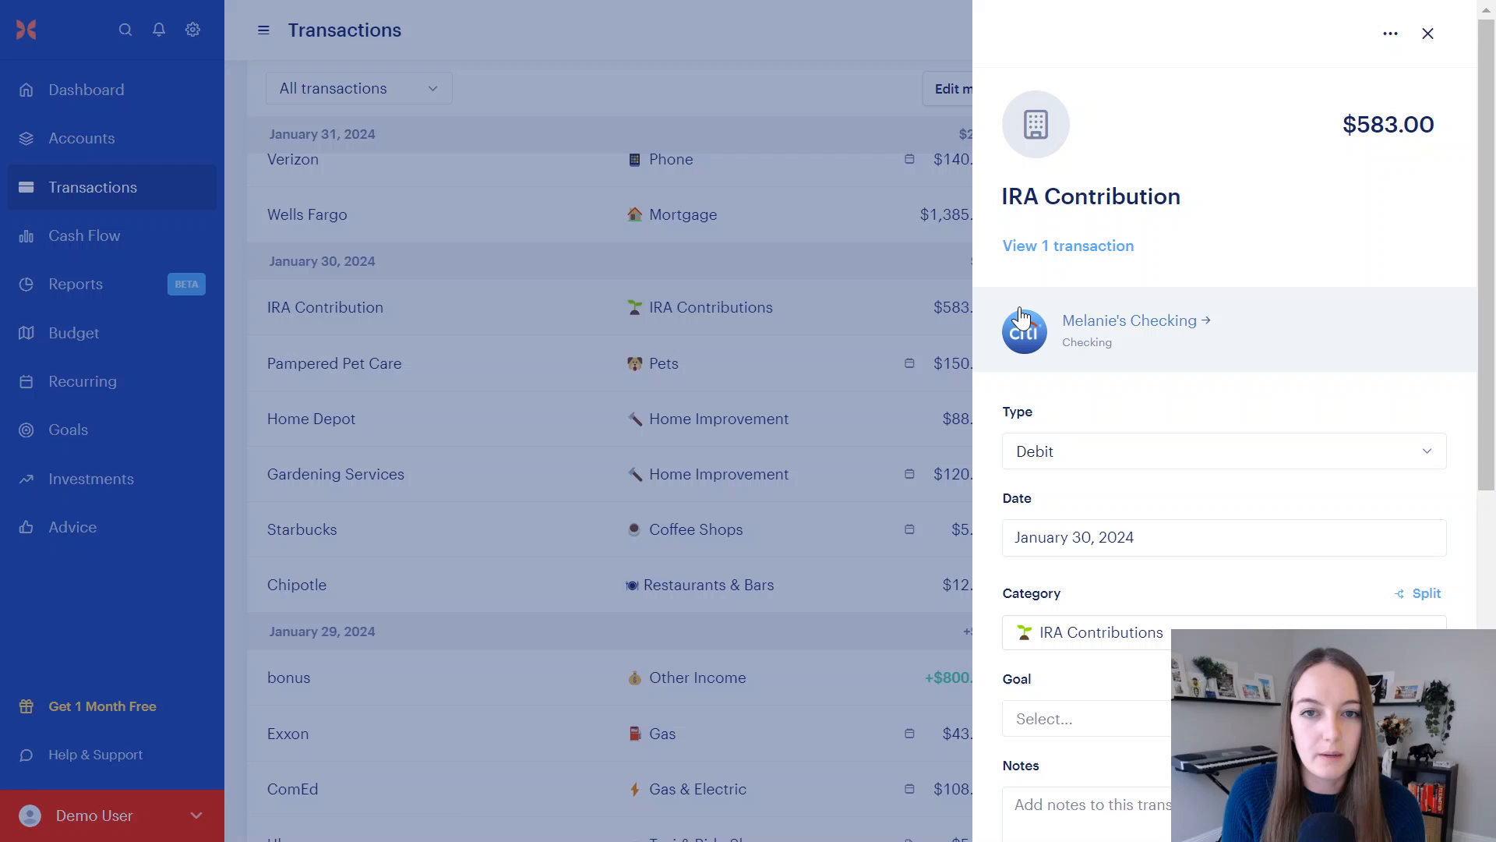
click(1101, 633)
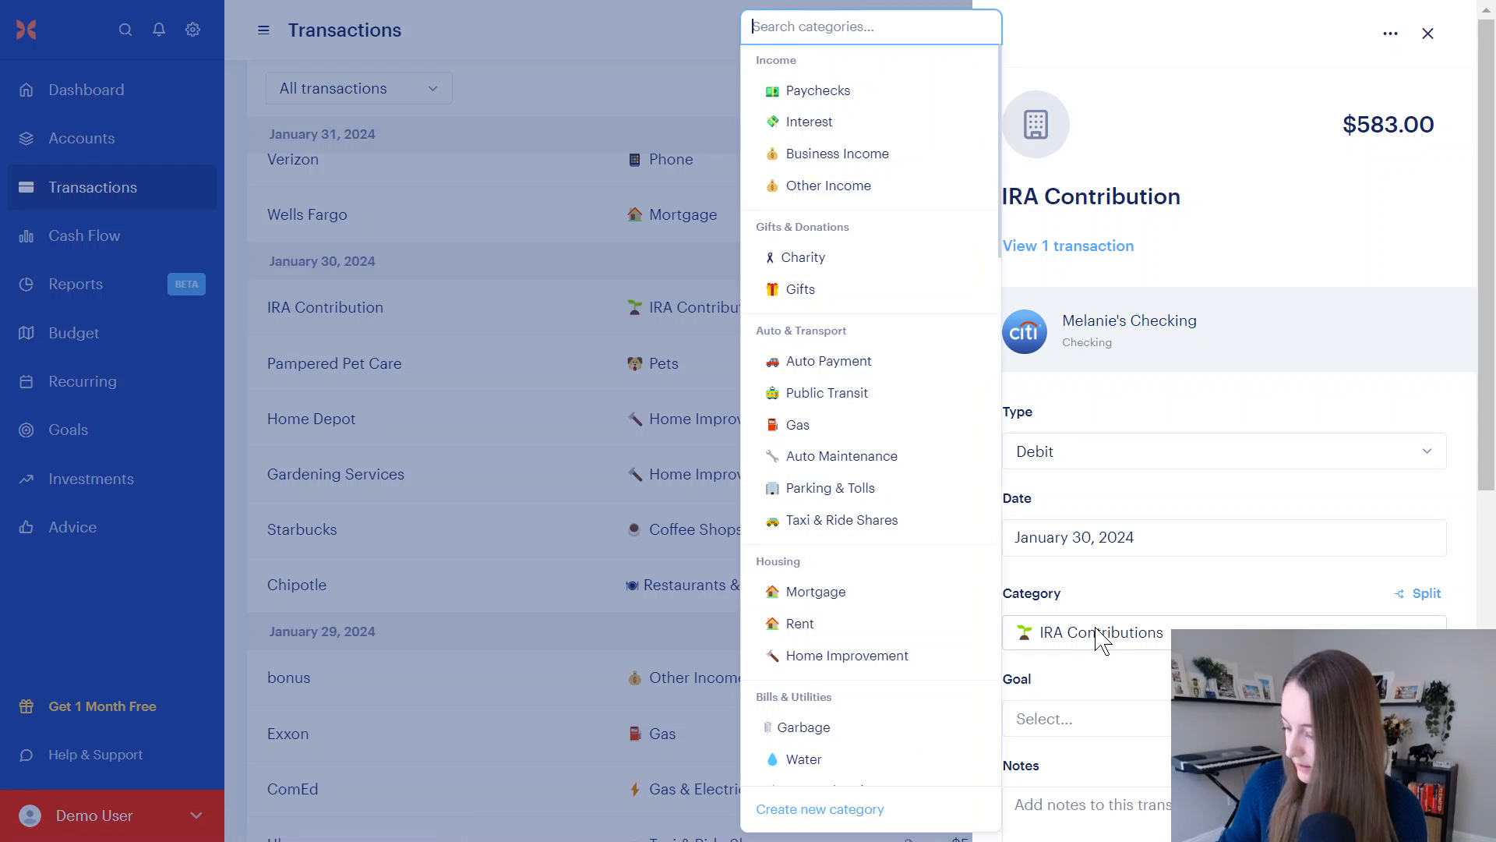
text(transf)
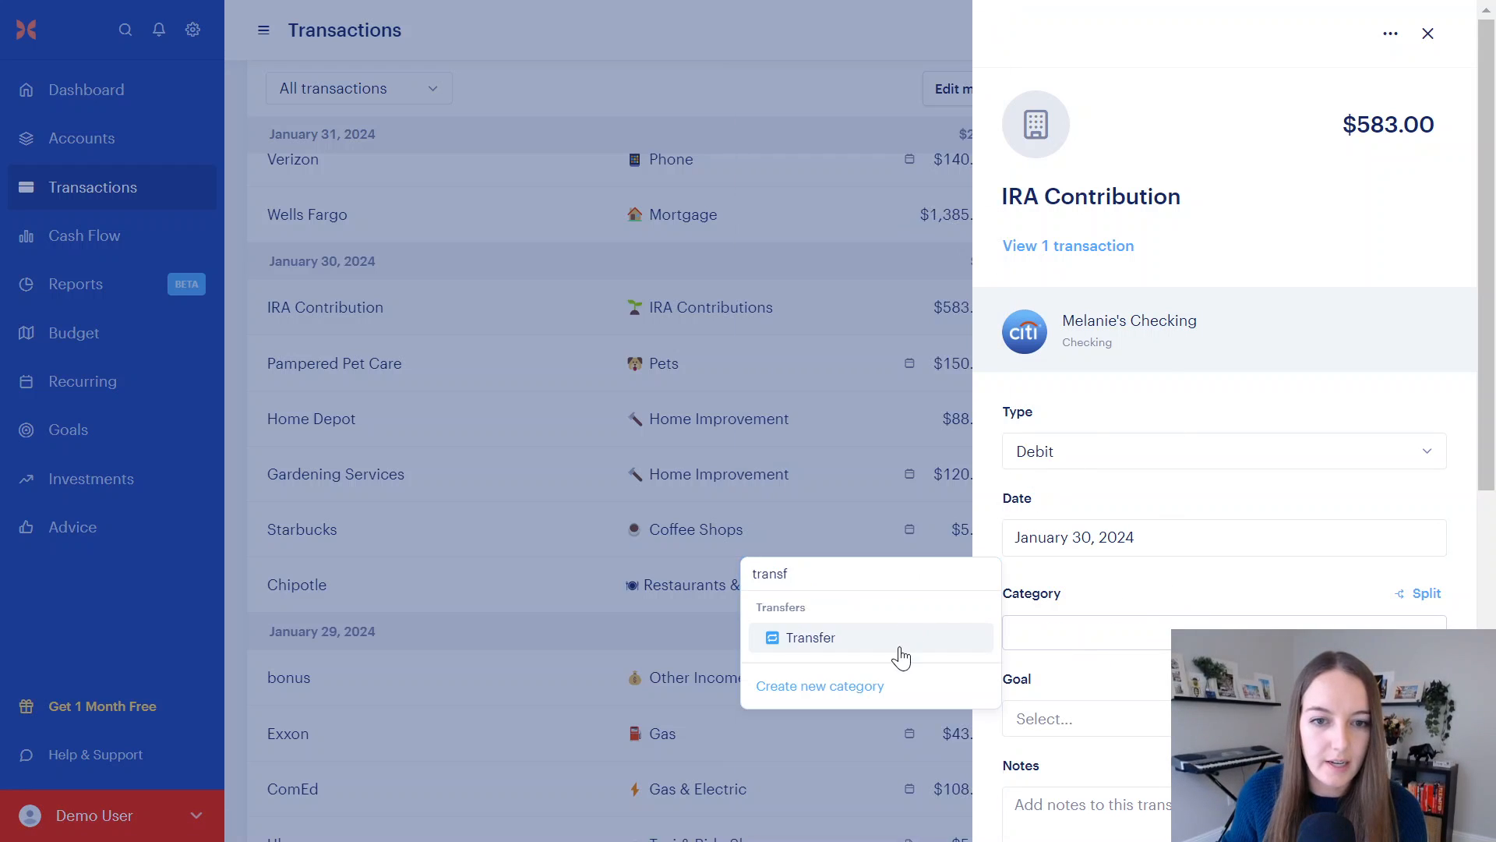
click(810, 637)
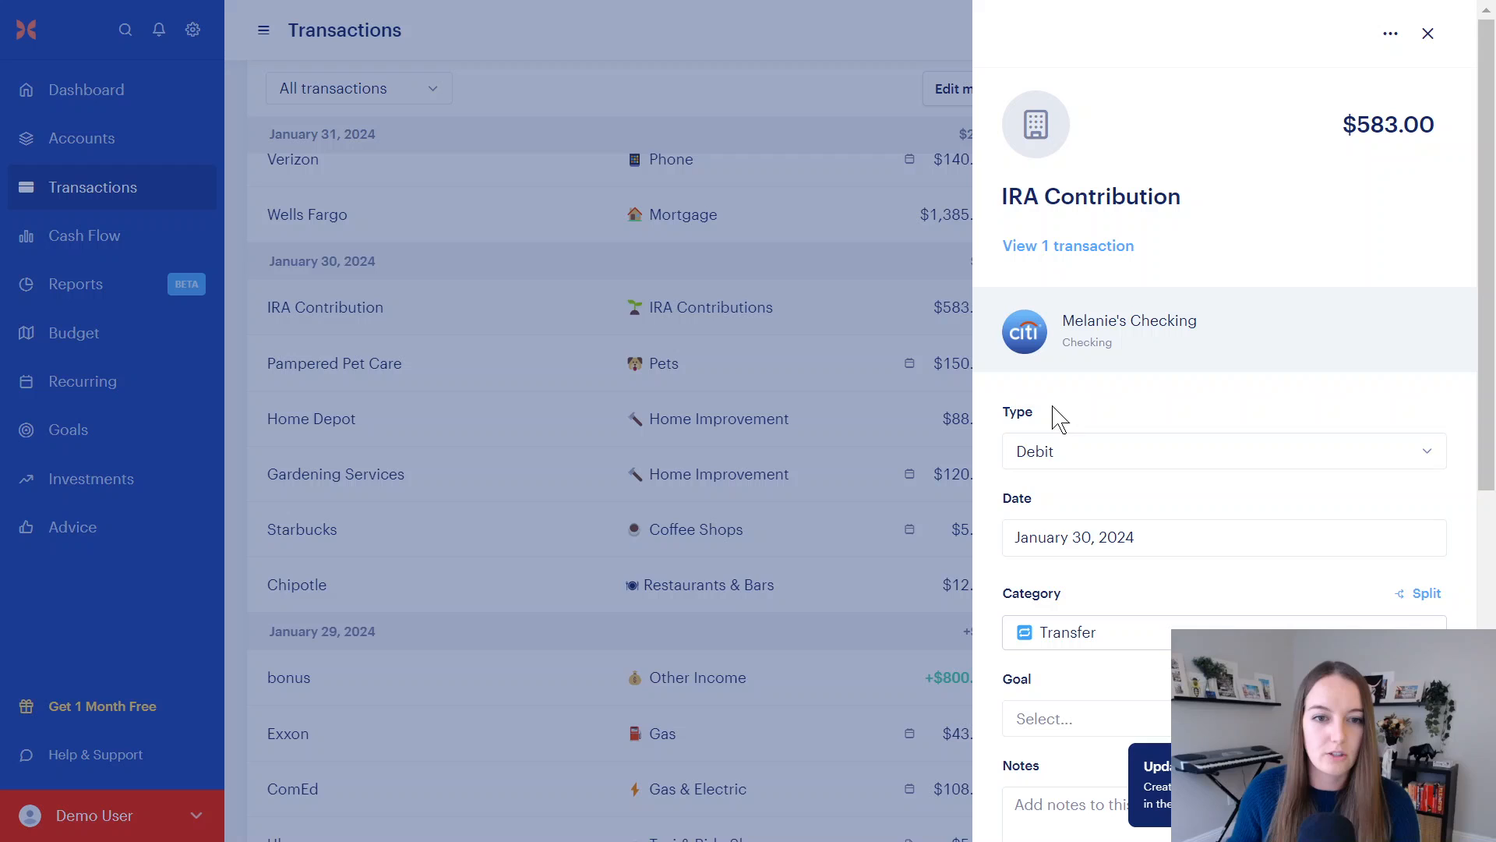
click(1427, 34)
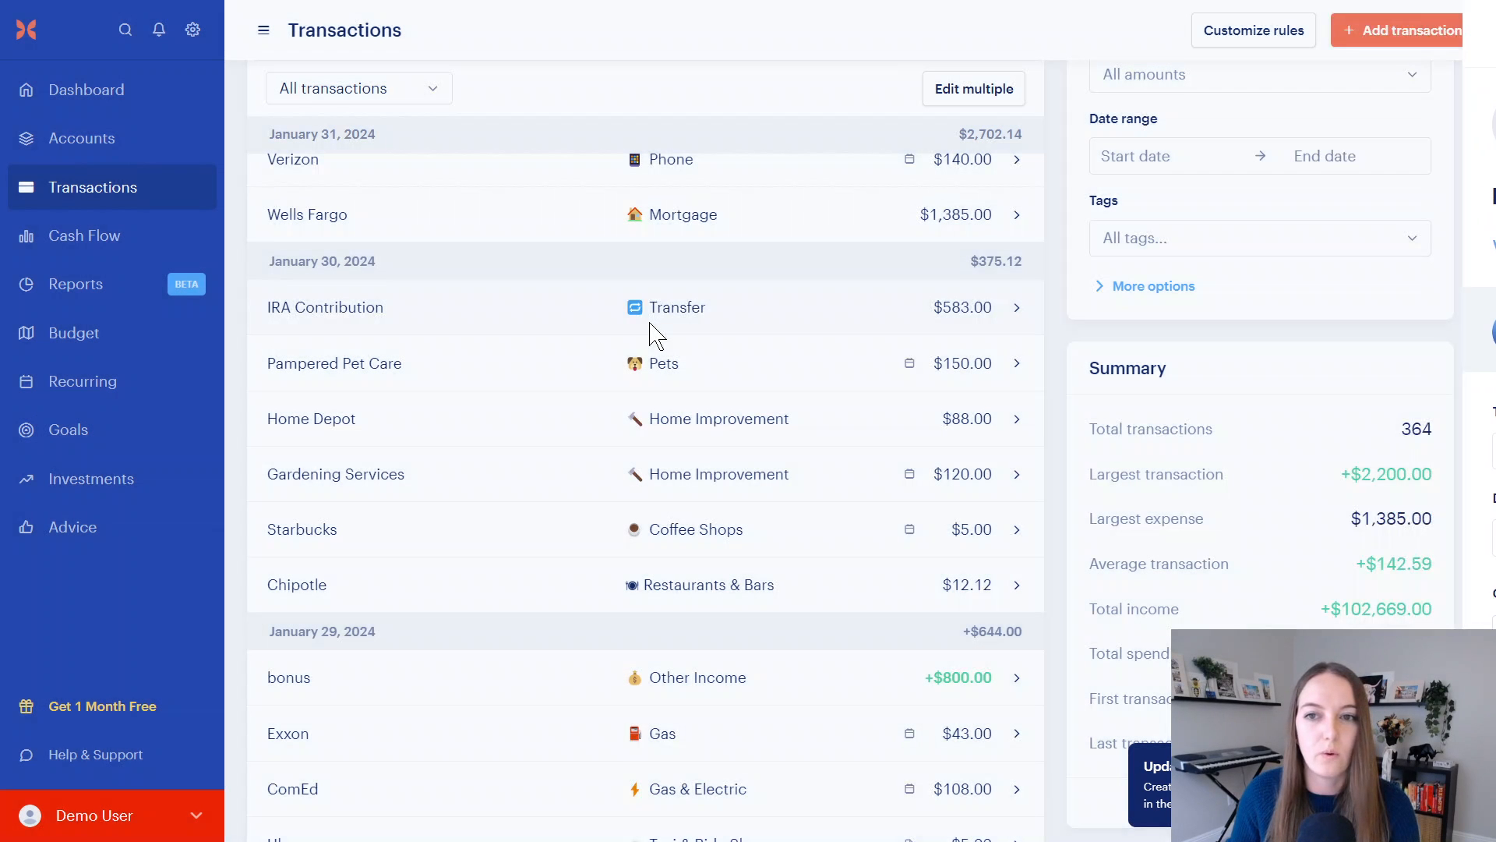
click(84, 235)
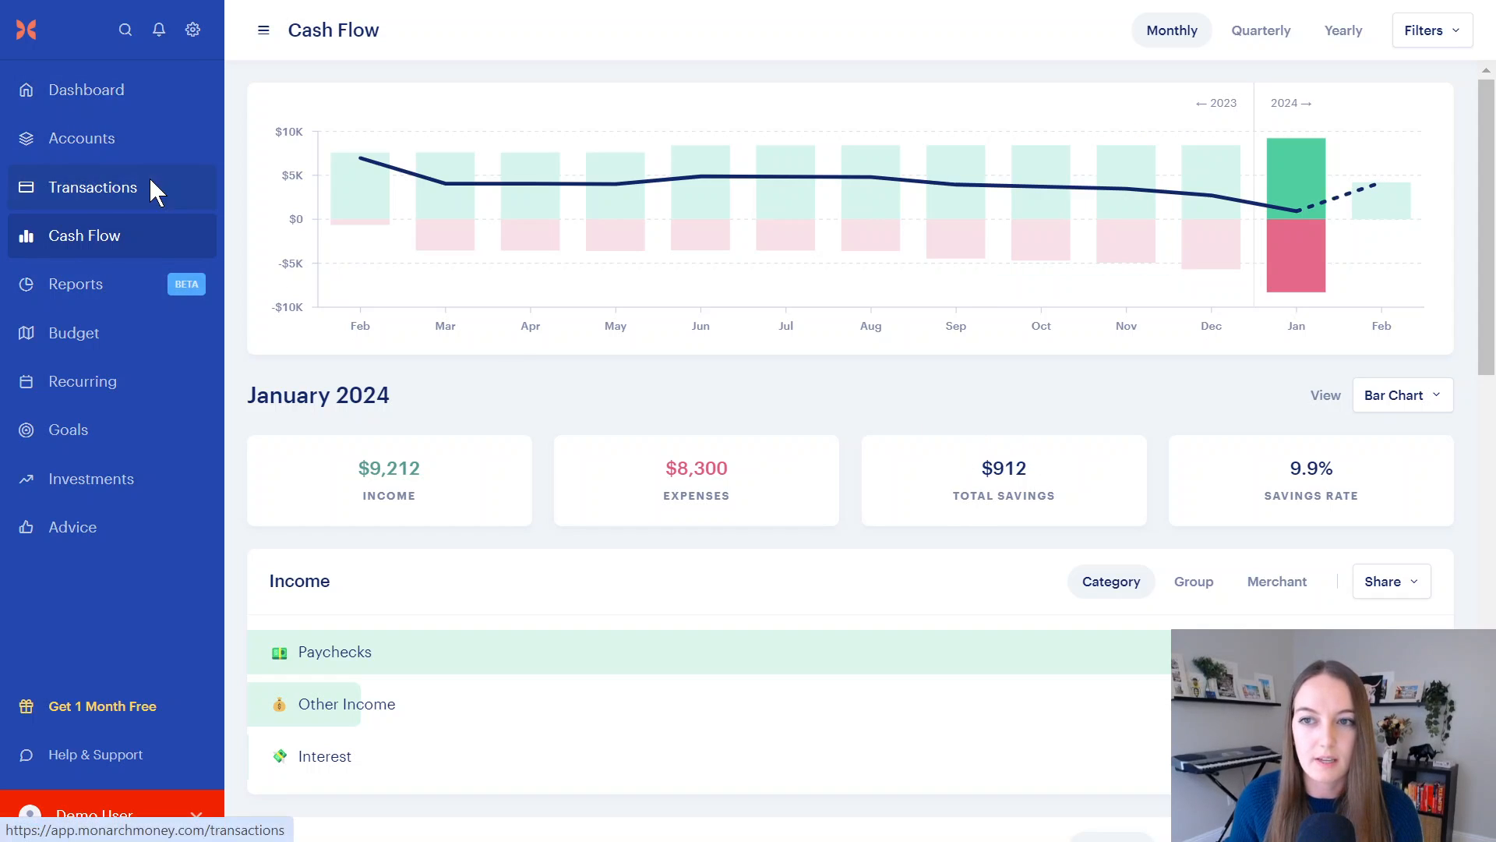
Step: Recategorize the $583 IRA Contribution transaction as Roth IRA Contribution
click(94, 187)
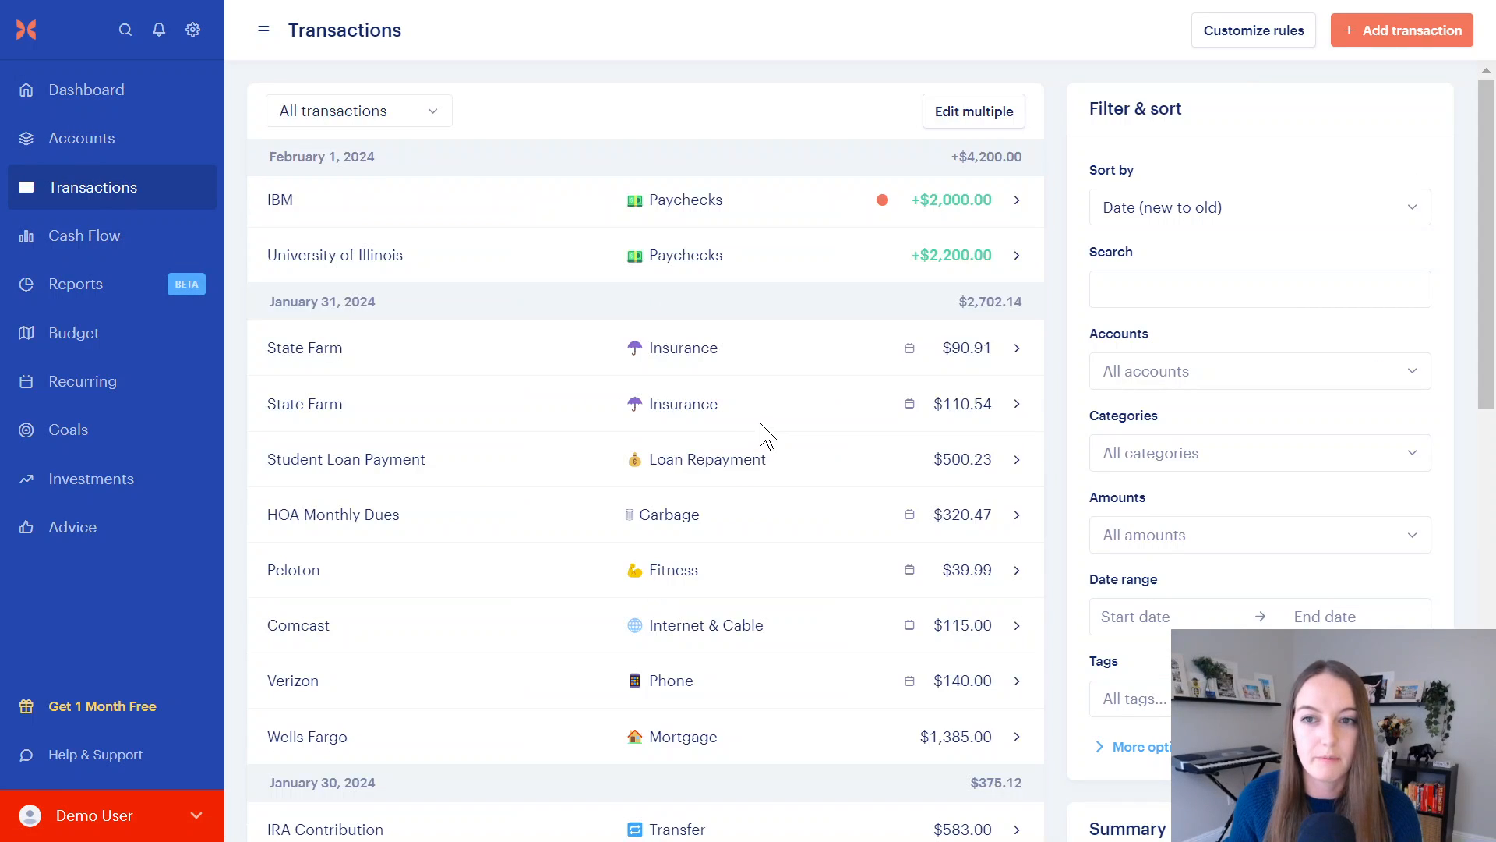
scroll(down, 3)
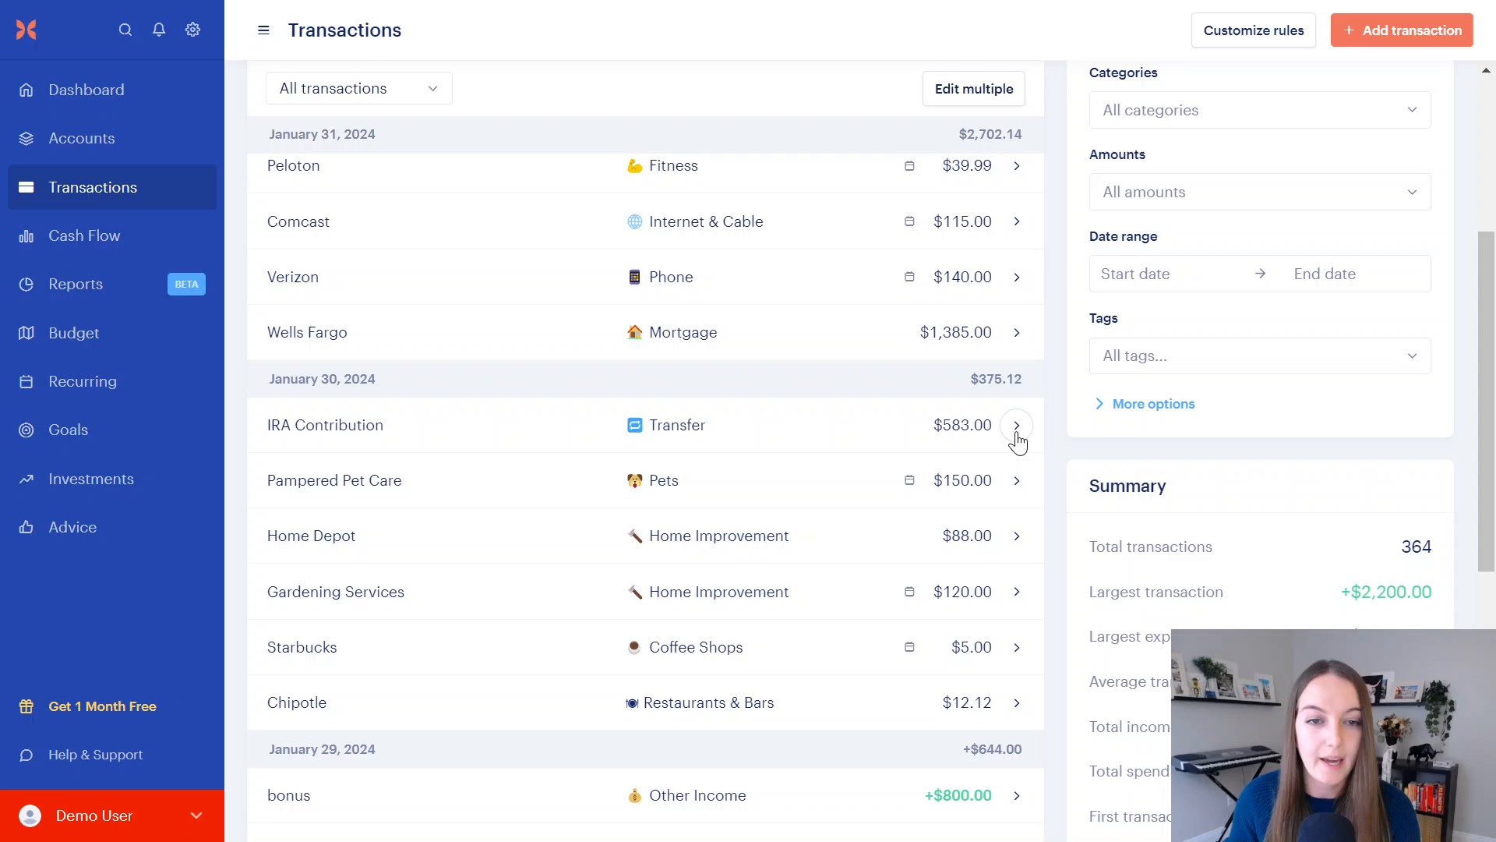
click(1017, 424)
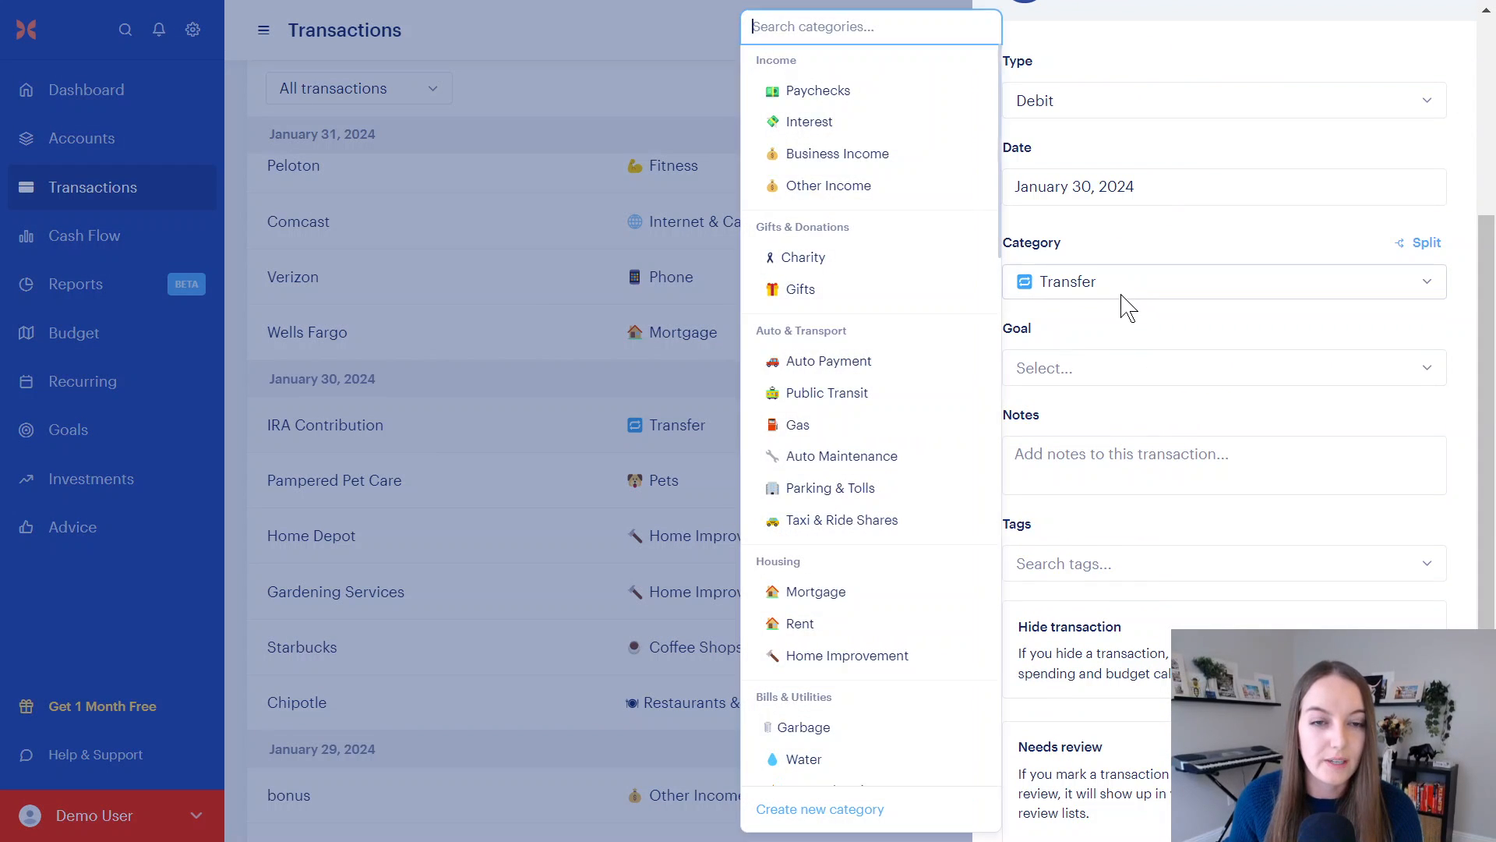
scroll(down, 3)
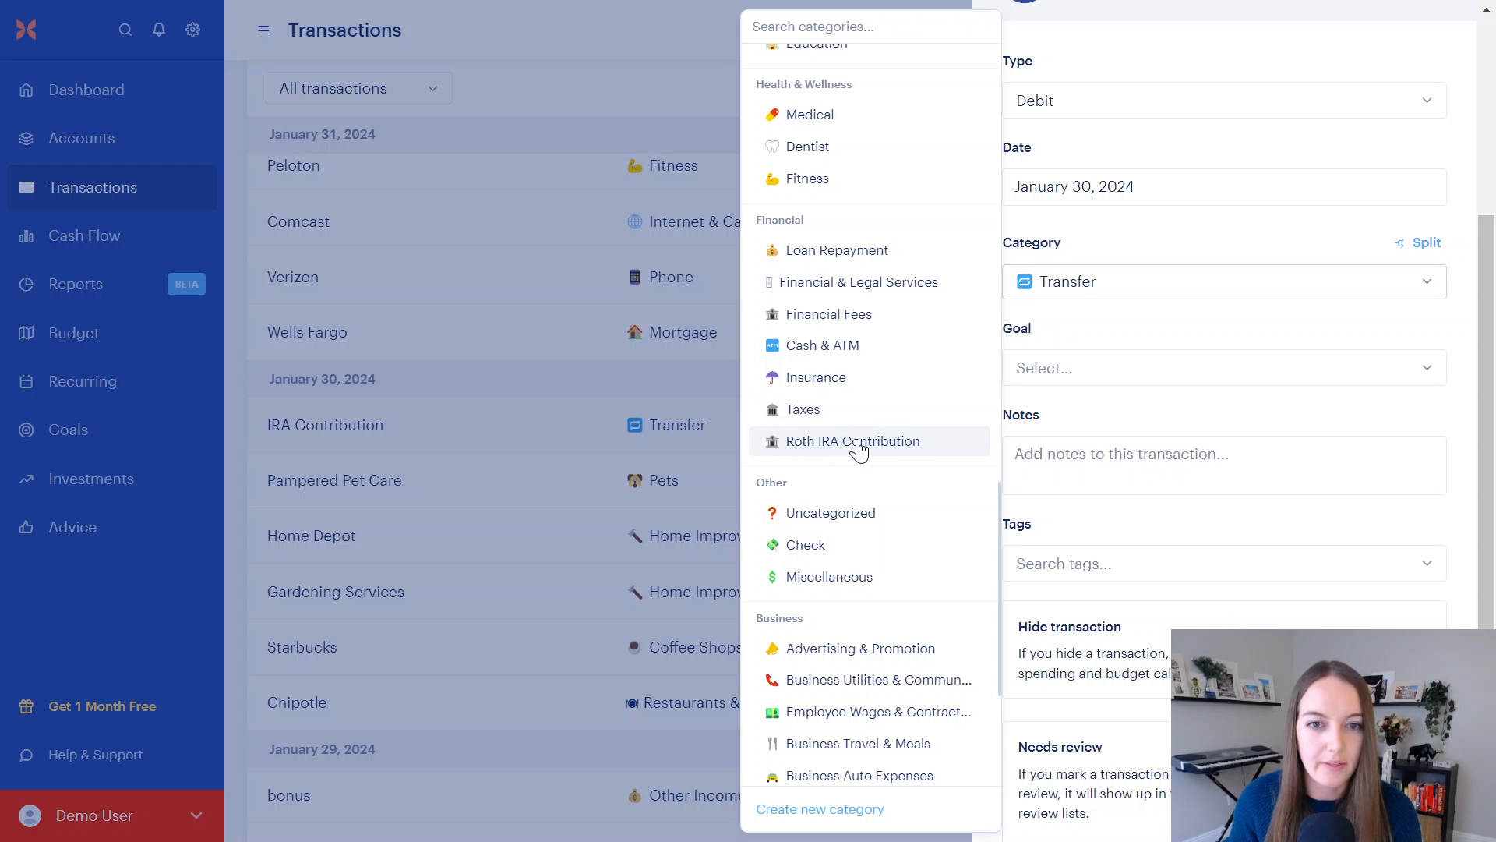
click(853, 441)
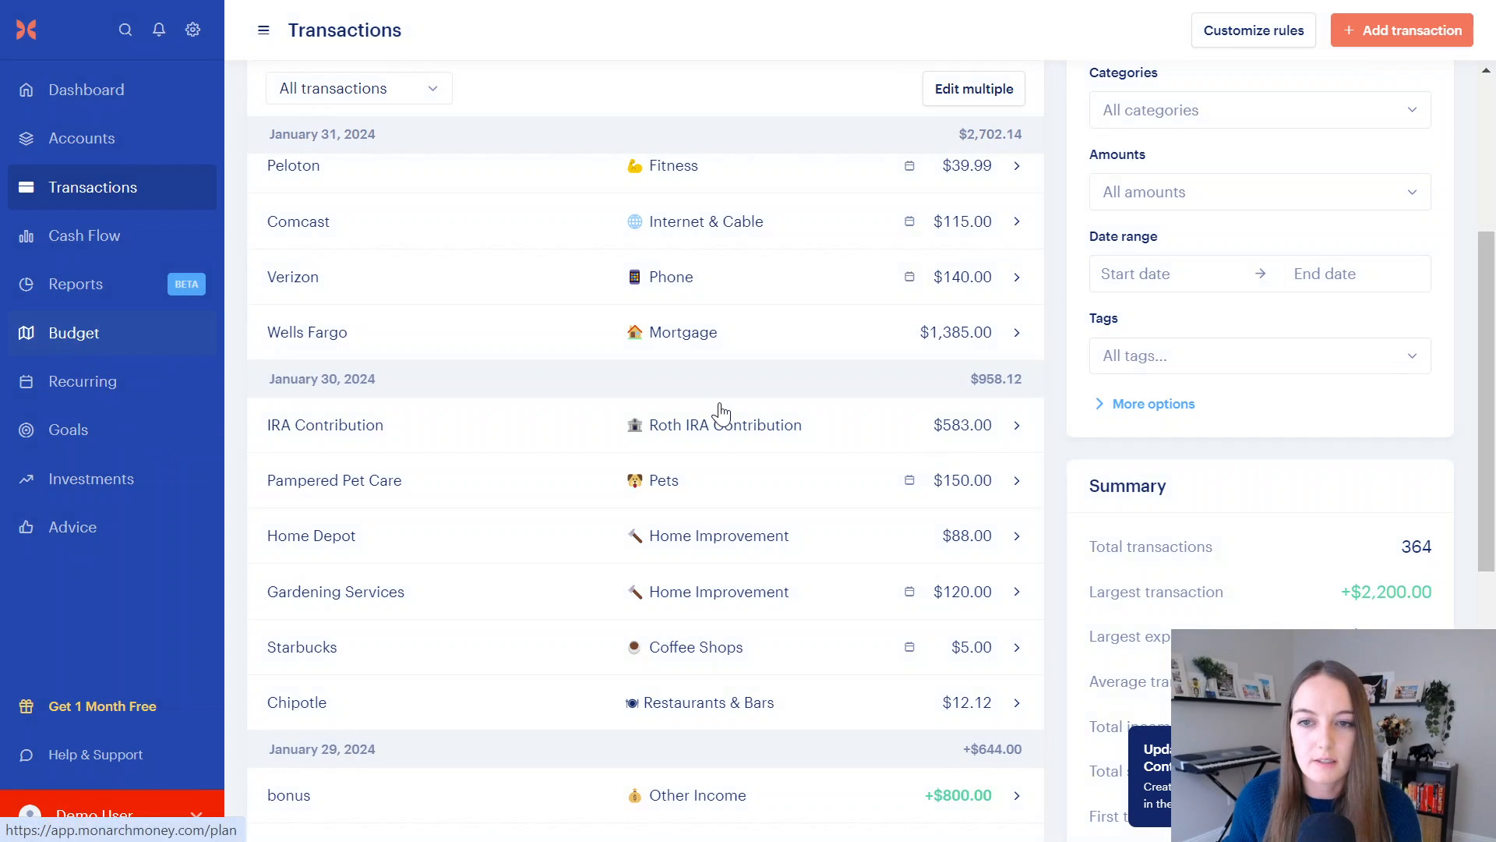
Step: Show January 2024's budget where Roth IRA Contribution's $583 appears as an unbudgeted Financial expense
click(73, 332)
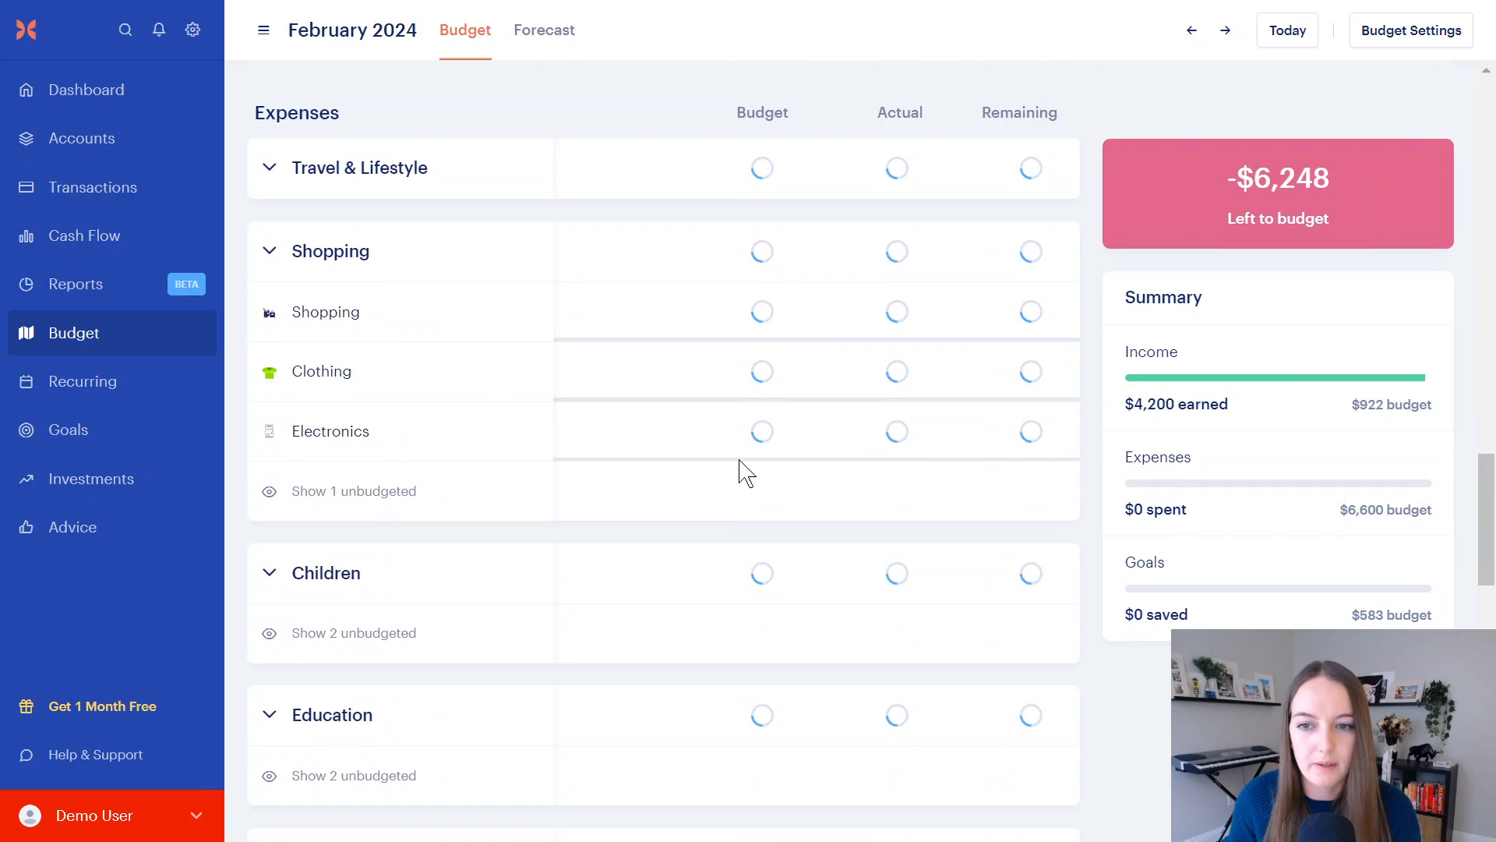
click(1194, 30)
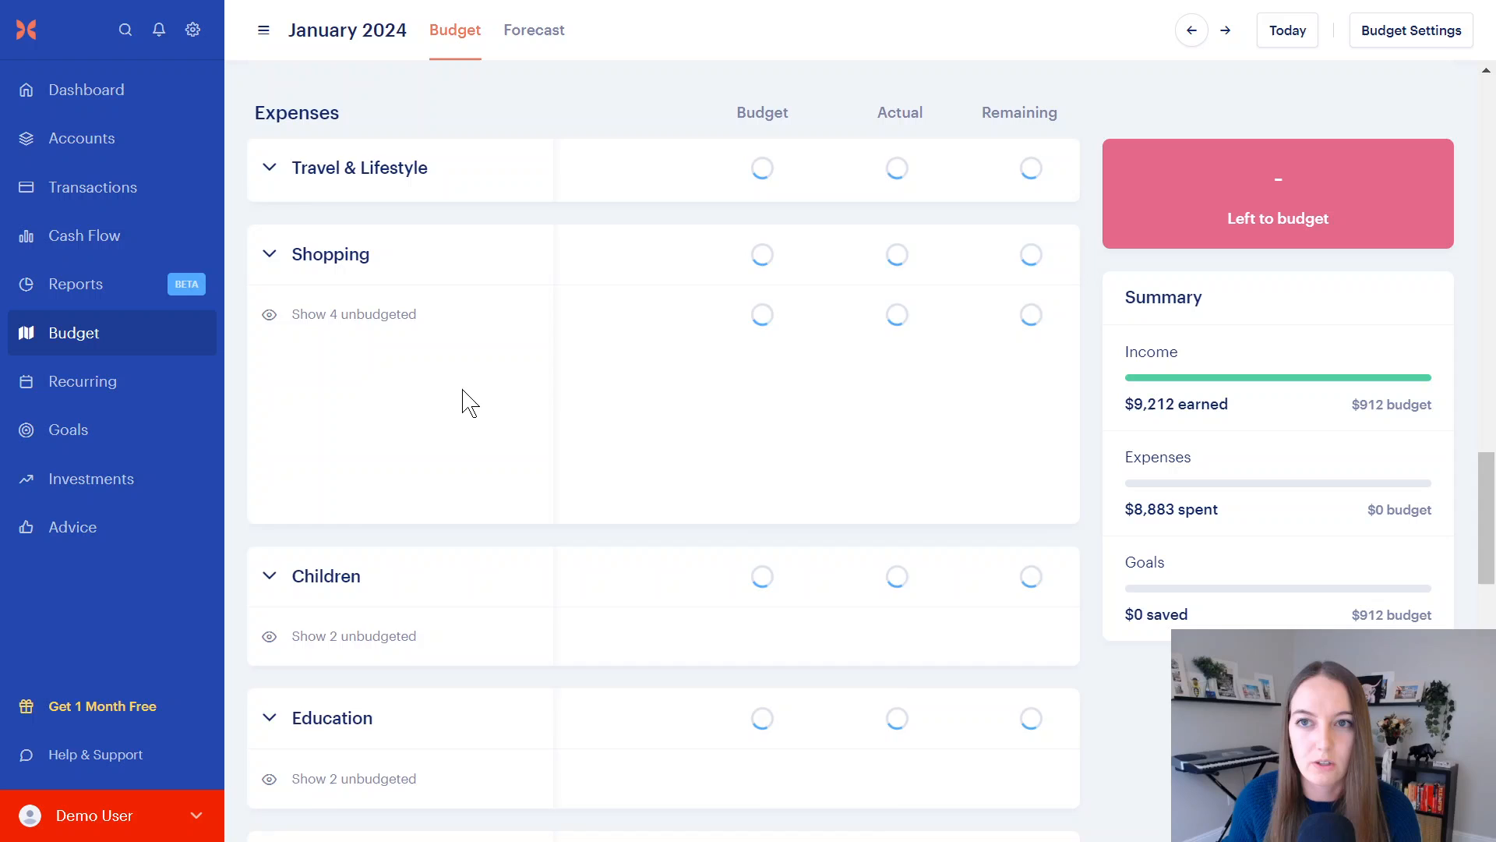
scroll(down, 3)
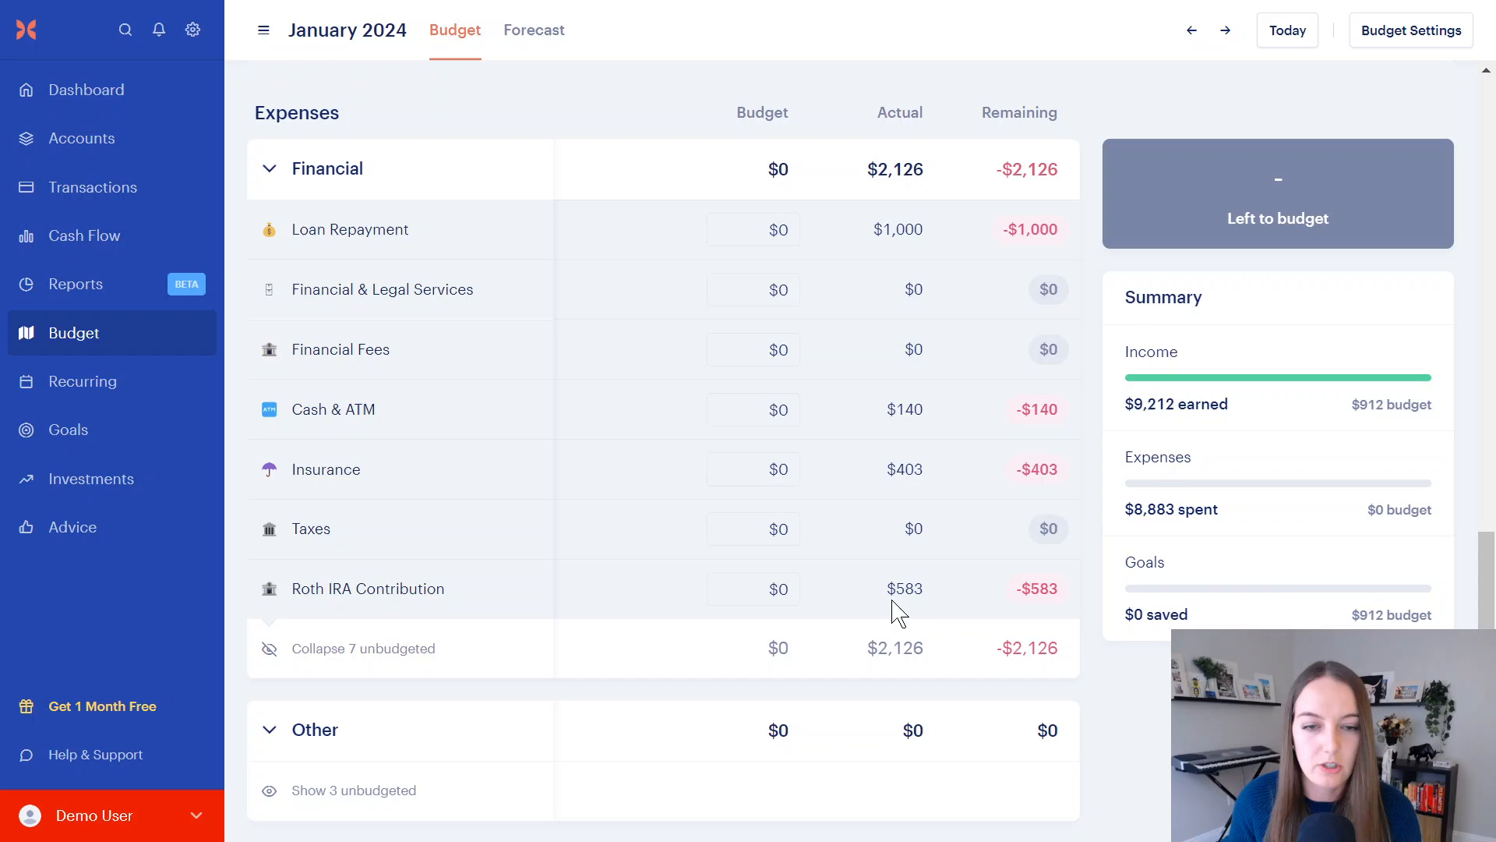
mouse_move(164, 250)
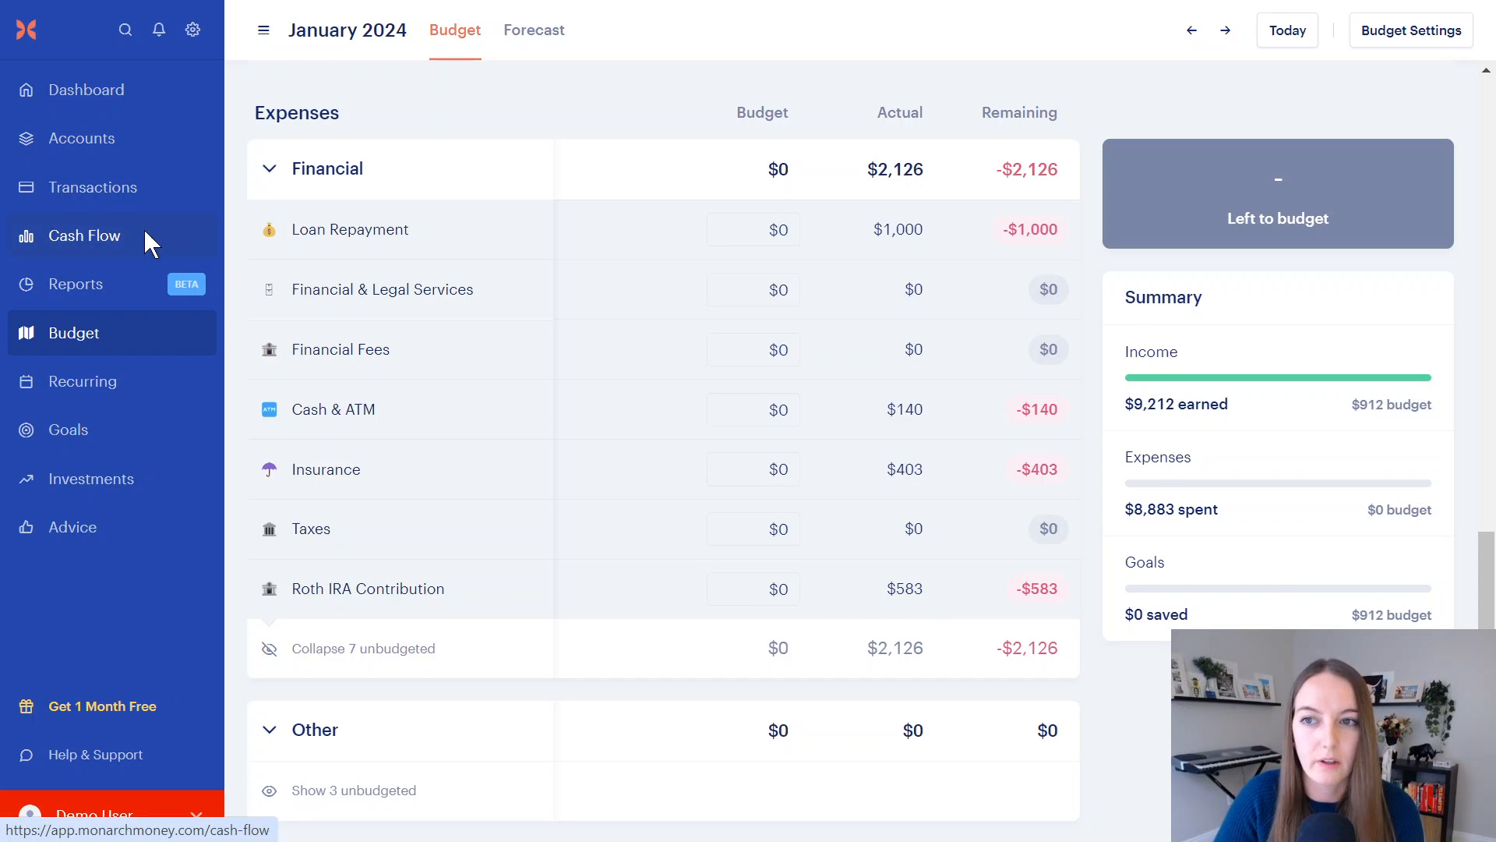
Step: View January 2024 cash flow: $8,883 expenses, $329 saved, 3.6% savings rate
click(84, 235)
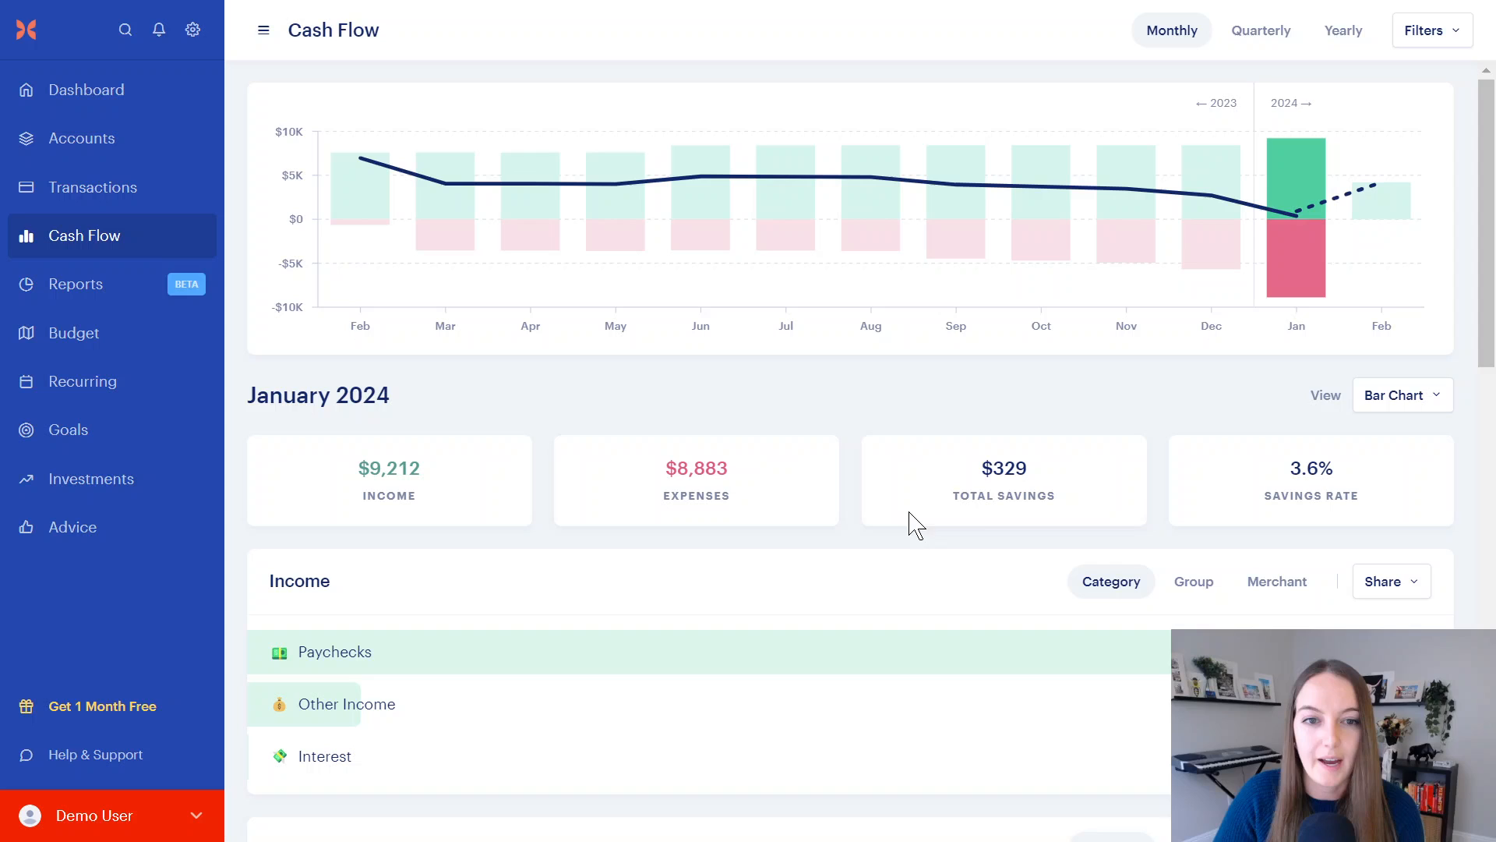
mouse_move(1247, 498)
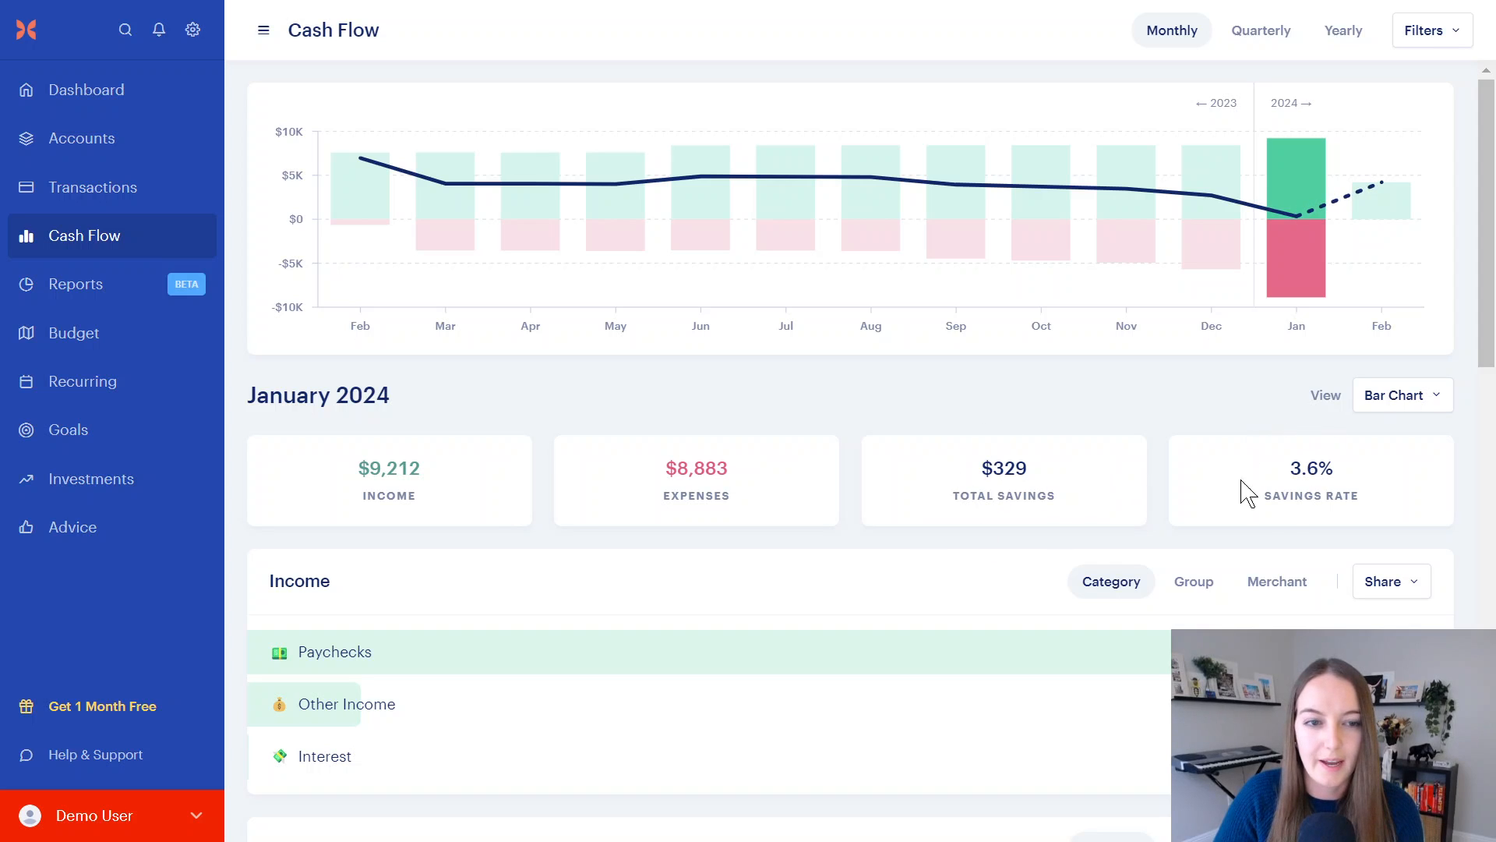
mouse_move(1296, 477)
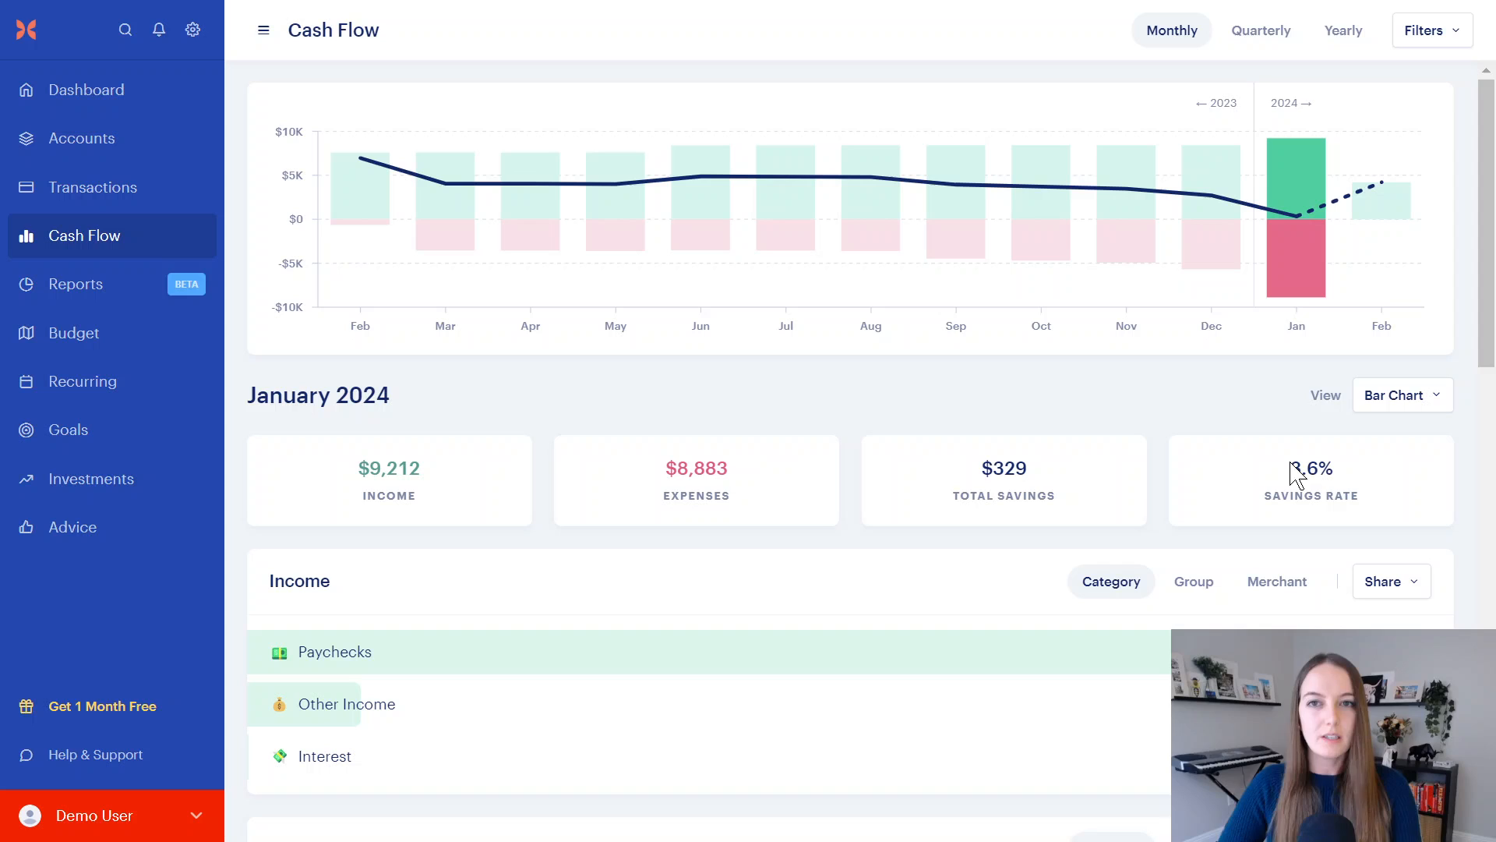
mouse_move(1297, 466)
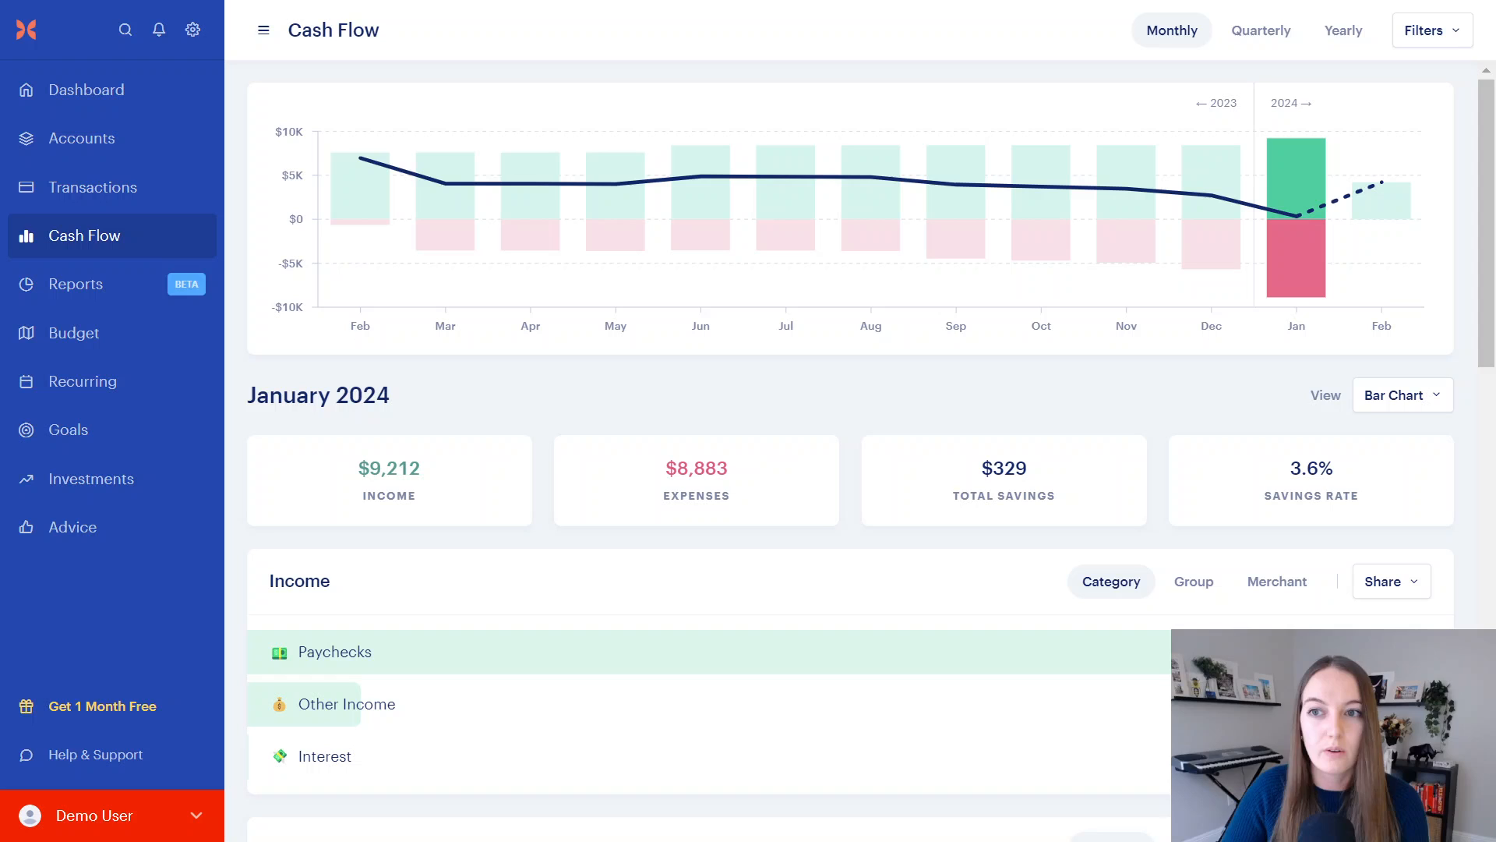
mouse_move(120, 193)
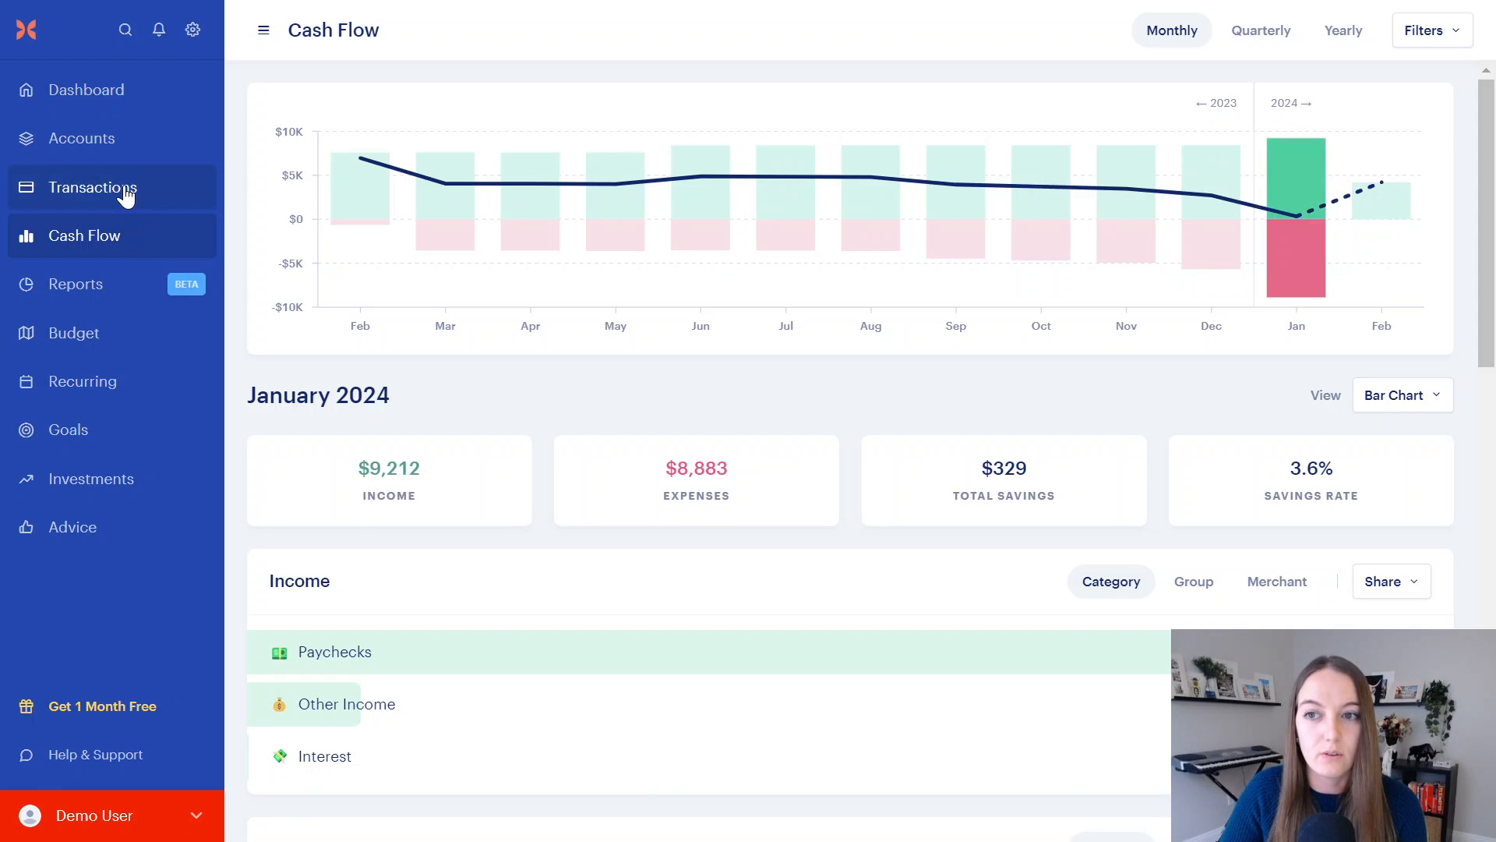
Step: Review the category options available for the IRA Contribution transaction
click(94, 187)
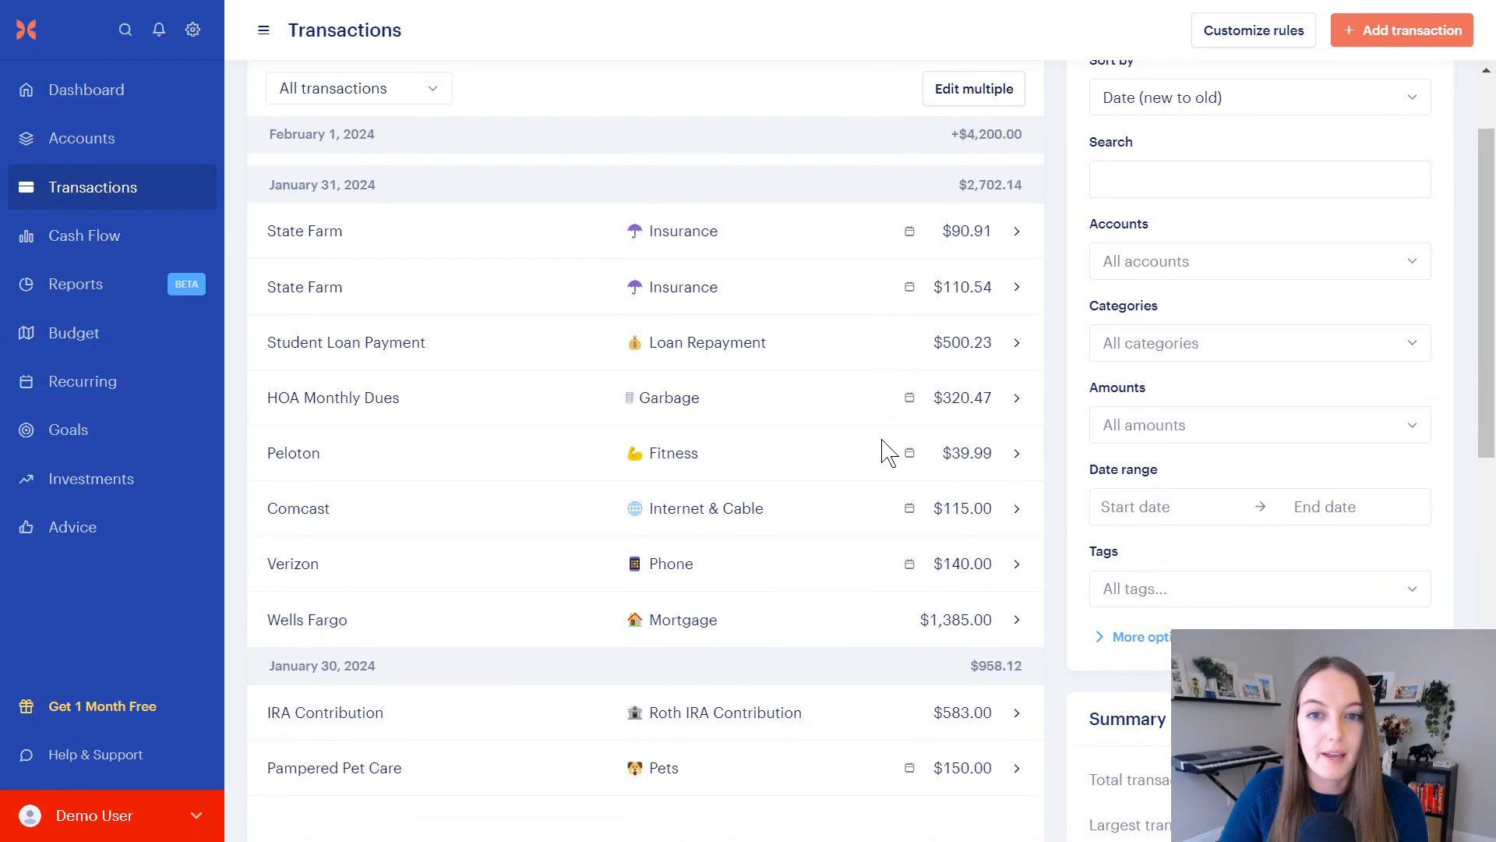
scroll(down, 3)
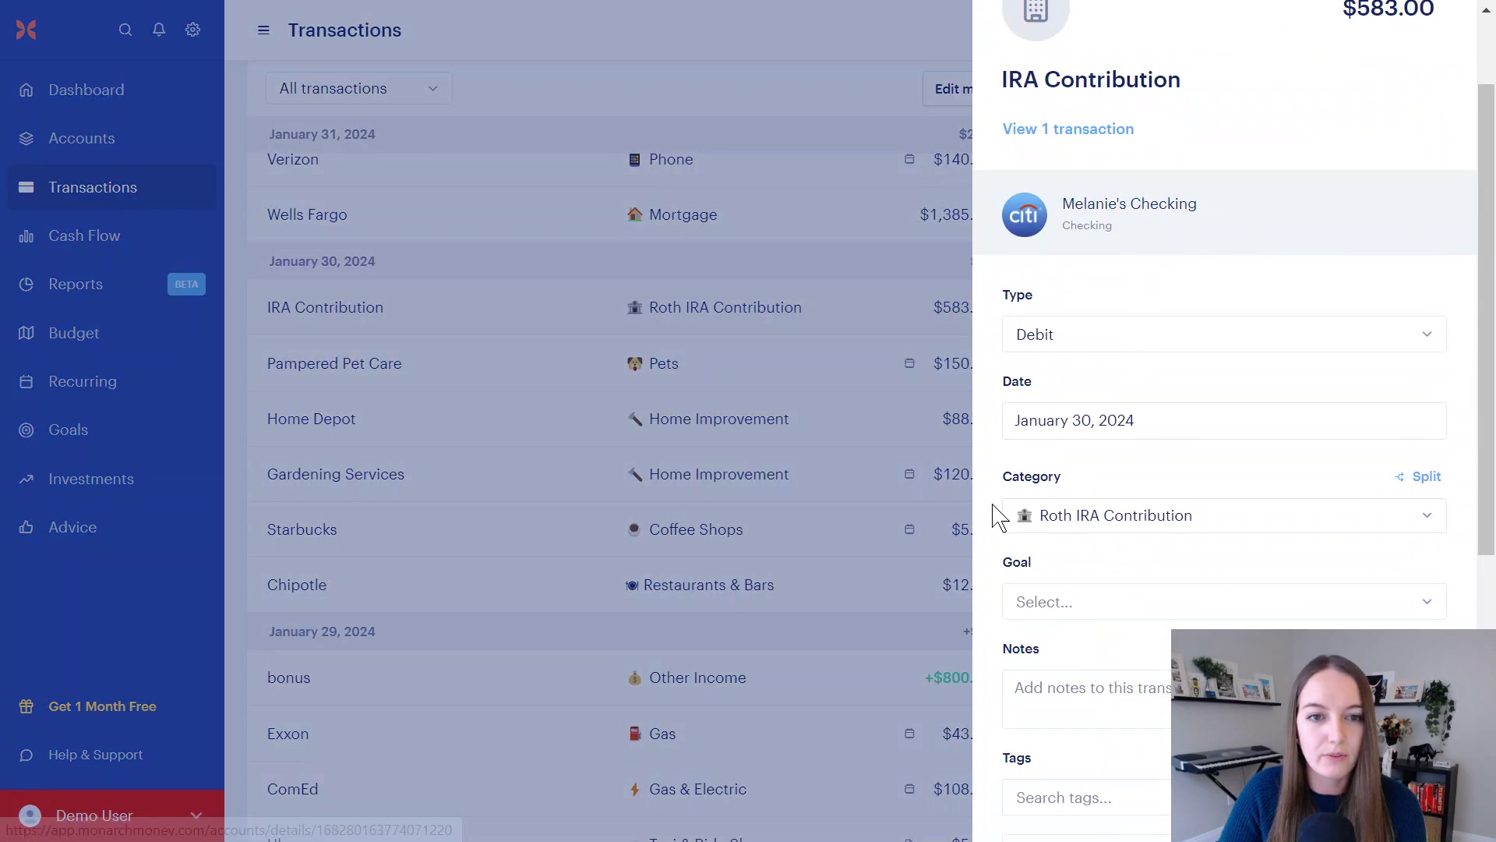
click(1225, 514)
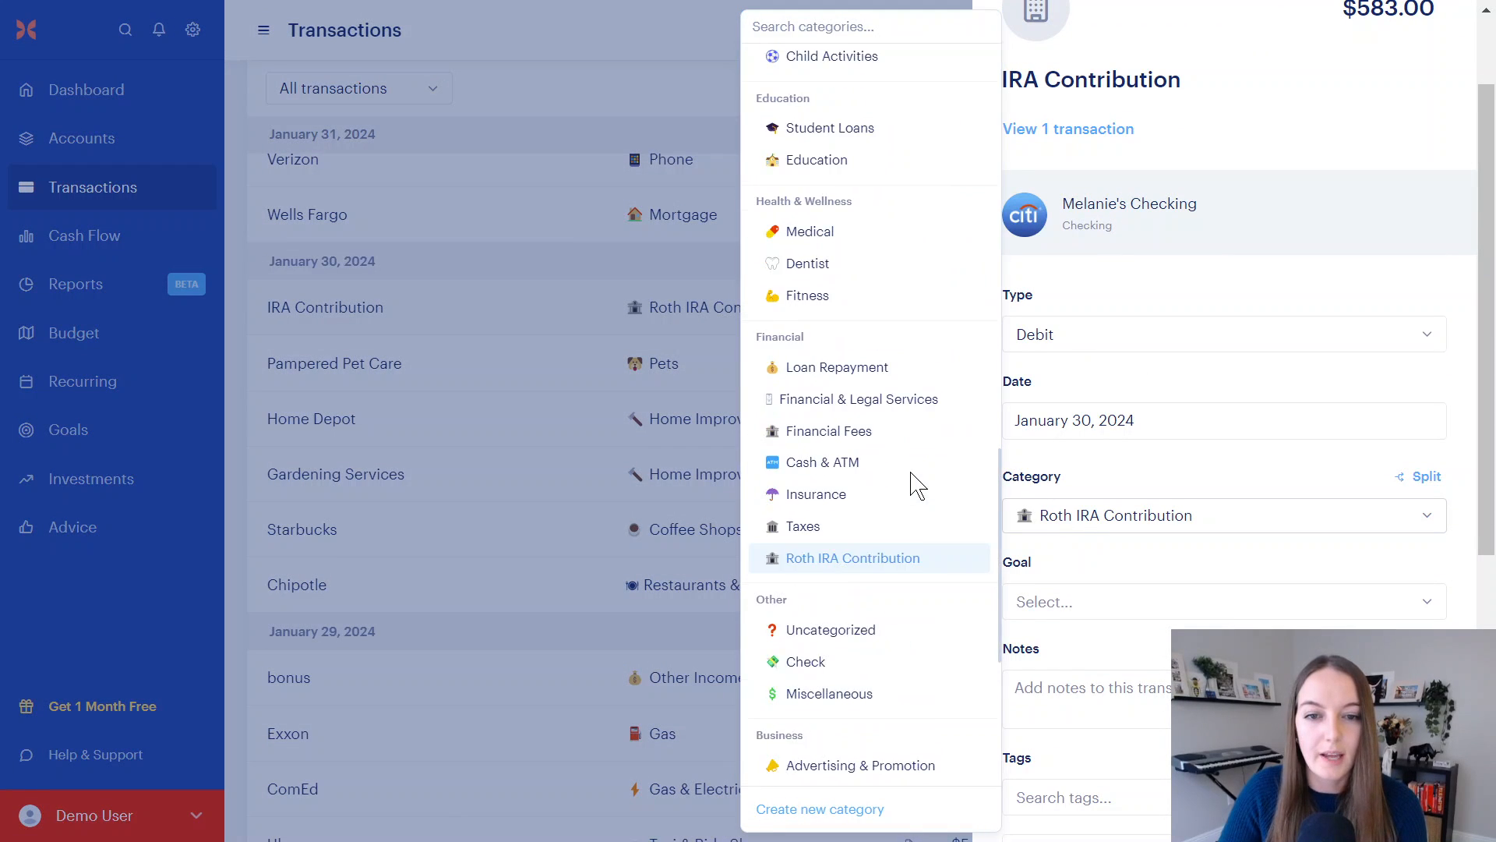
scroll(down, 3)
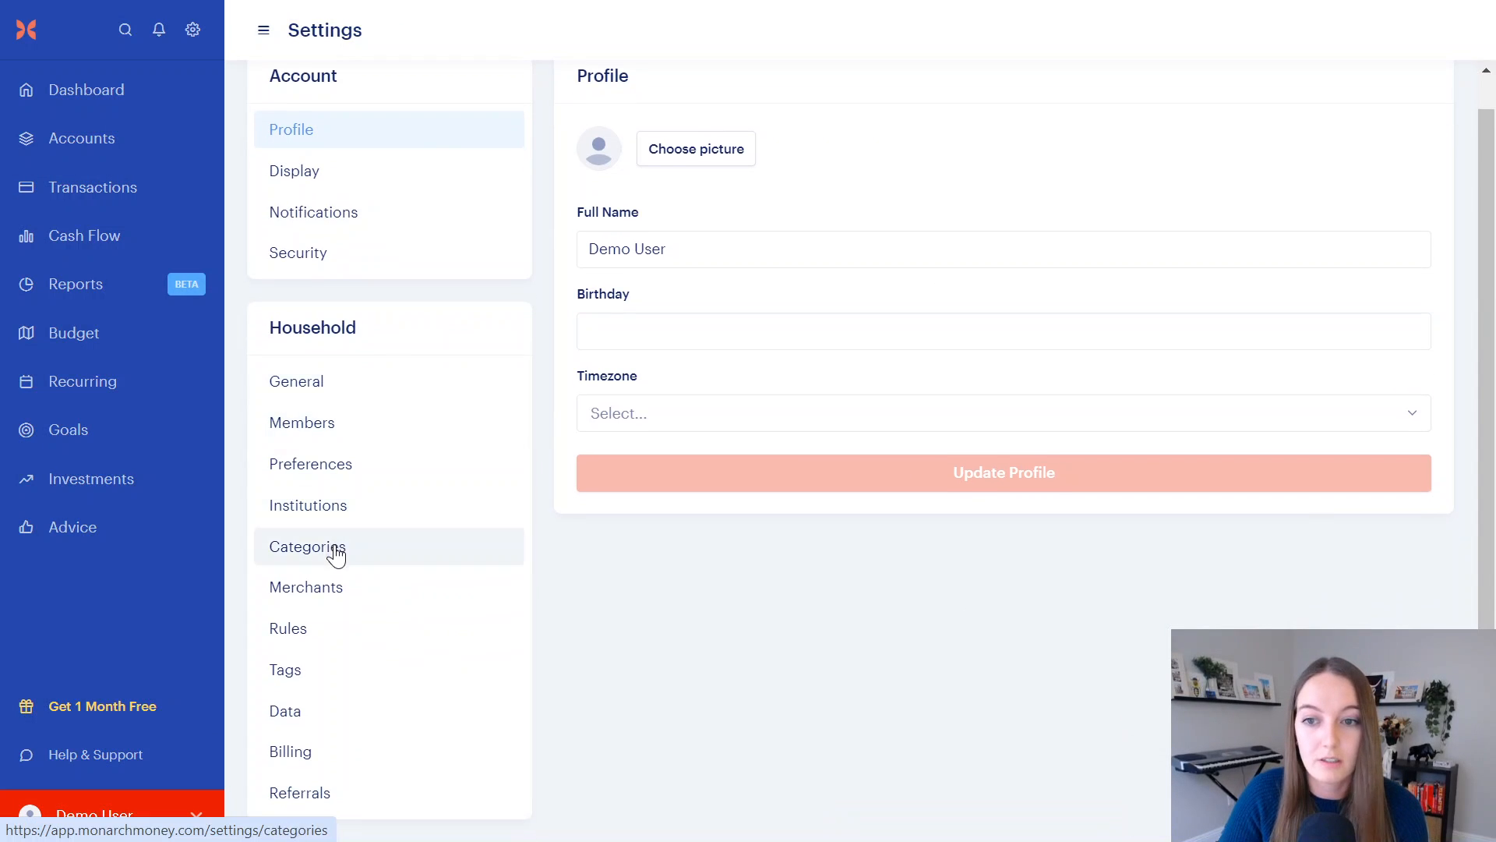
Step: Start a new category in the Transfers group of the Categories settings
click(309, 548)
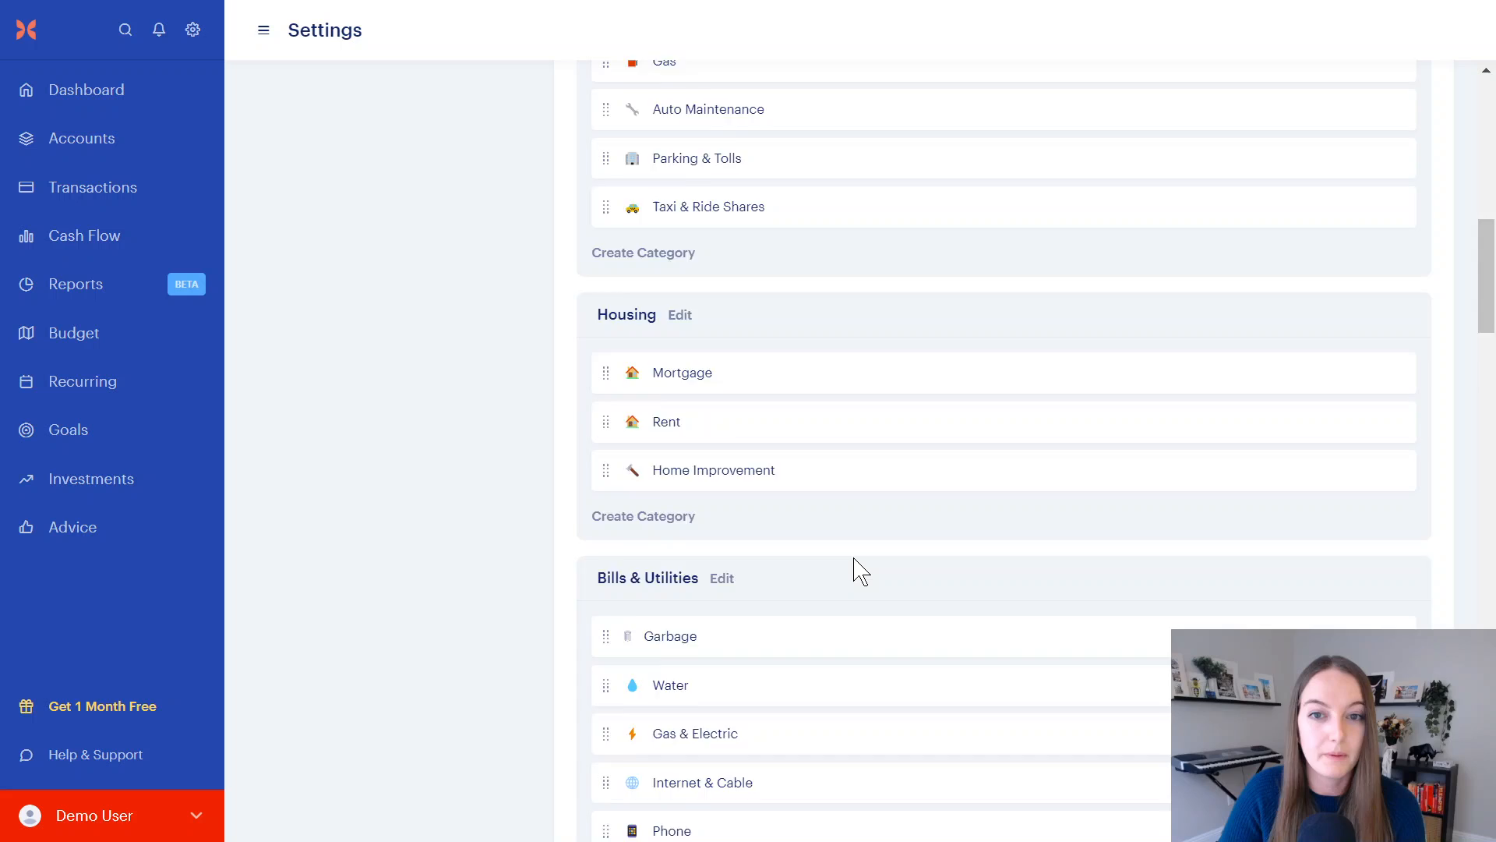
scroll(down, 3)
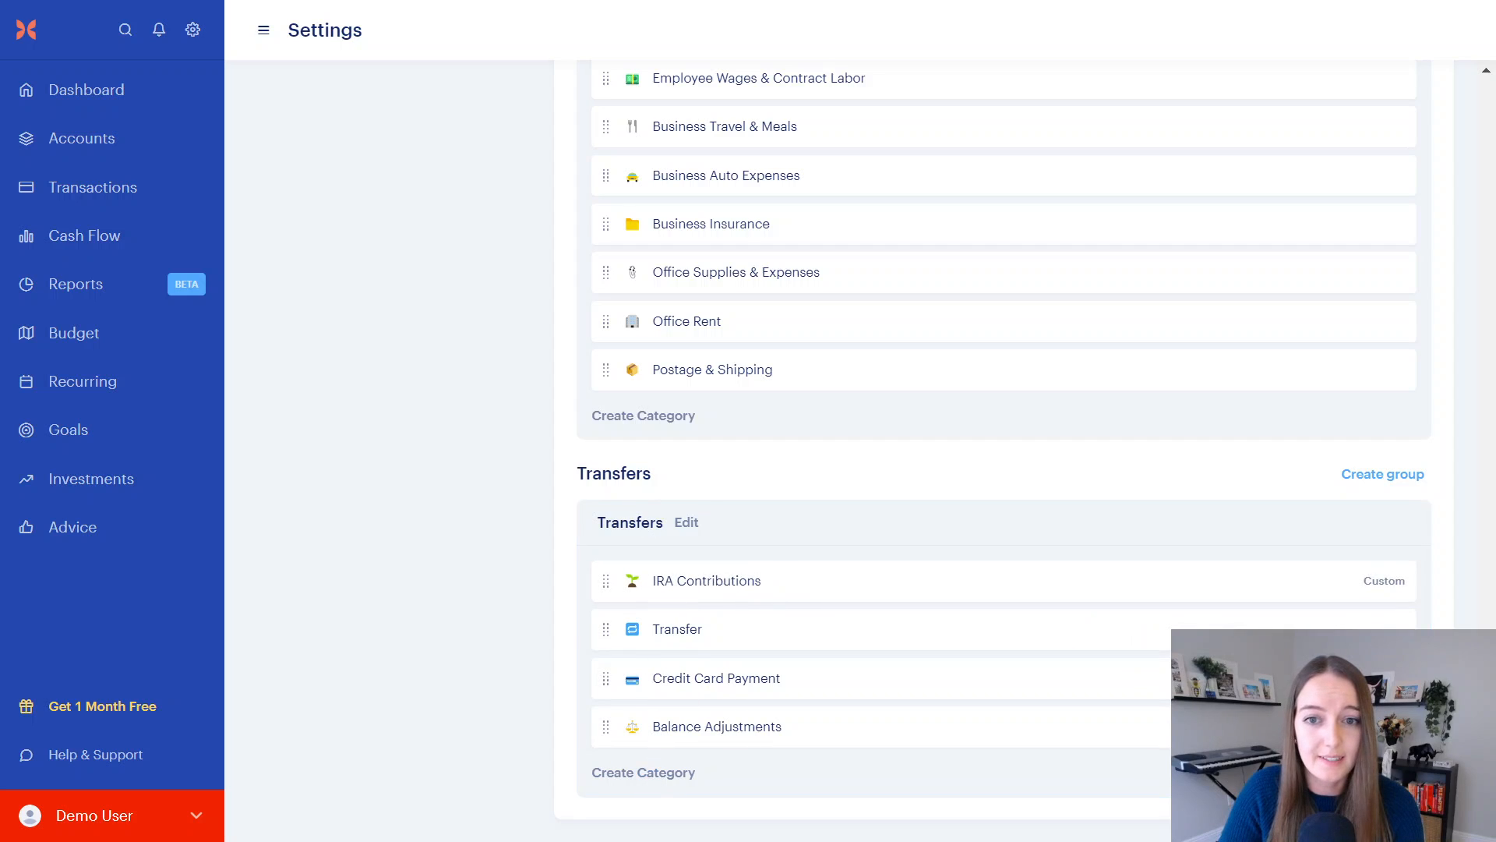
mouse_move(555, 583)
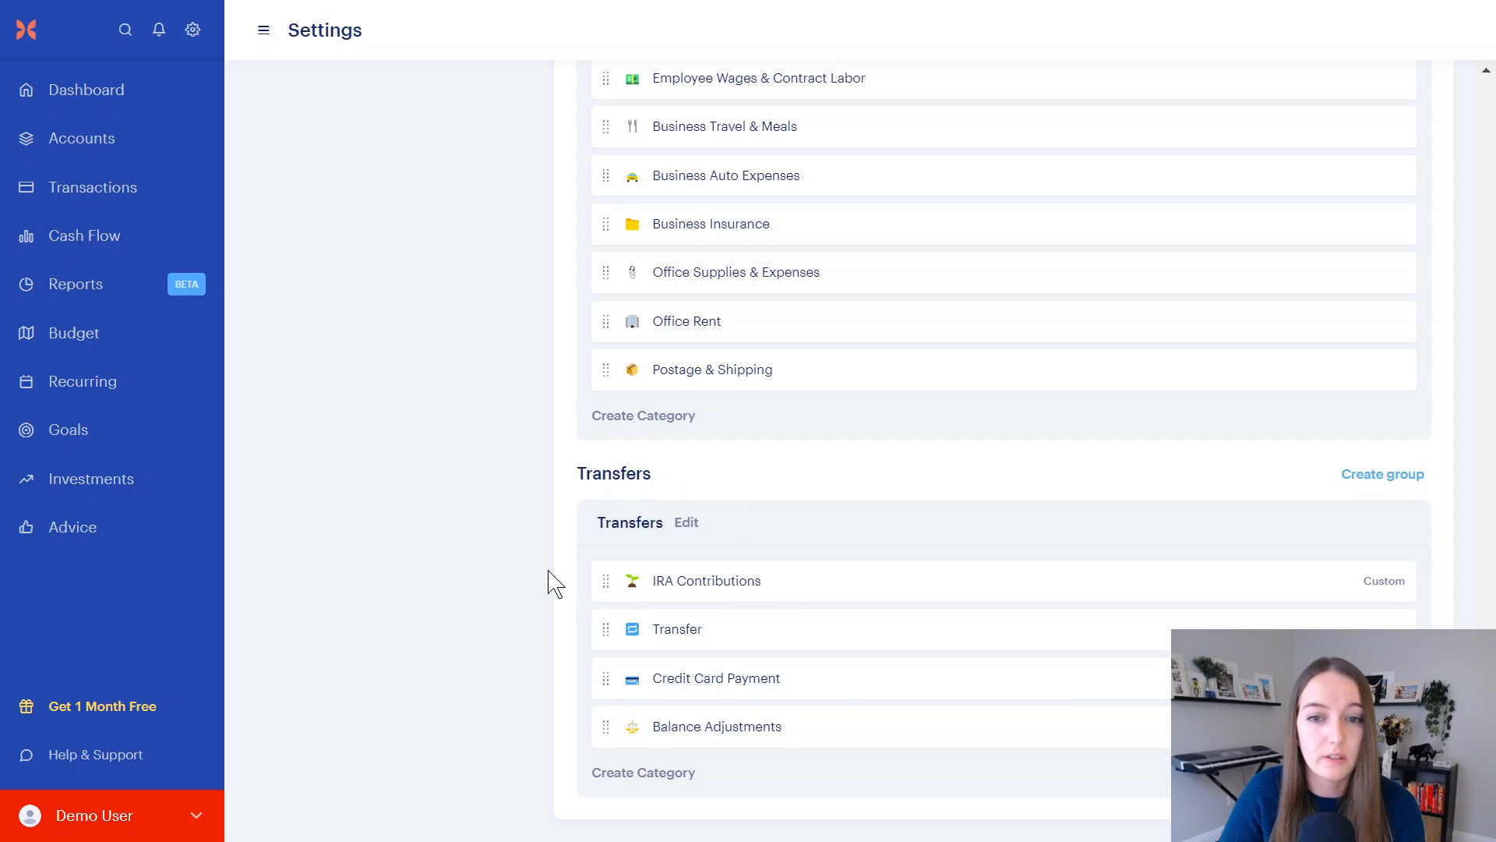
mouse_move(631, 777)
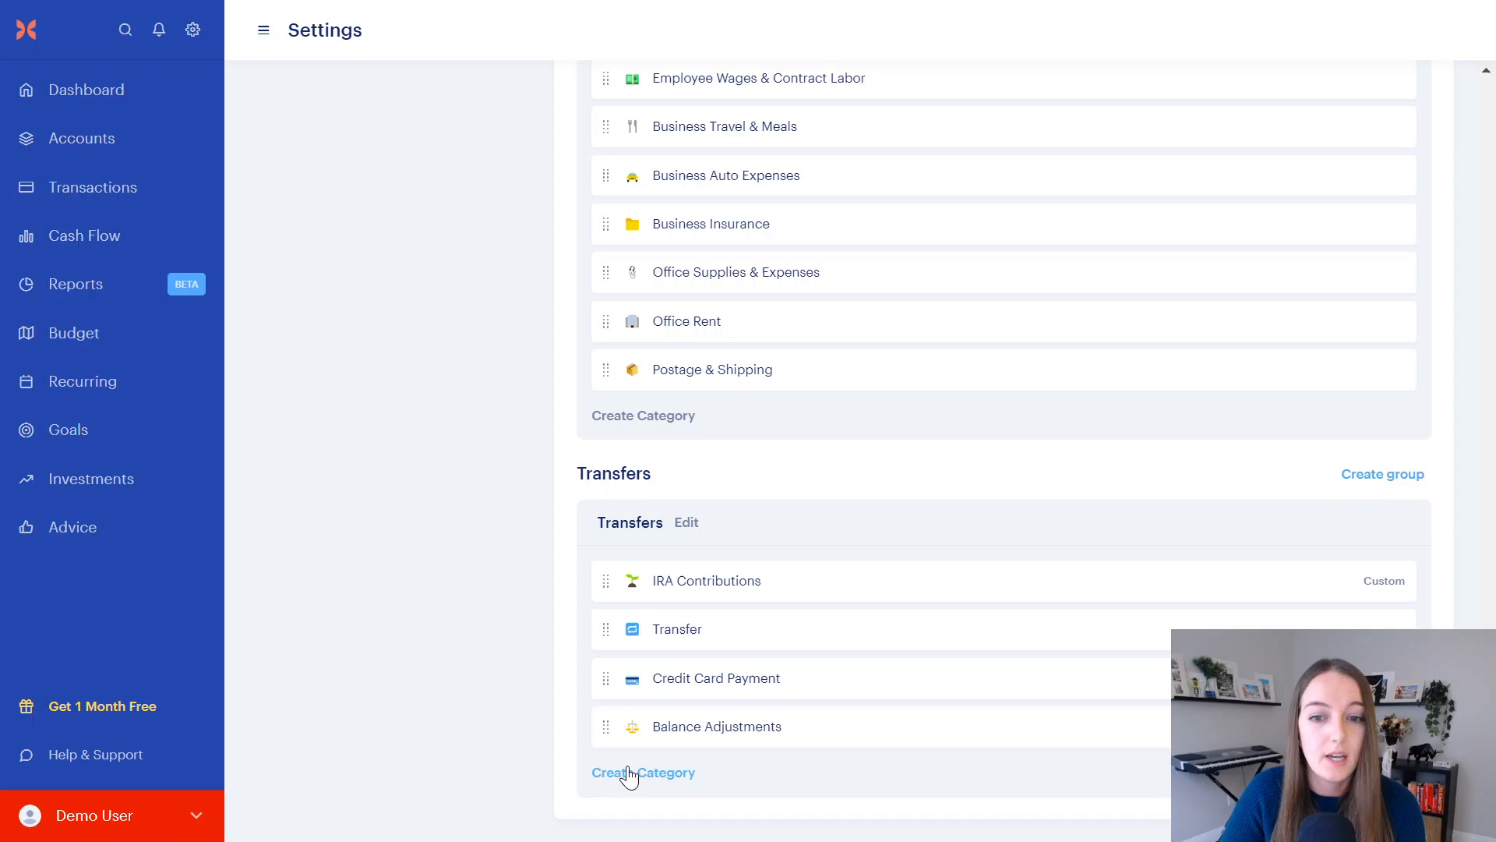
click(636, 773)
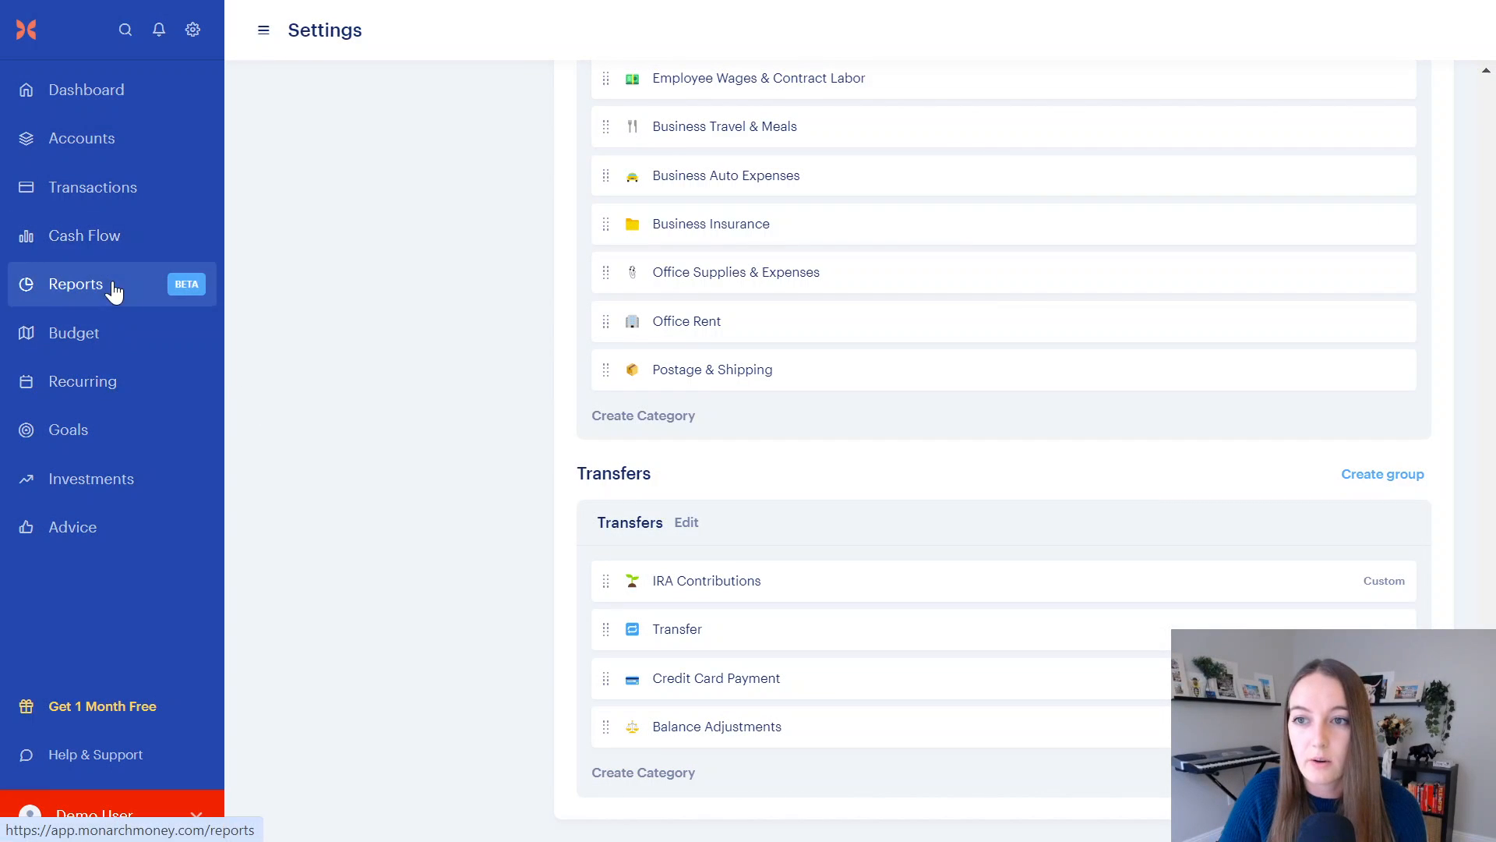
Step: Show January 2024's budget Contributions: Retirement $583 and Savings $329, $0 left
click(73, 333)
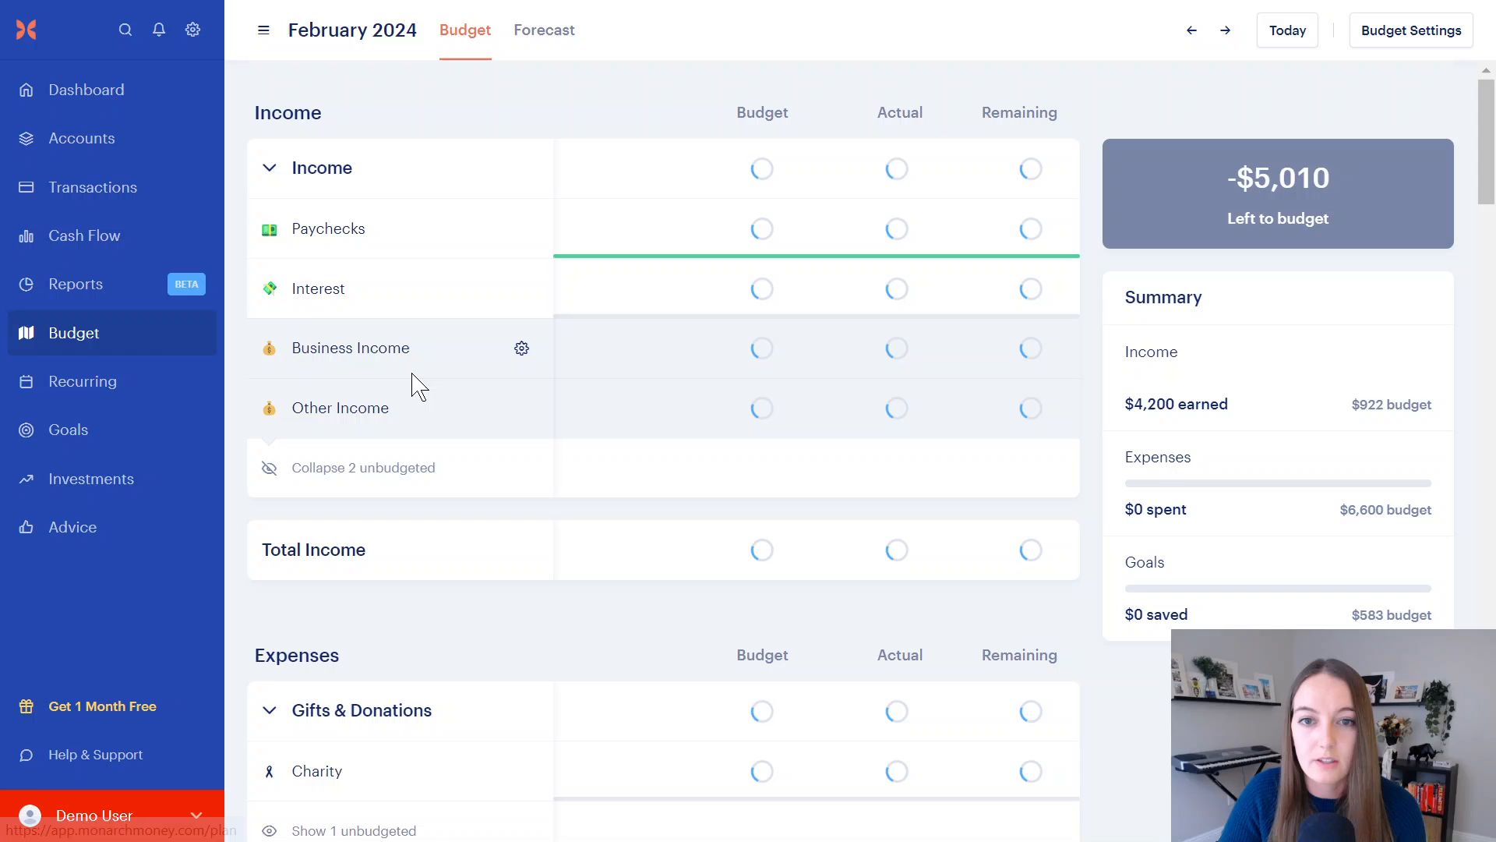
scroll(down, 3)
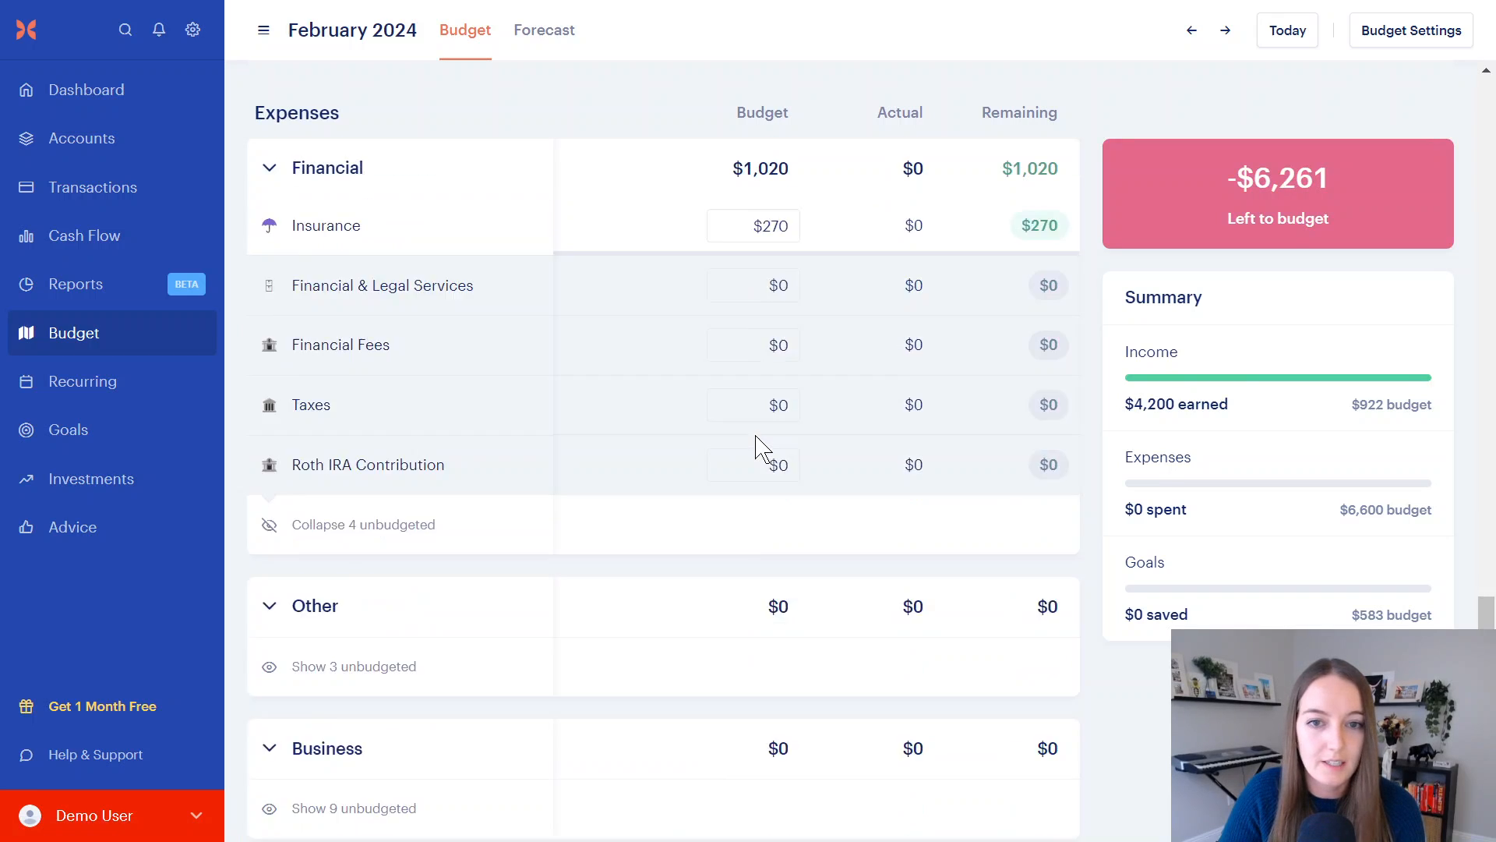
scroll(down, 3)
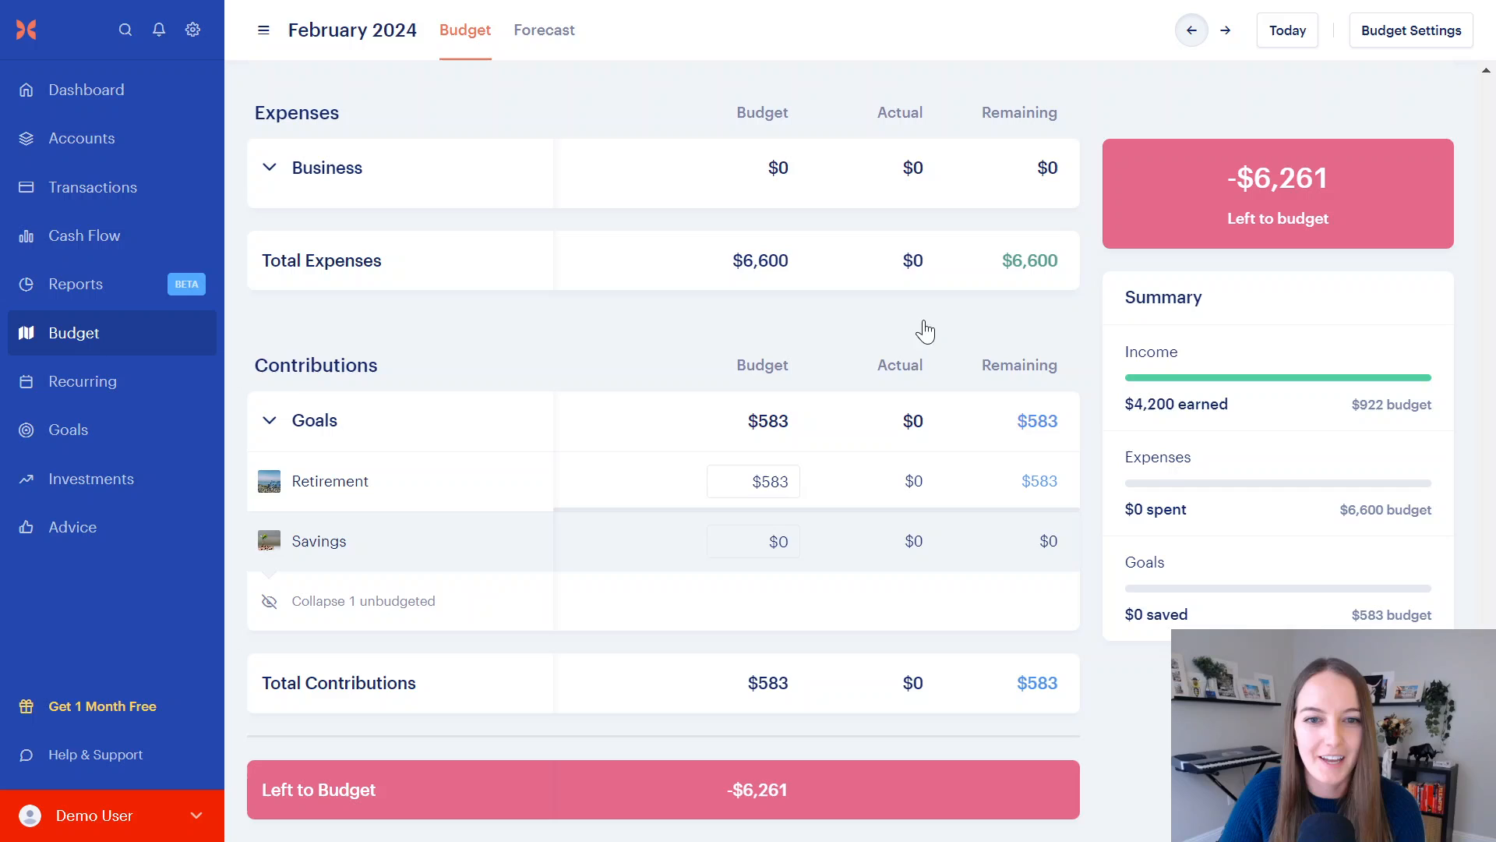
click(1194, 30)
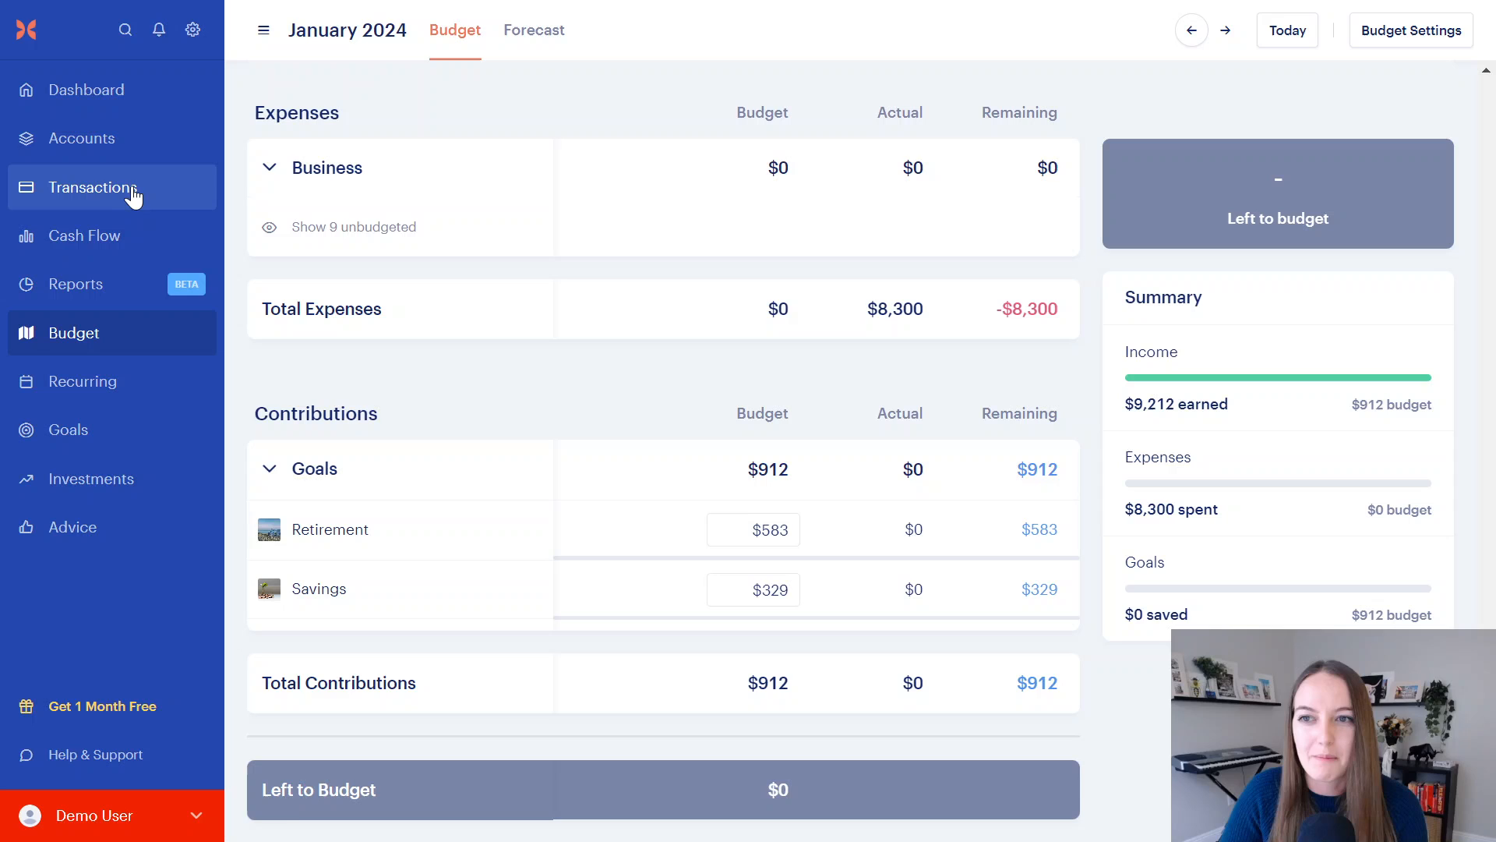
mouse_move(117, 253)
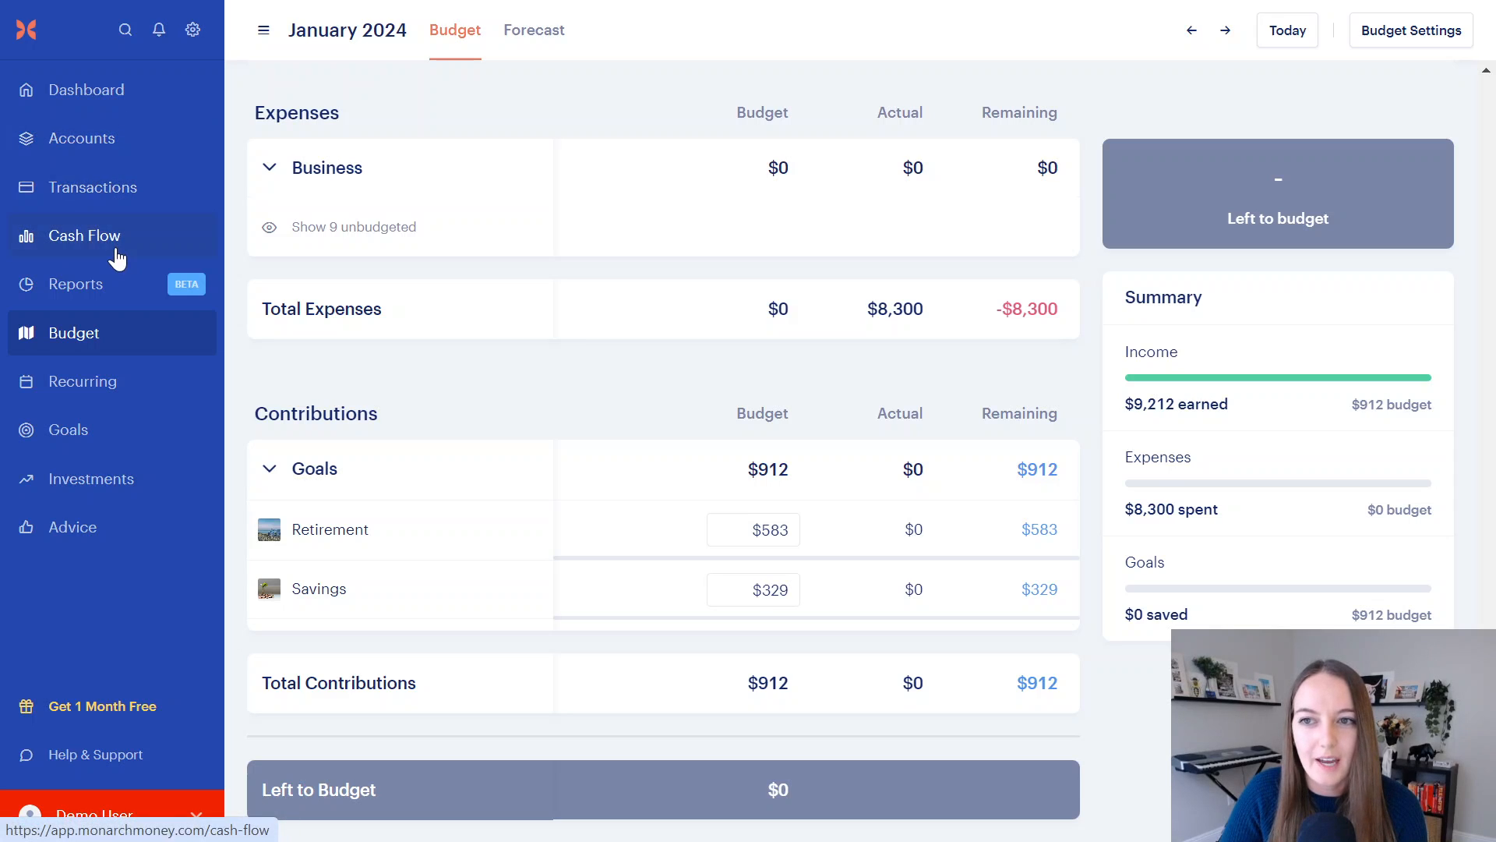
Step: Check January cash flow's $912 savings, then return to the Transactions list
click(84, 236)
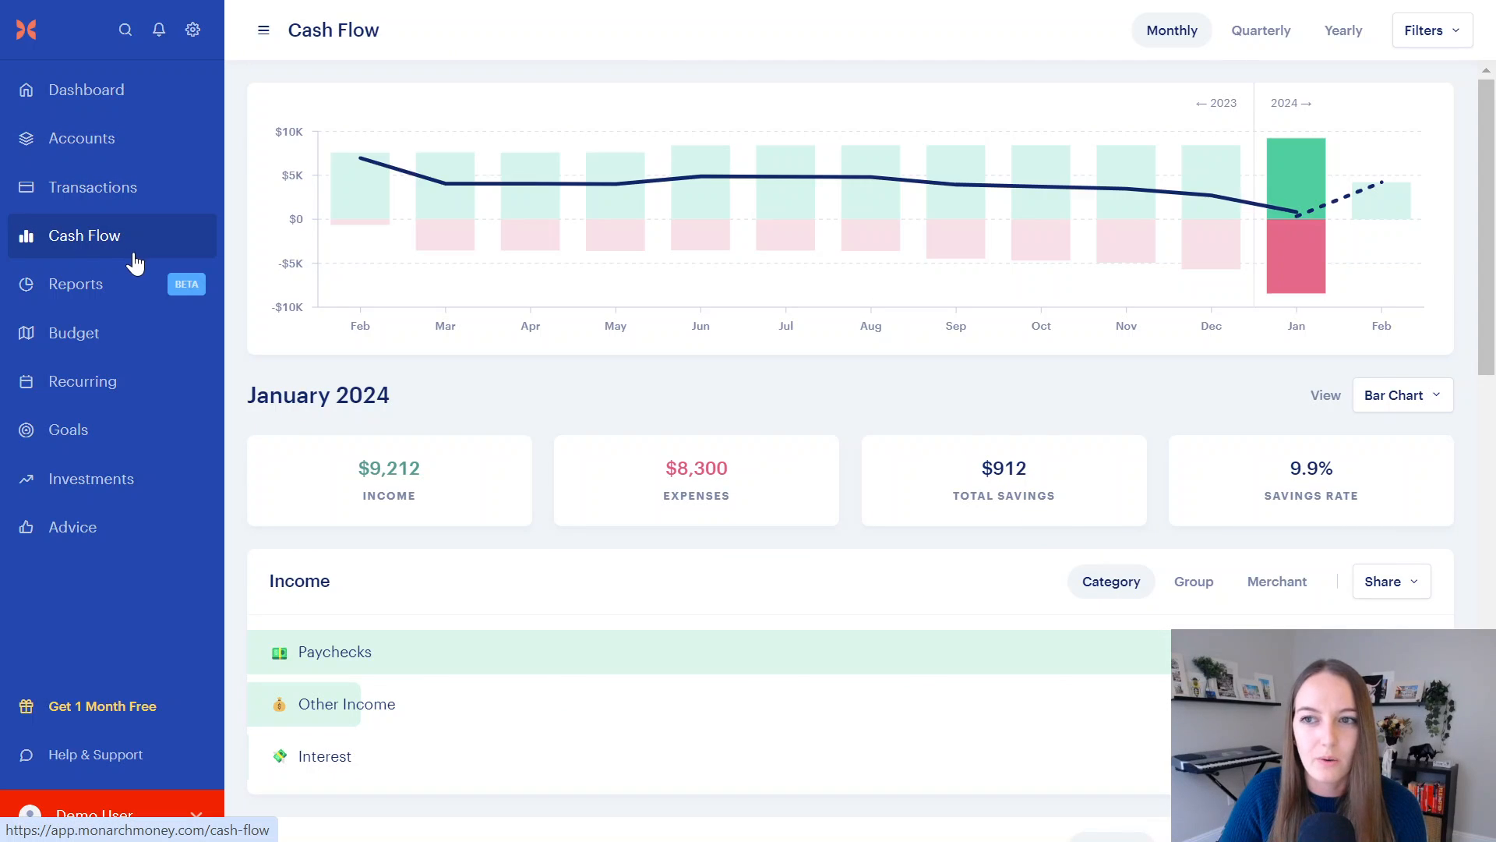
click(93, 187)
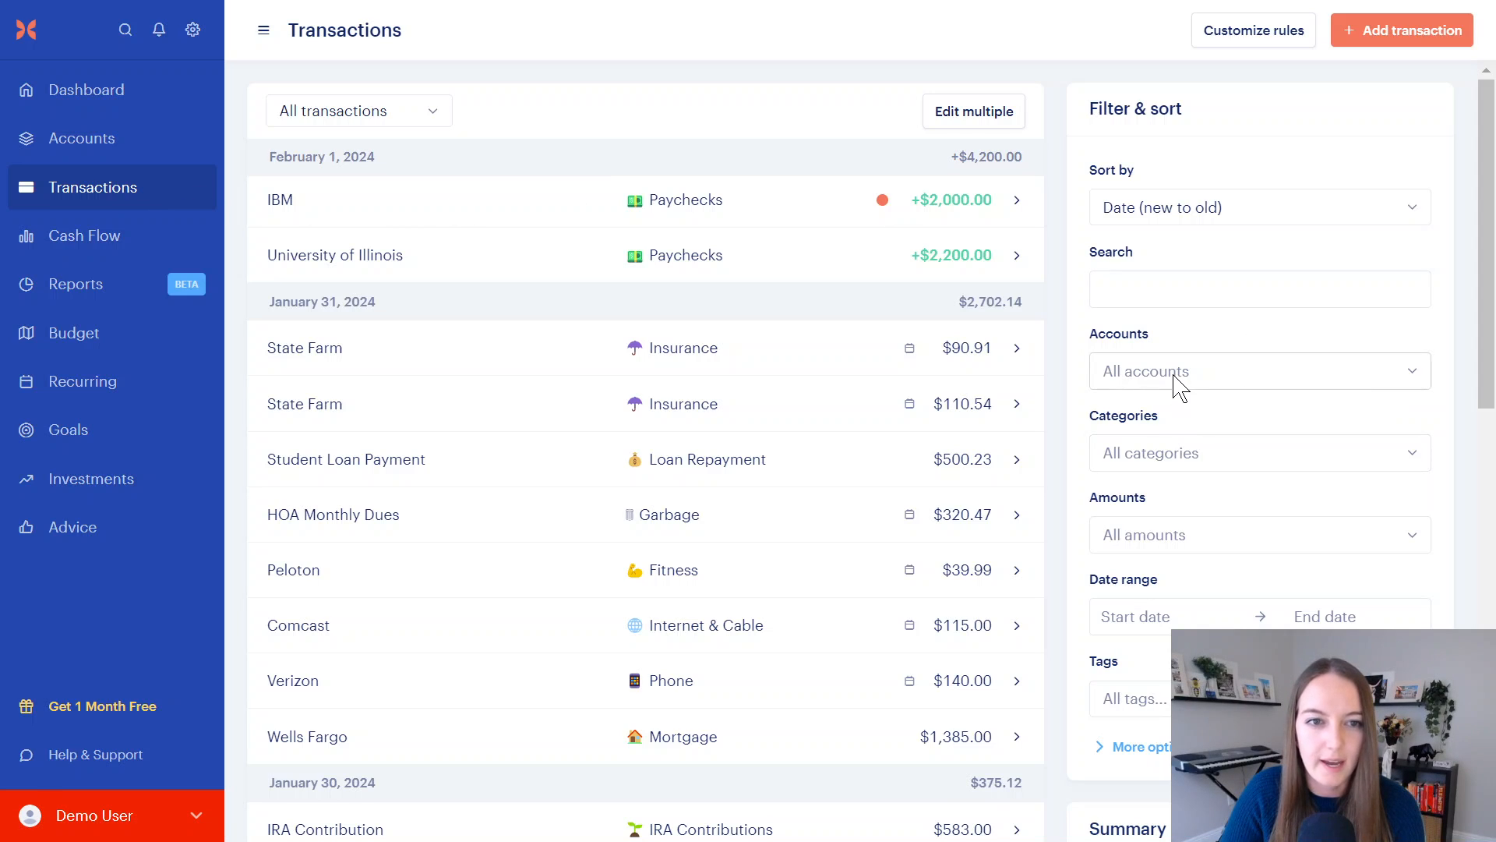
Step: Filter transactions to the IRA Contributions category, leaving the single $583 entry
click(1260, 452)
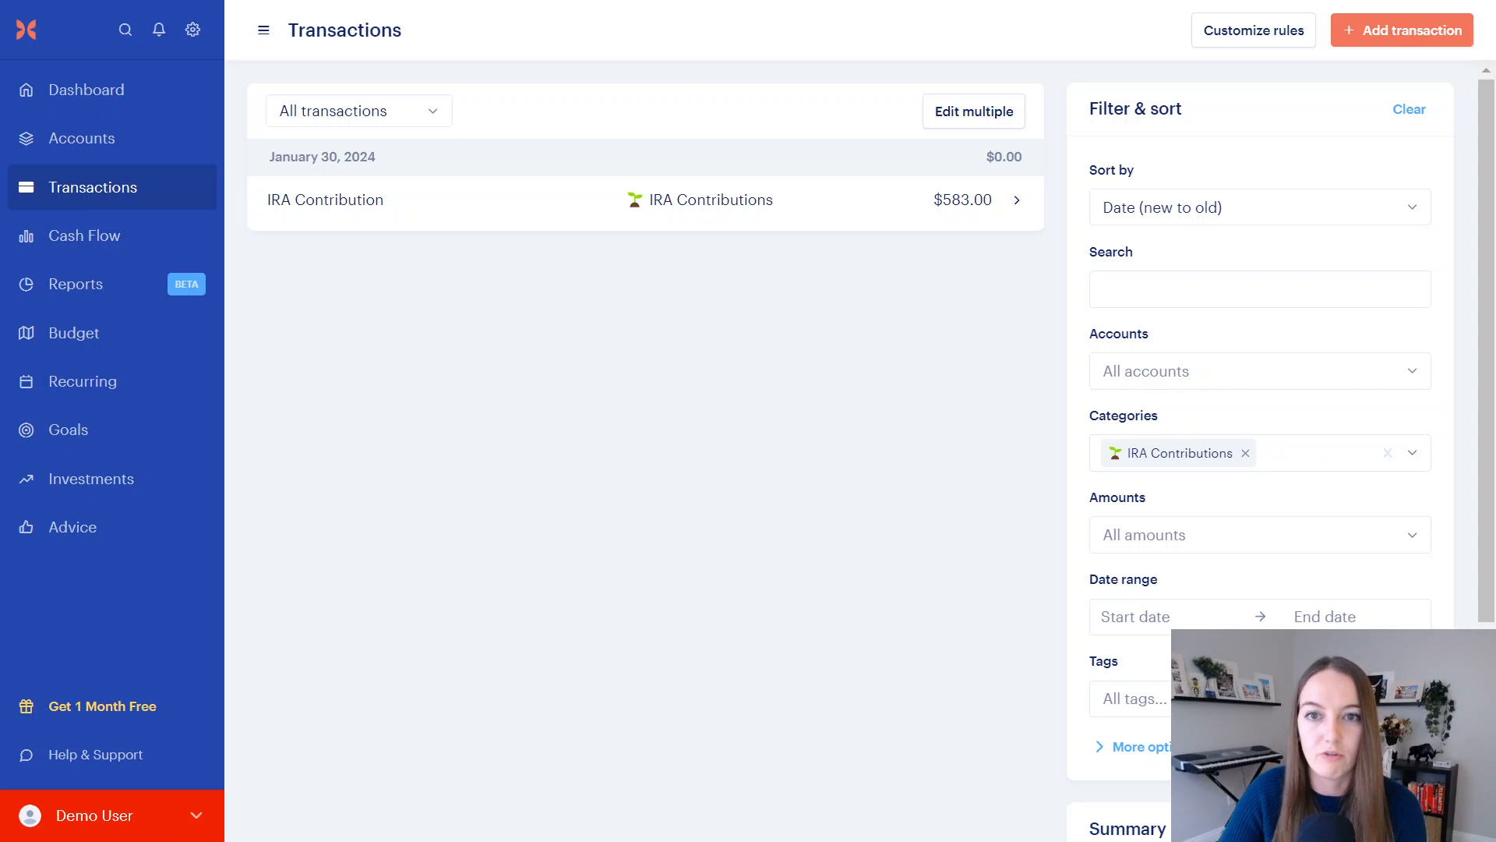
click(73, 332)
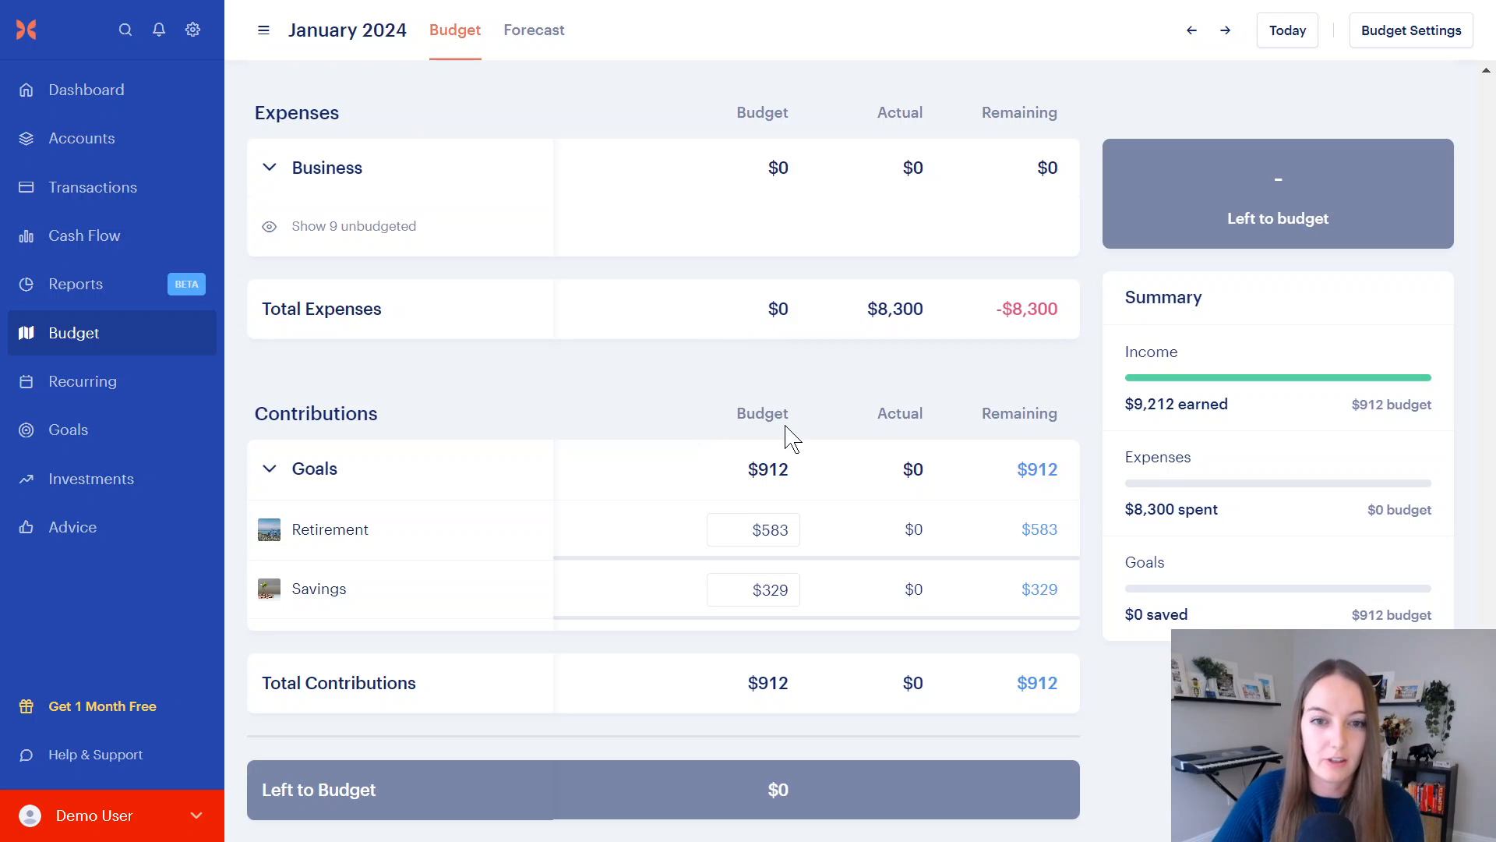
mouse_move(72, 221)
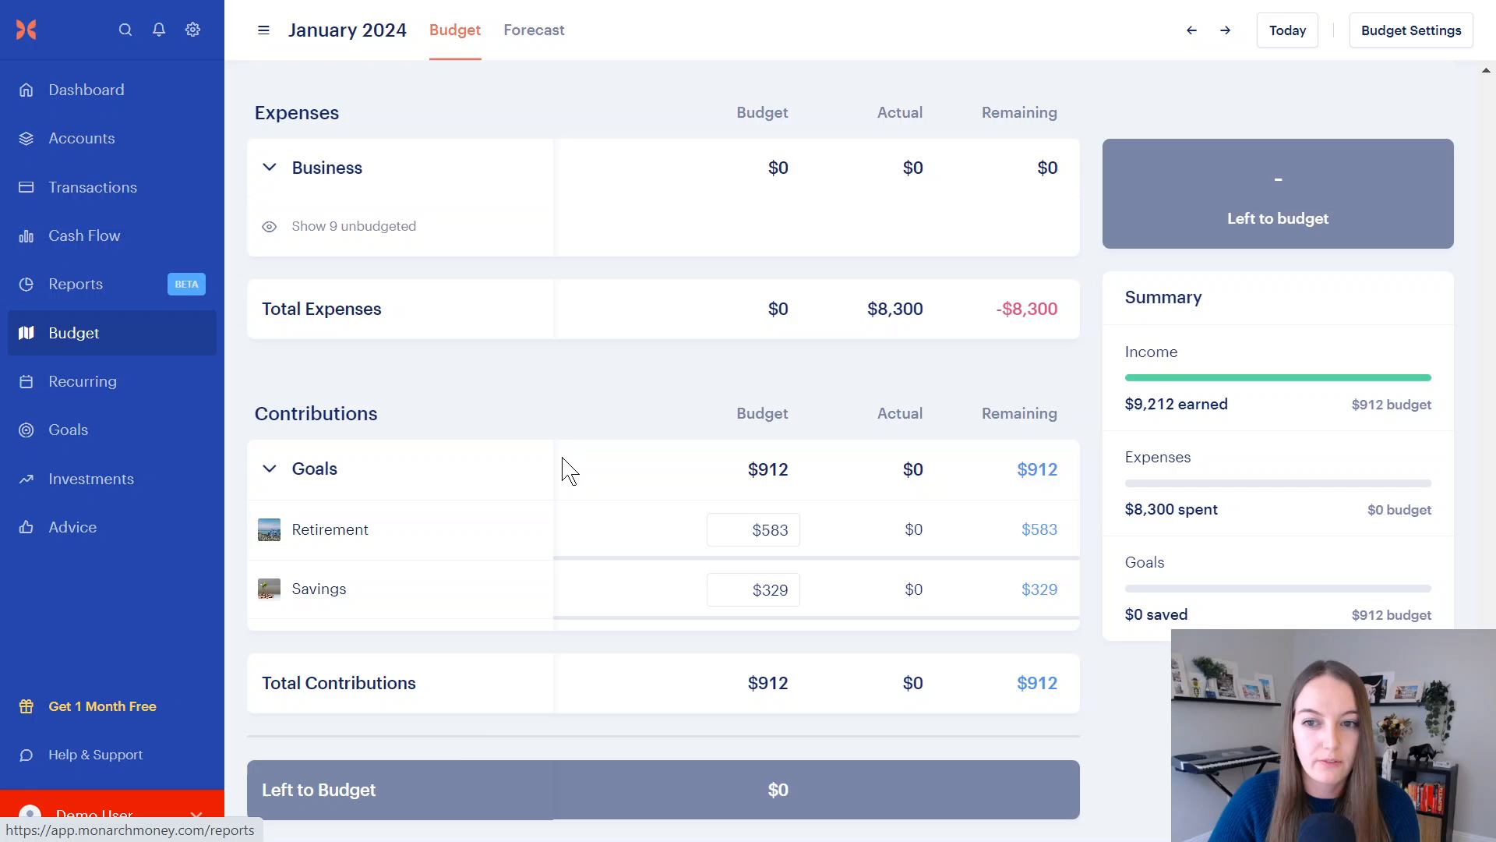
mouse_move(349, 446)
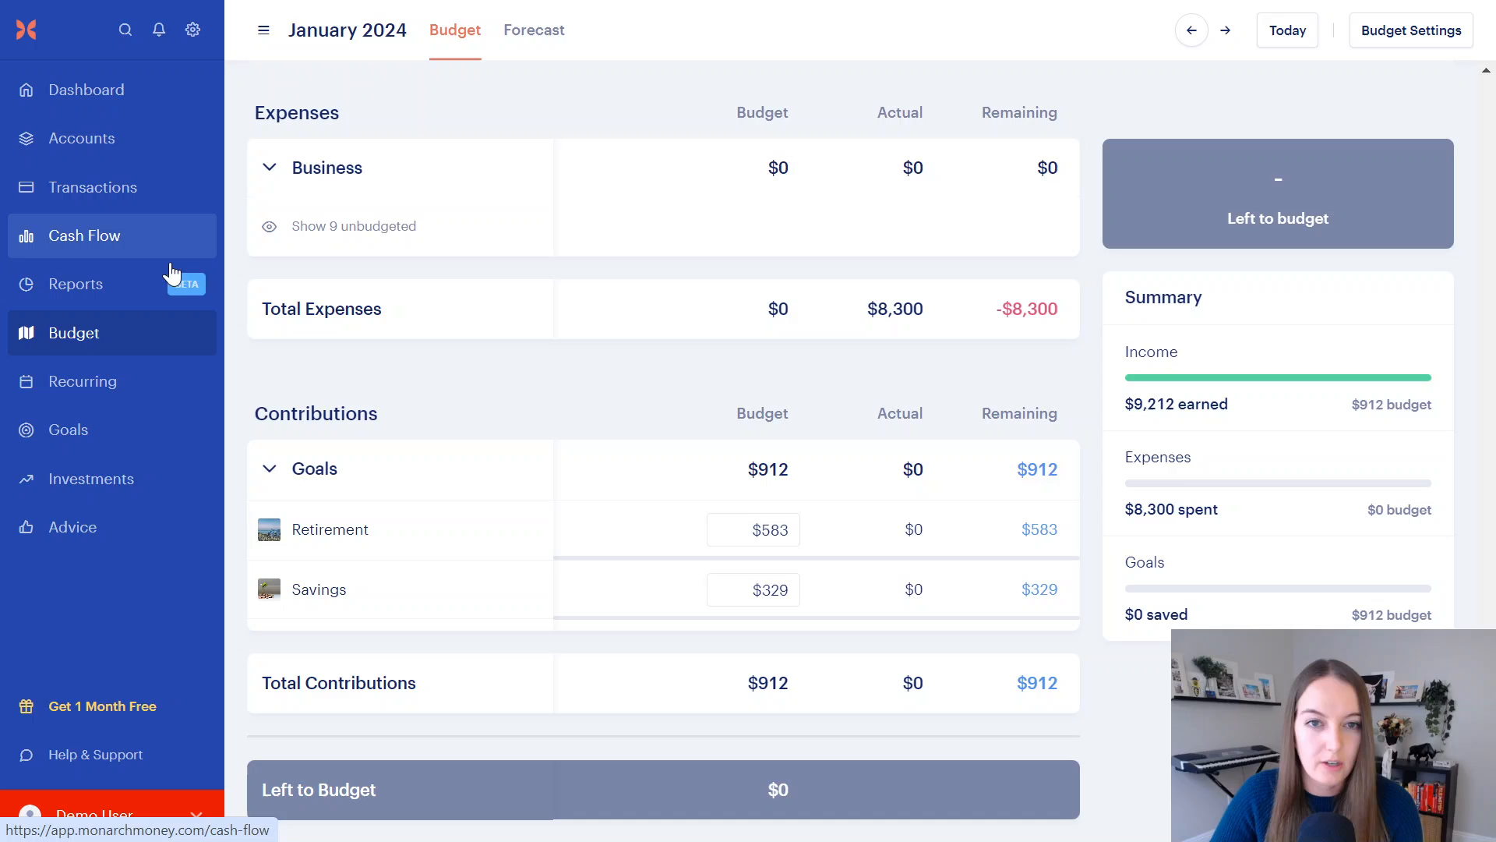
Step: View January 2024 cash flow with $912 total savings and a 9.9% savings rate
click(84, 235)
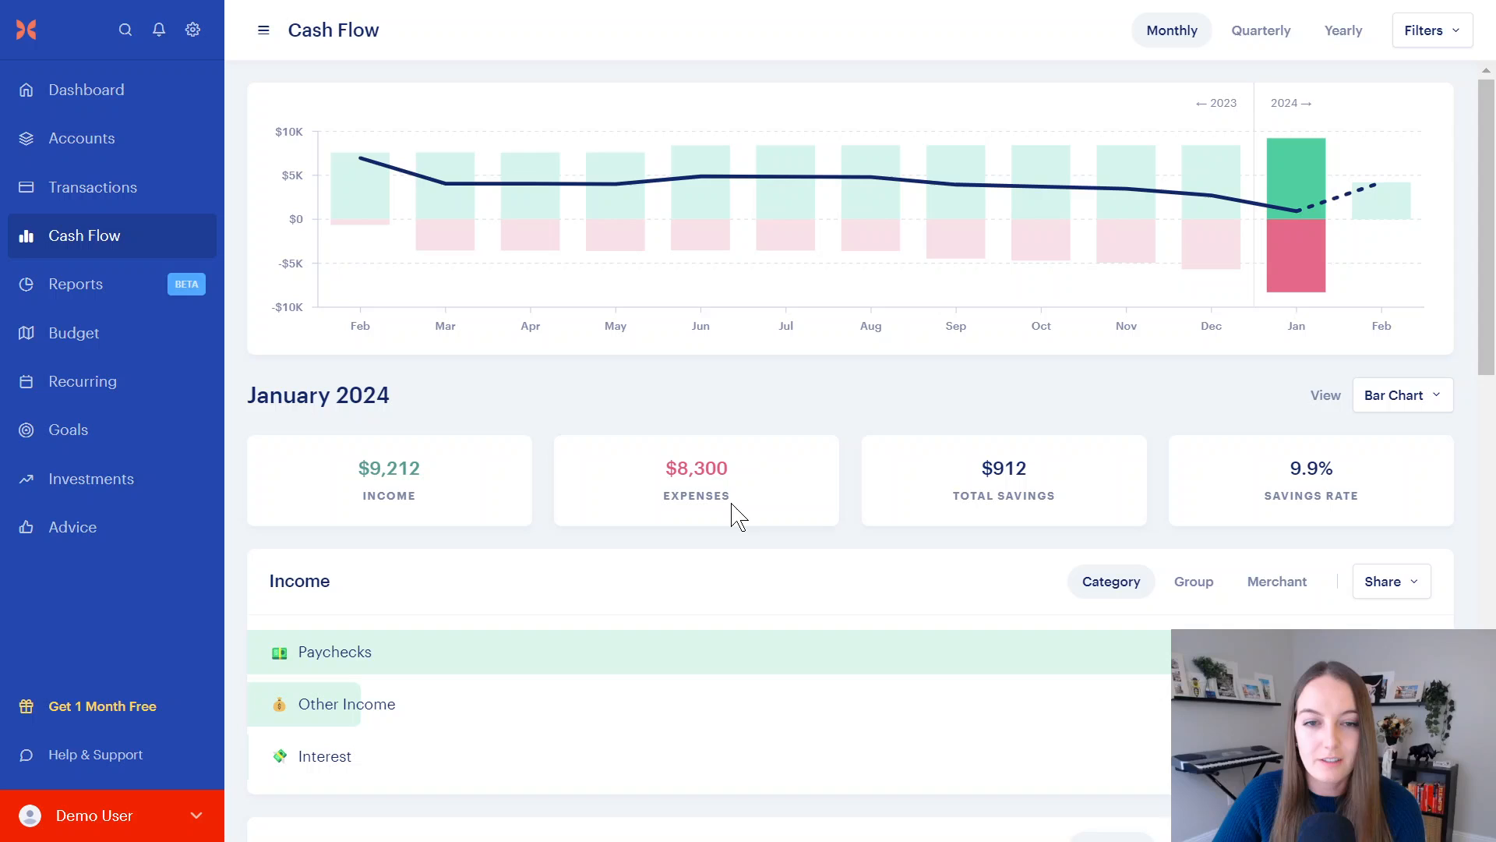
mouse_move(969, 450)
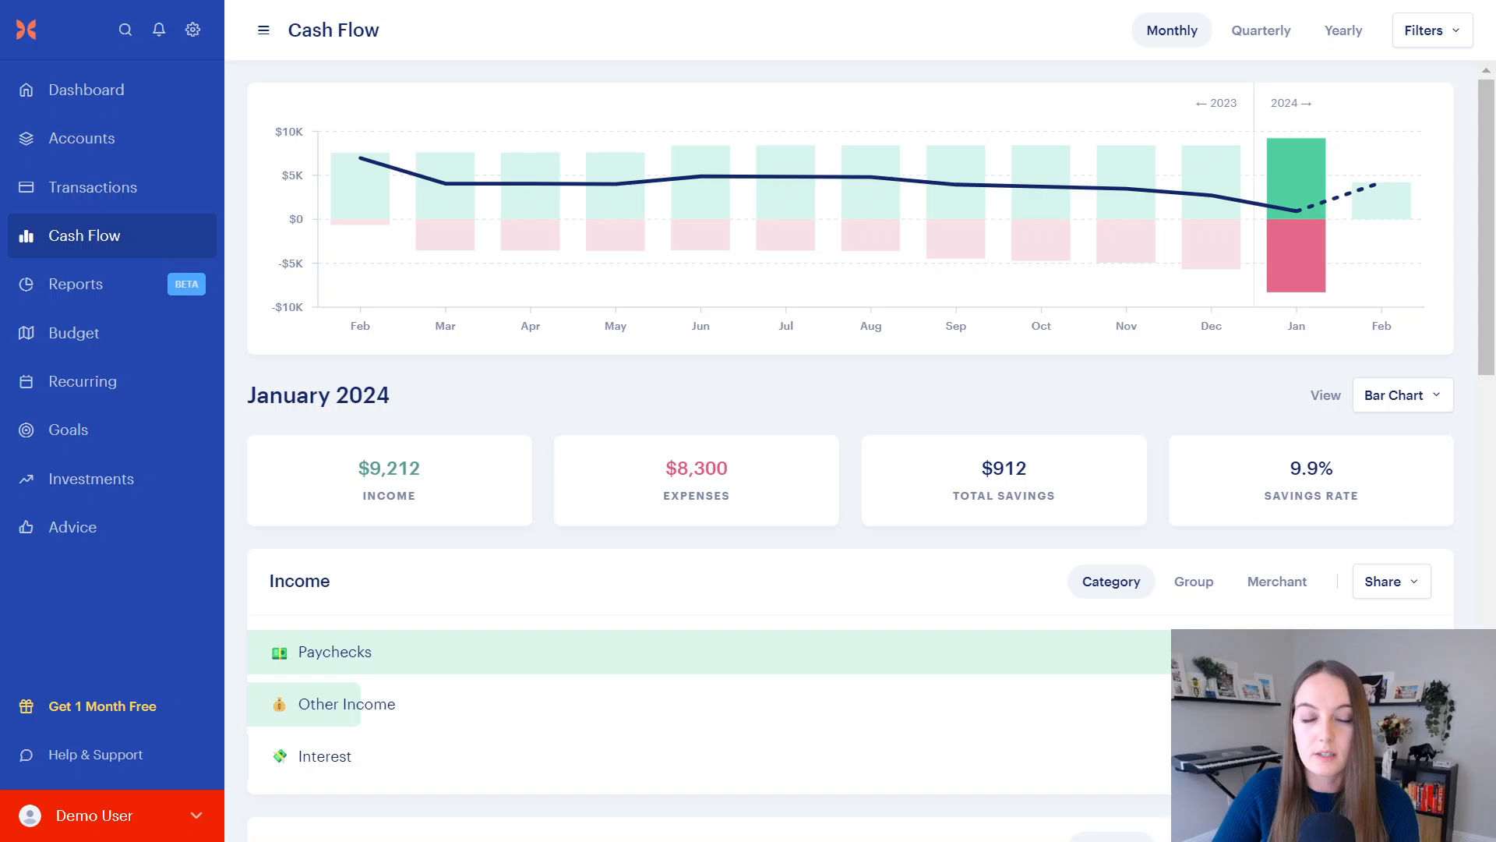
mouse_move(1049, 449)
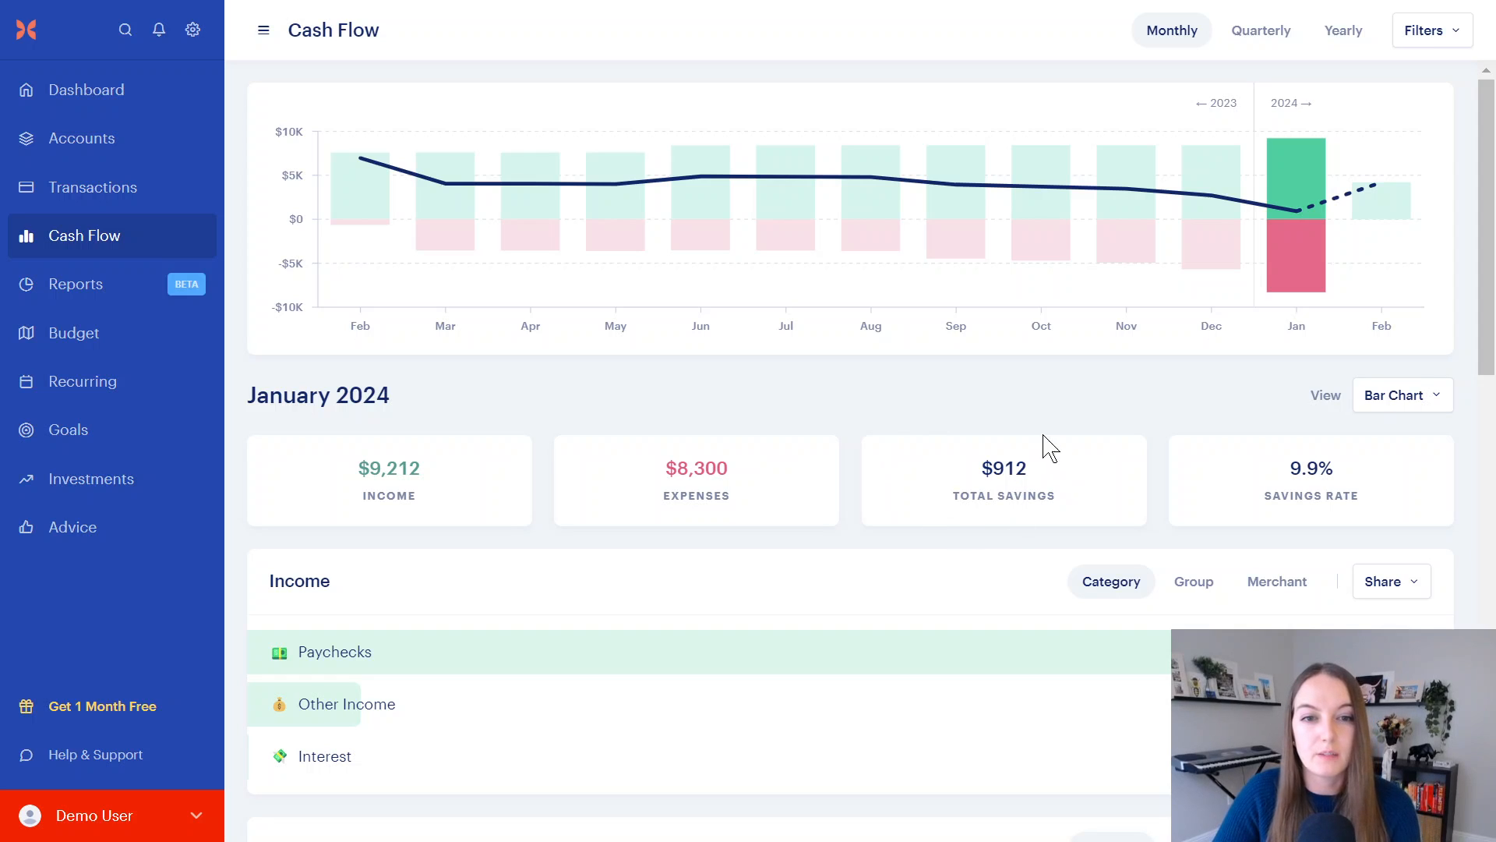
mouse_move(1015, 500)
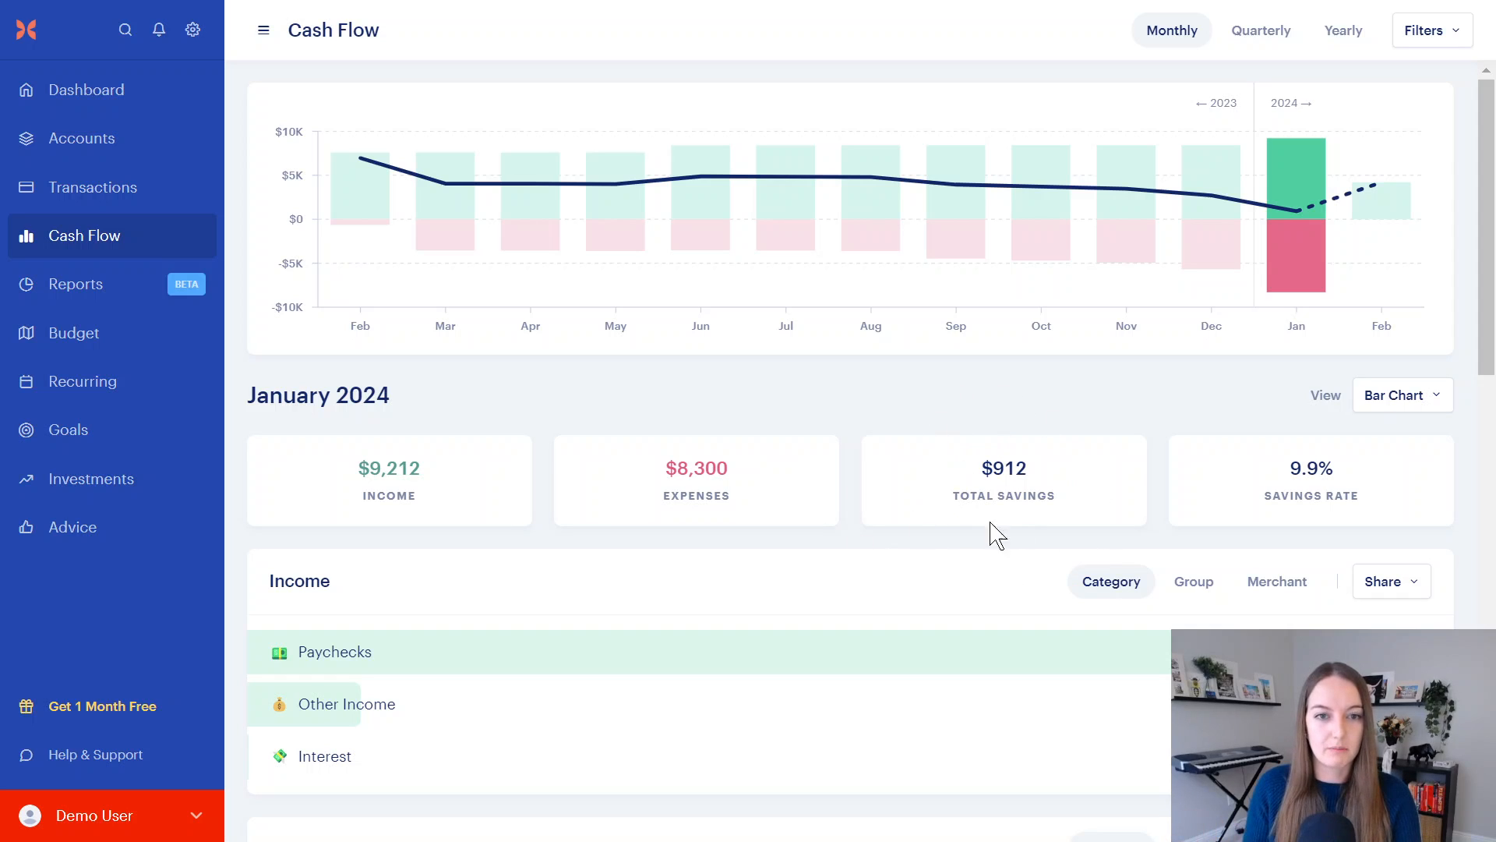
mouse_move(1123, 204)
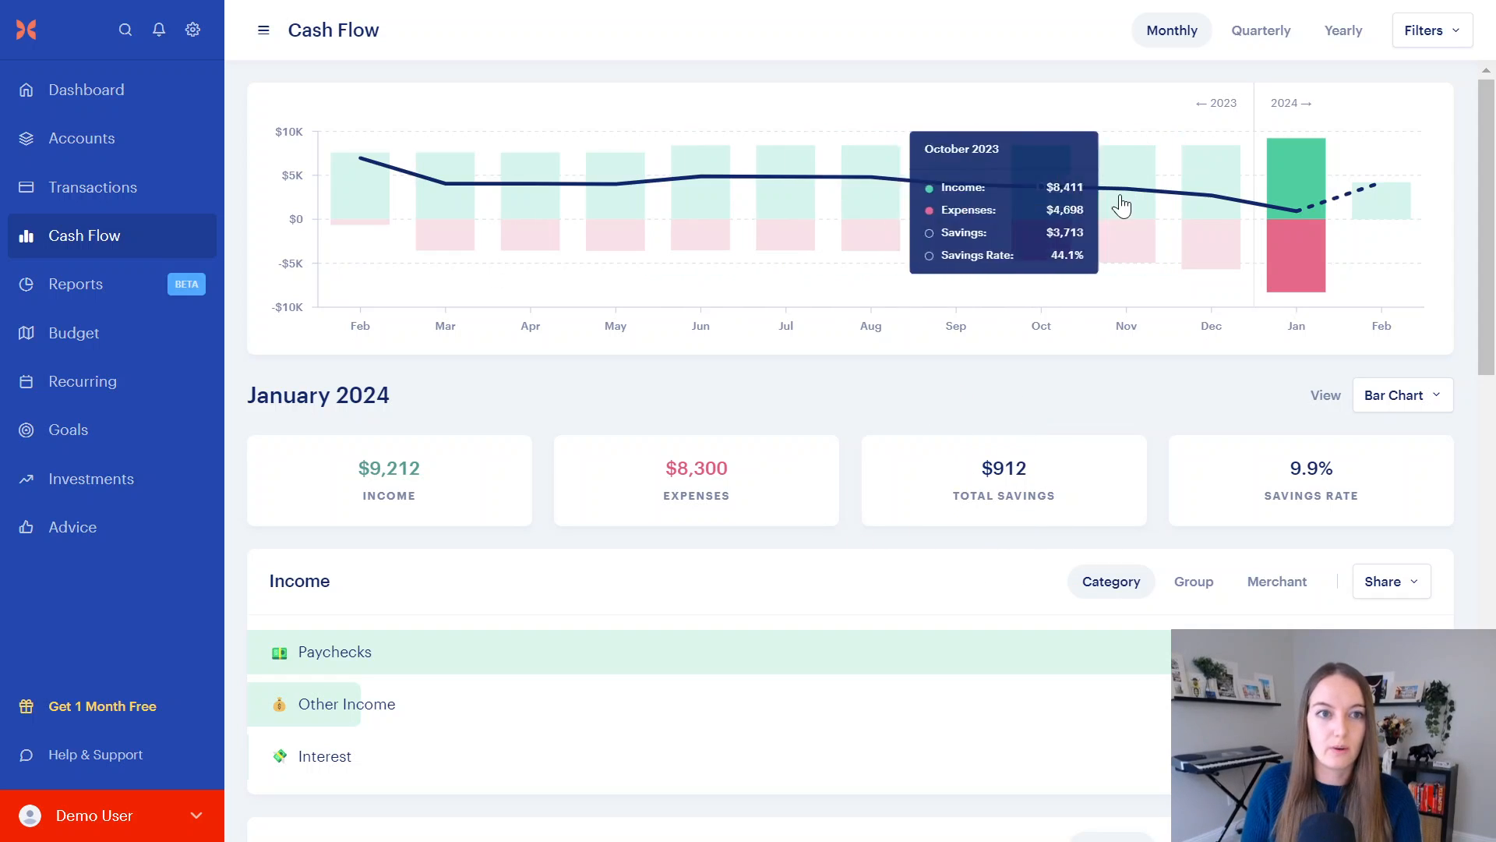
Step: Return to January 2024's budget Contributions totaling $912 with $0 left to budget
click(74, 332)
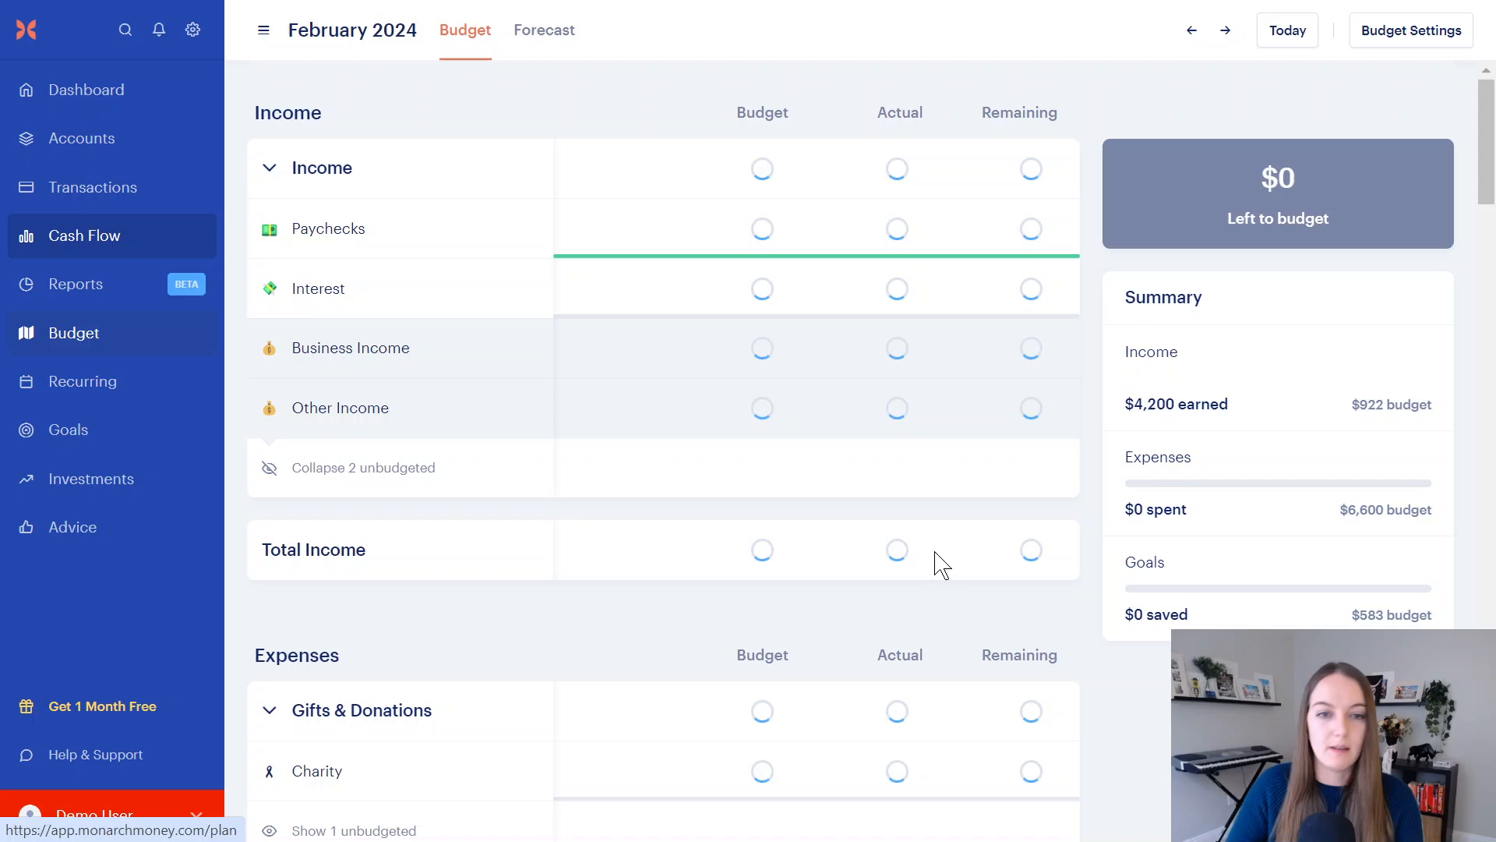
scroll(down, 3)
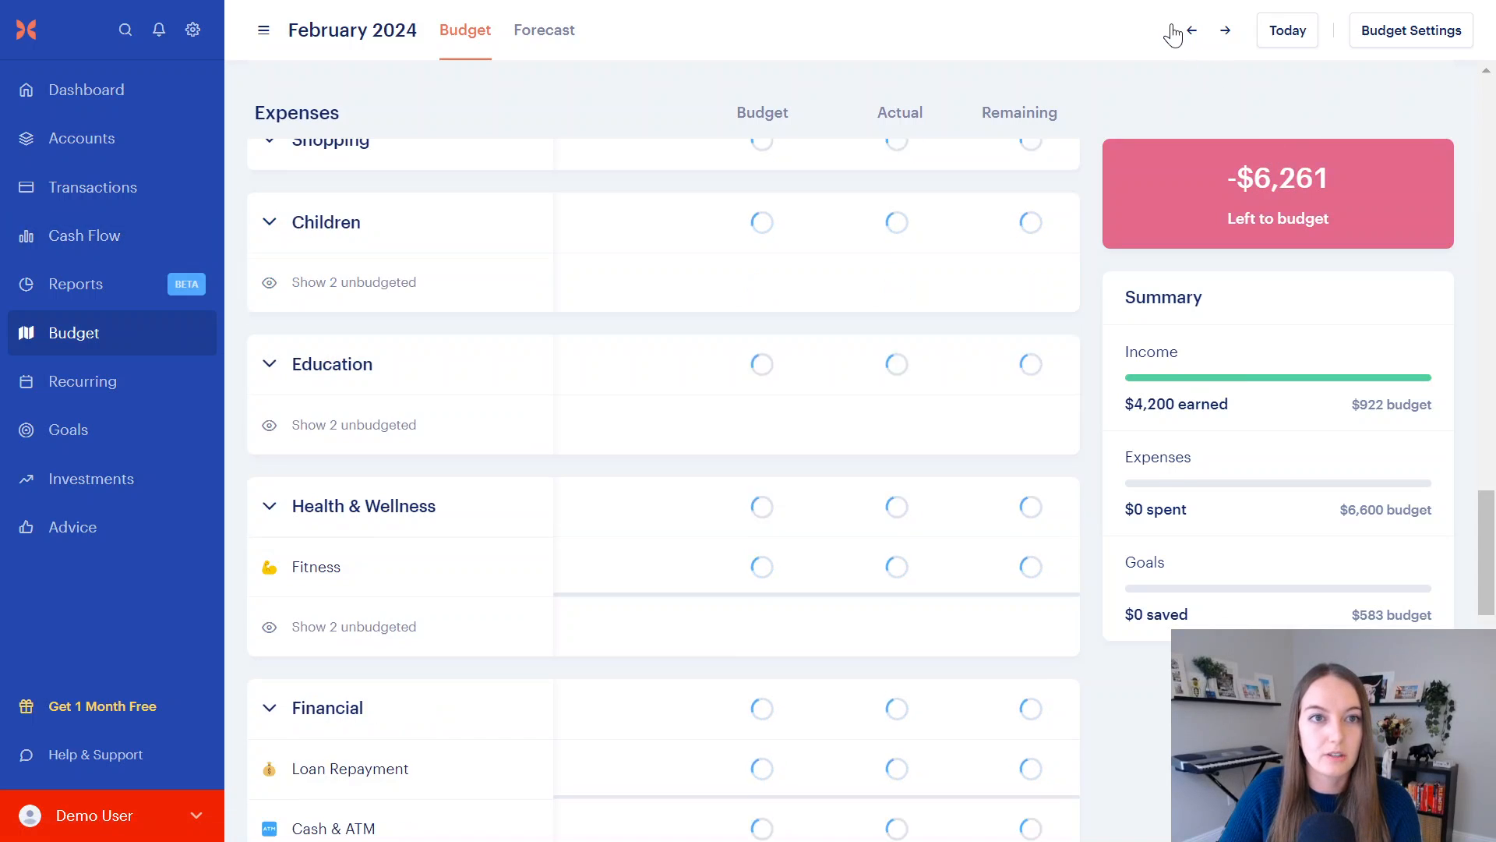
click(1196, 30)
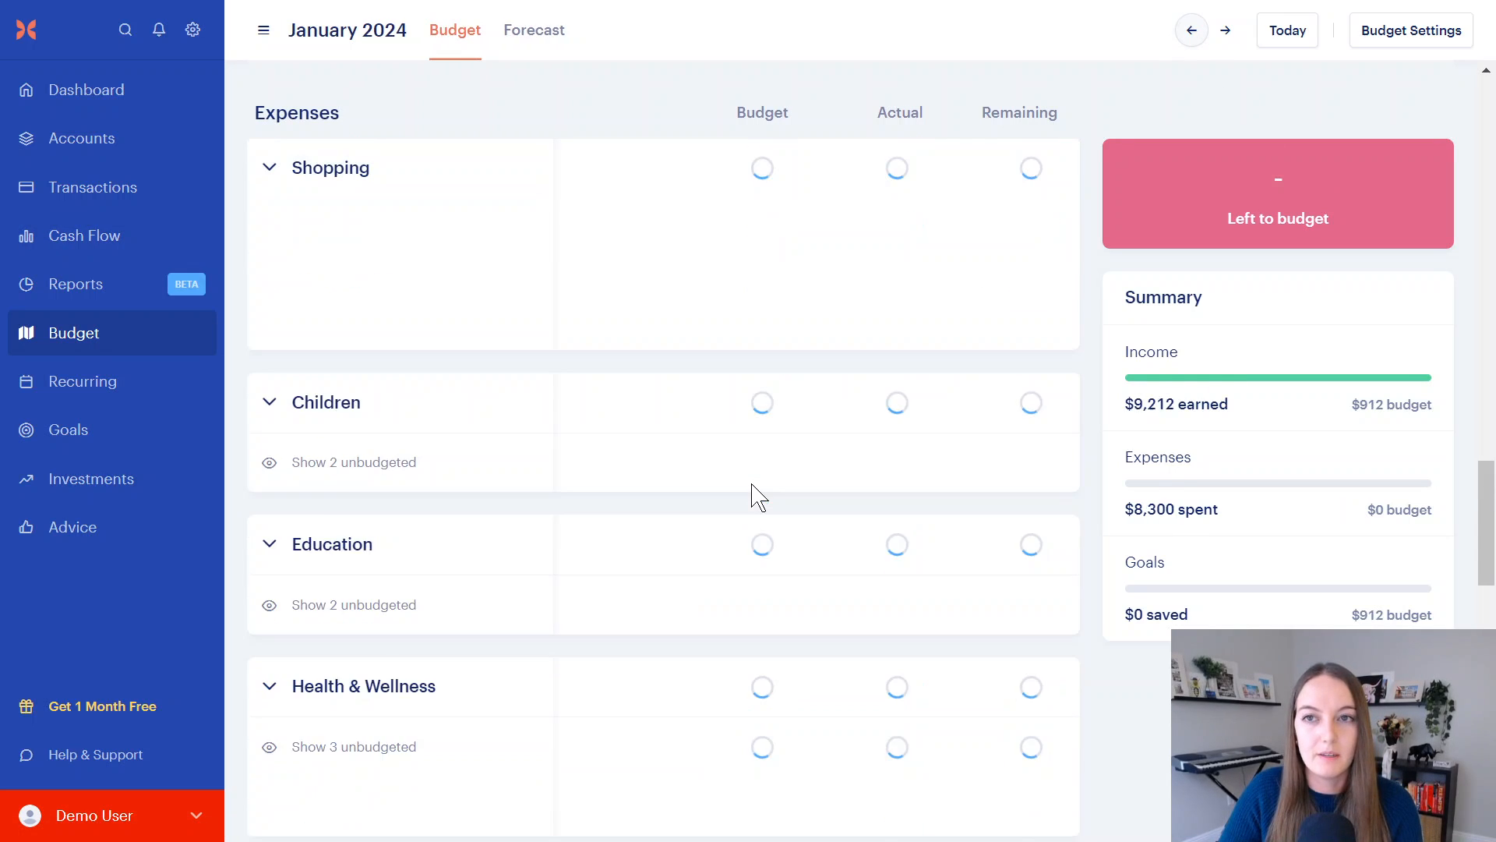
scroll(down, 3)
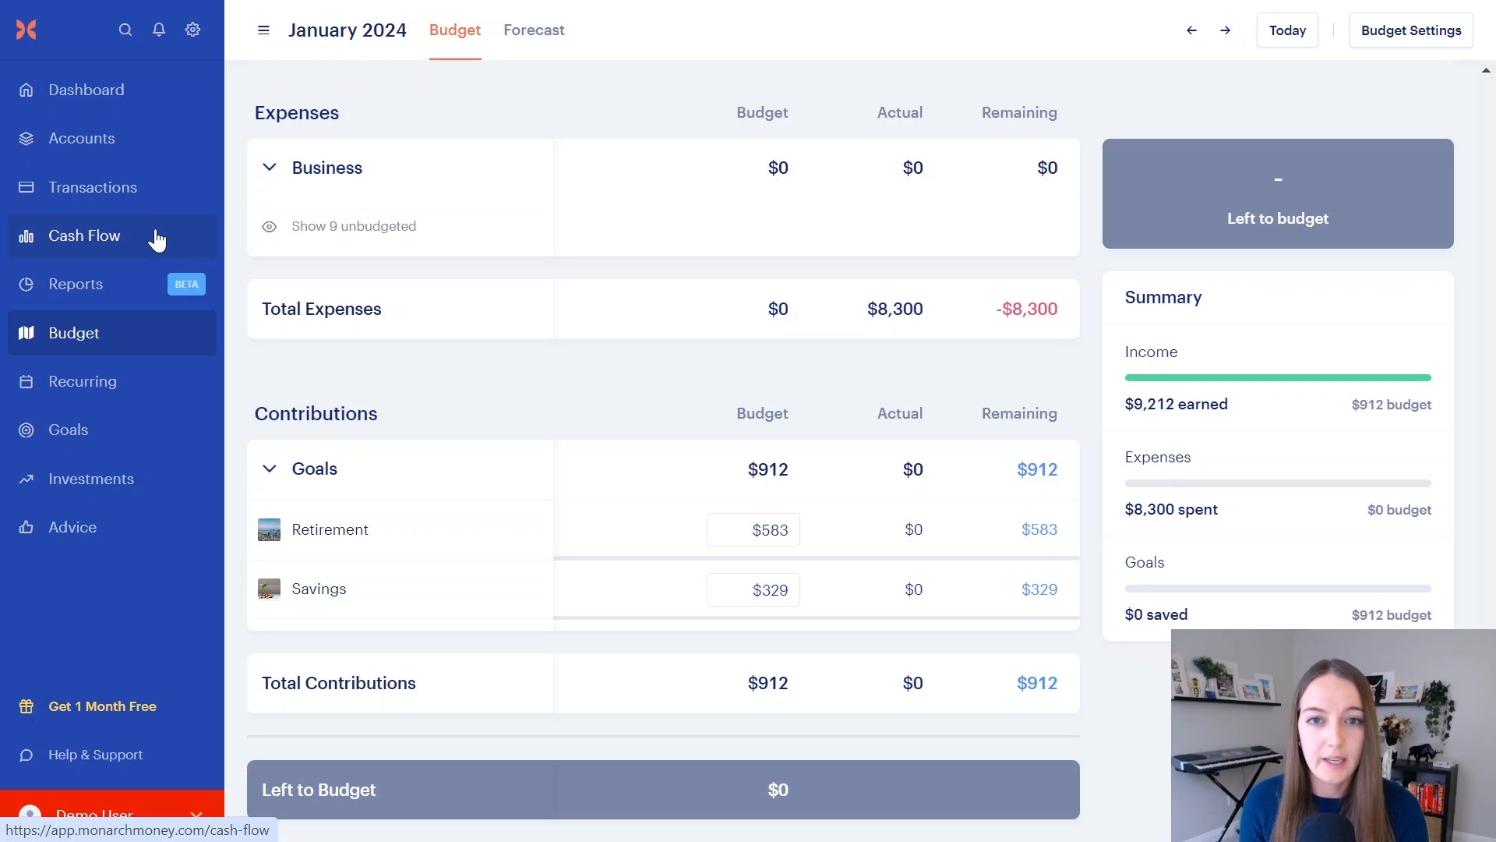
Step: Reload the Cash Flow overview: January 2024 with $9,212 income, $8,300 expenses, $912 saved
click(84, 235)
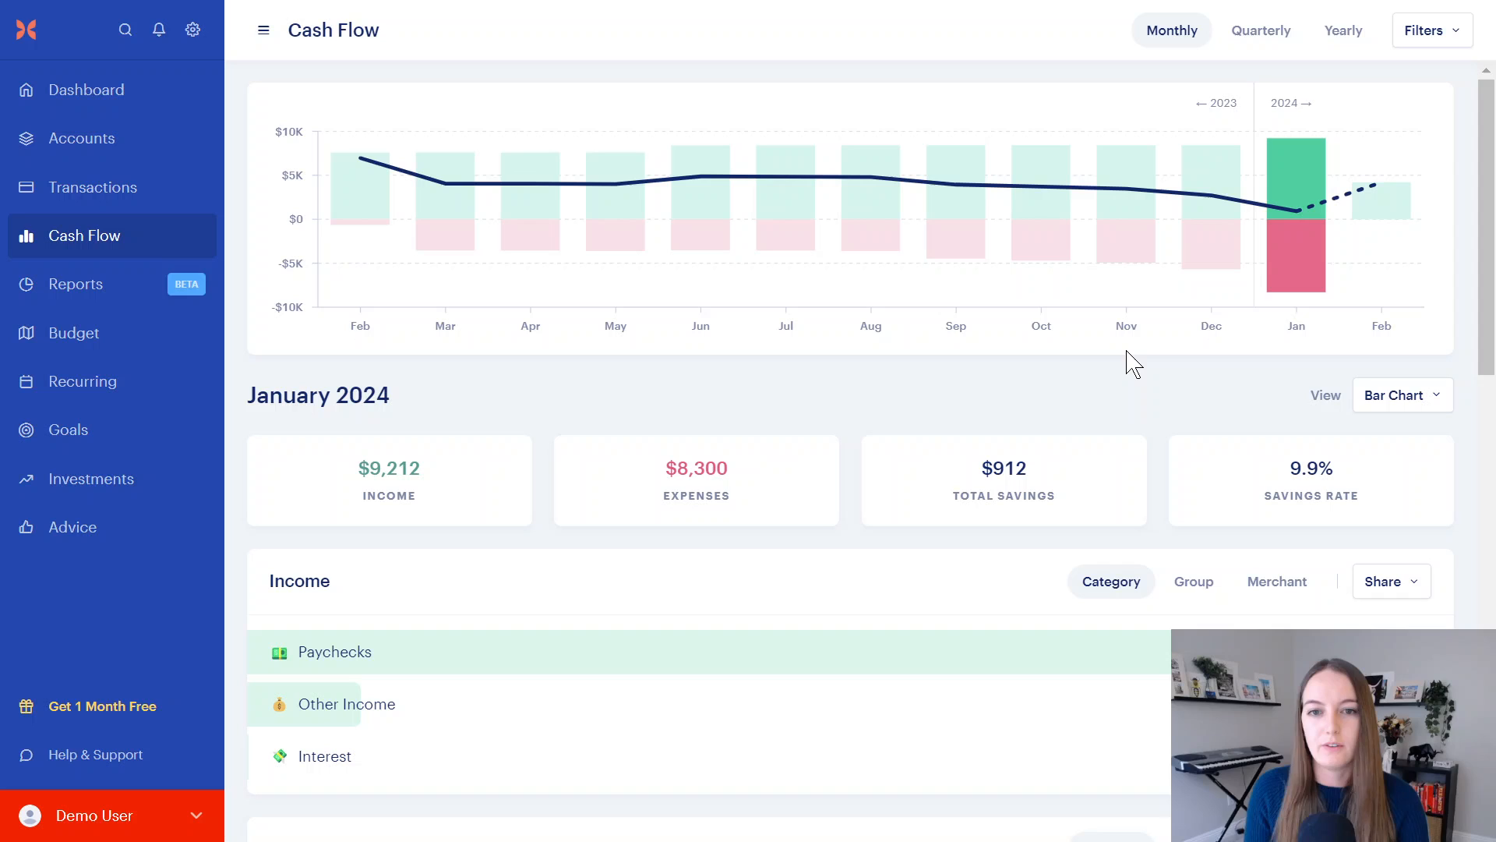
mouse_move(1016, 494)
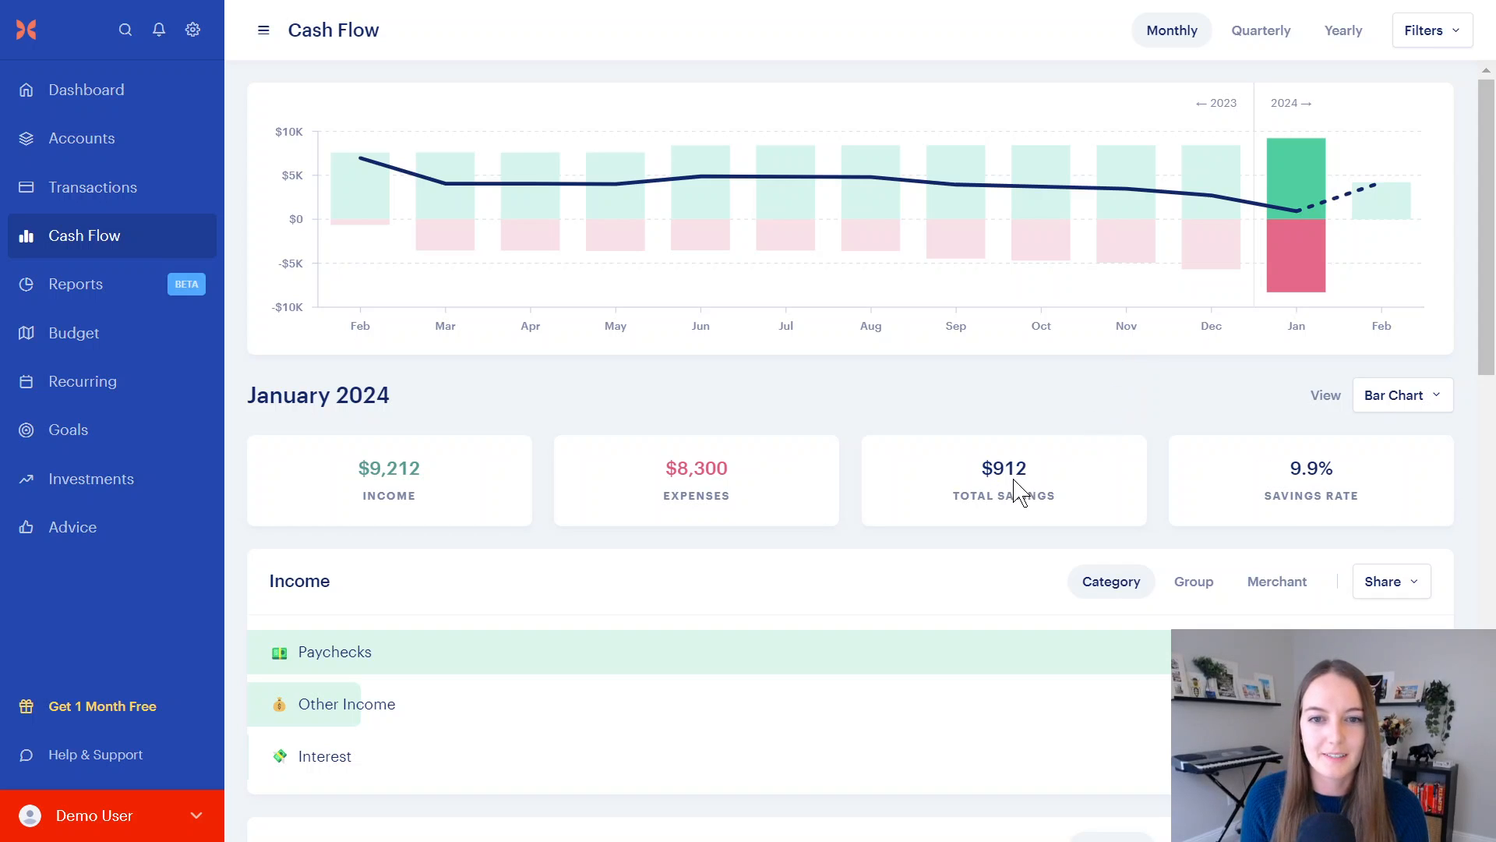
click(75, 332)
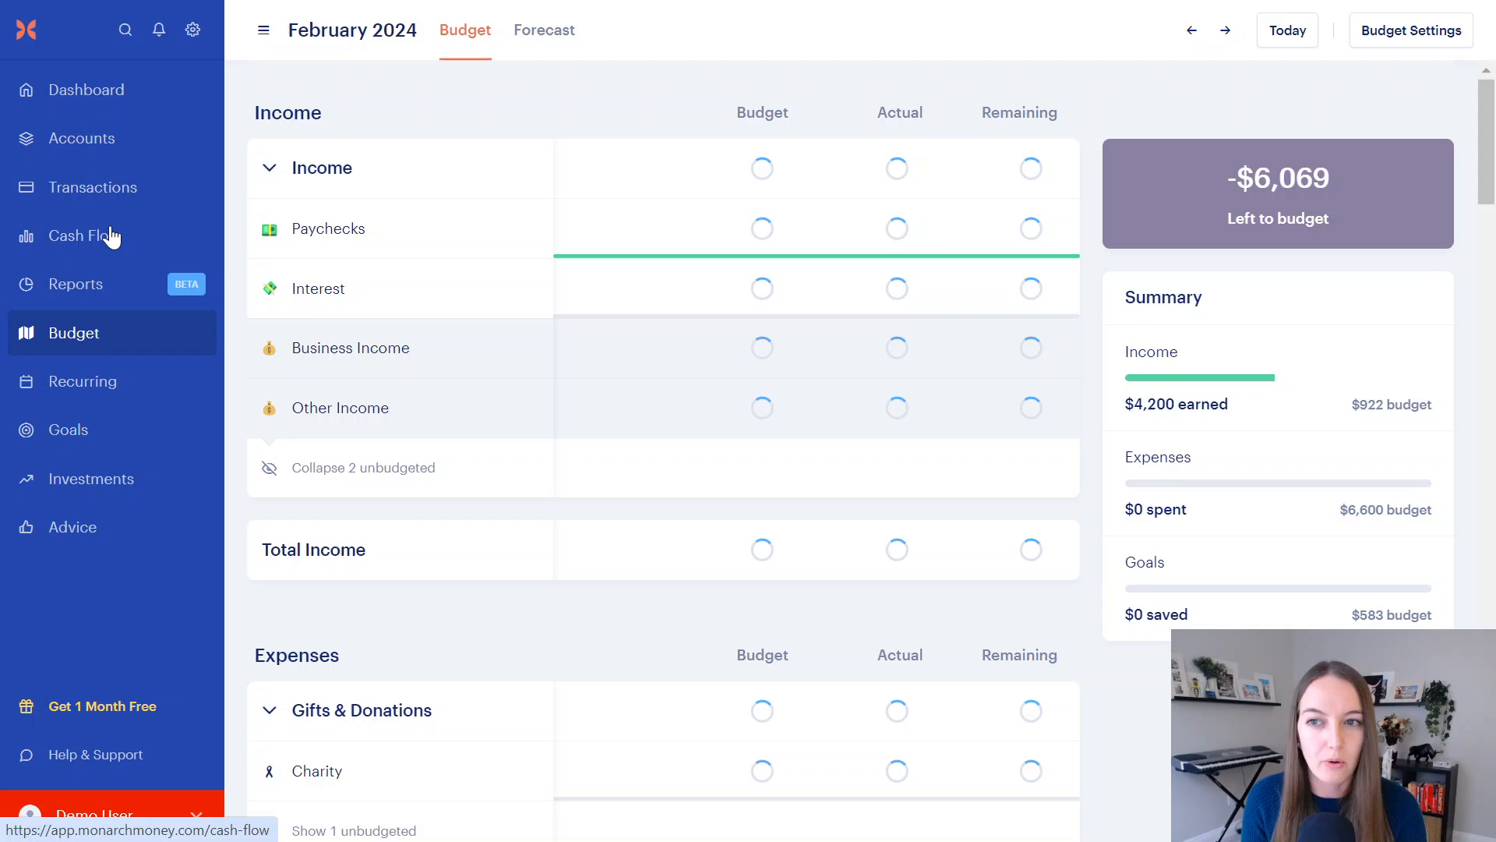
click(74, 235)
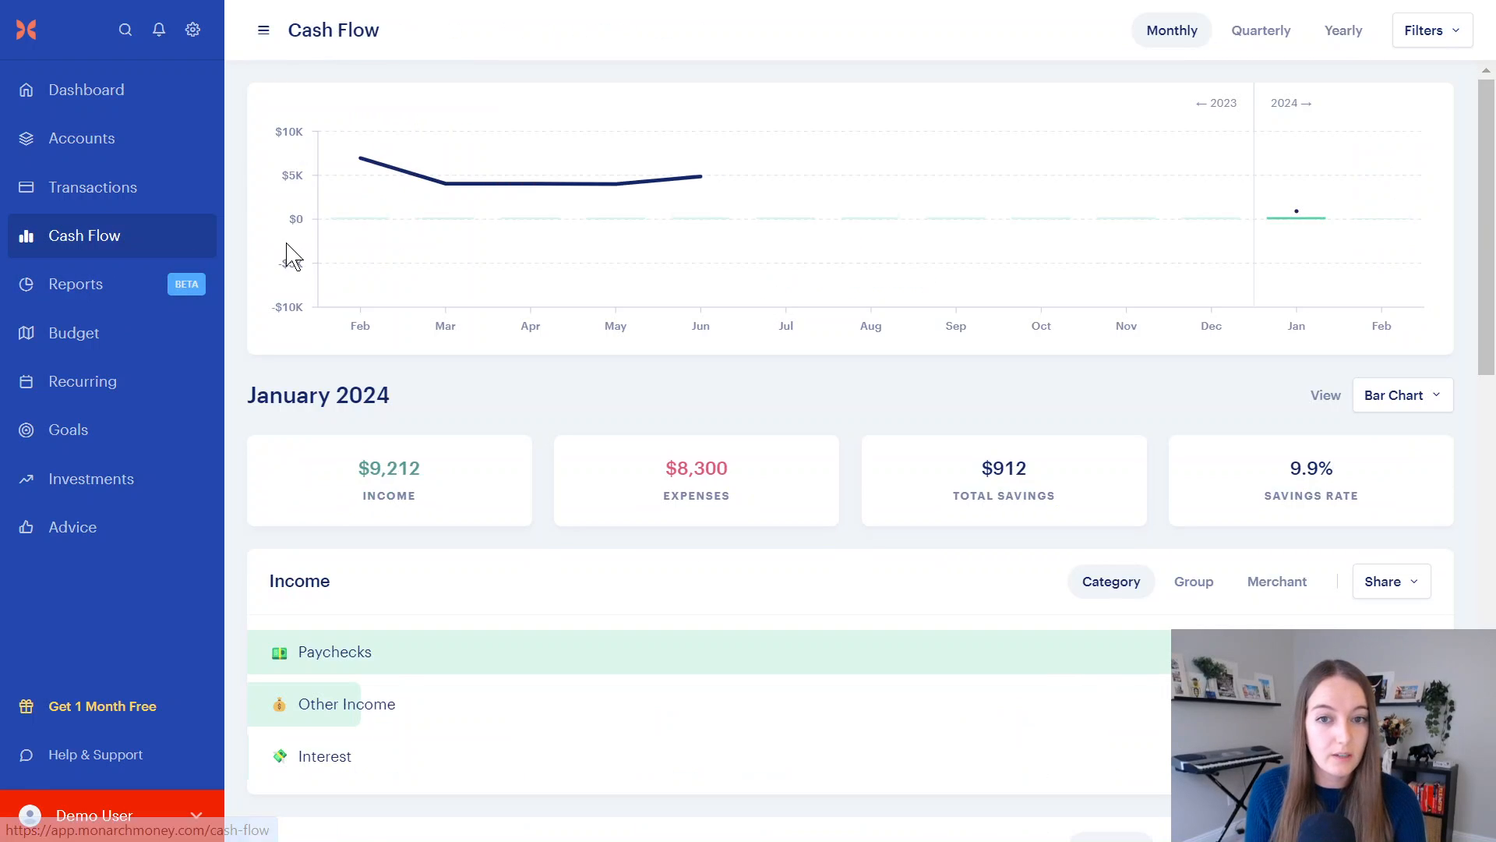
scroll(down, 3)
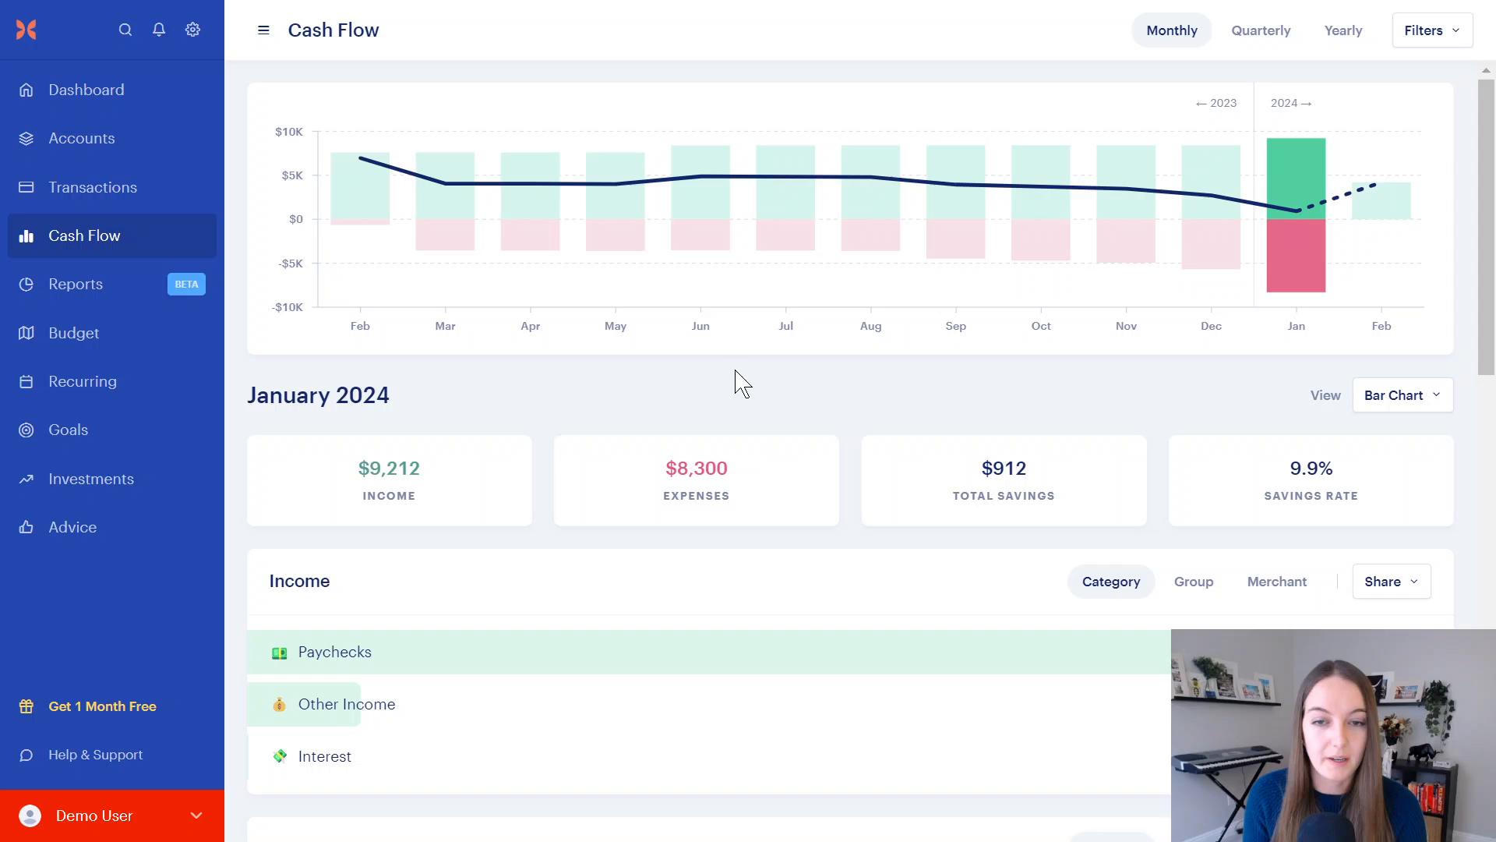
mouse_move(921, 328)
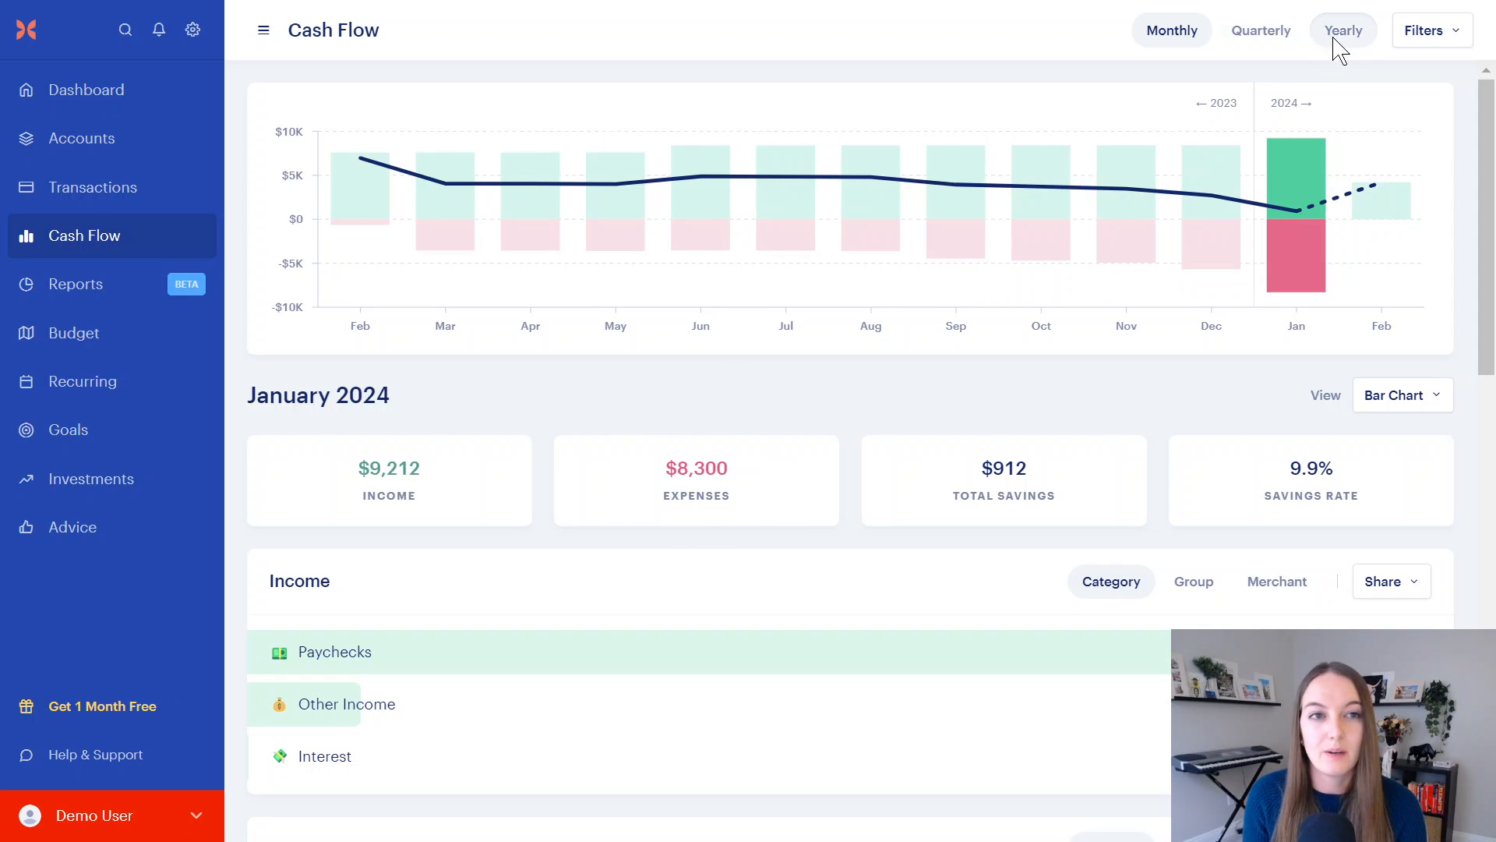
Step: Switch cash flow to Yearly: 2023 income $89,257, expenses $41,882, $47,375 saved
click(1344, 30)
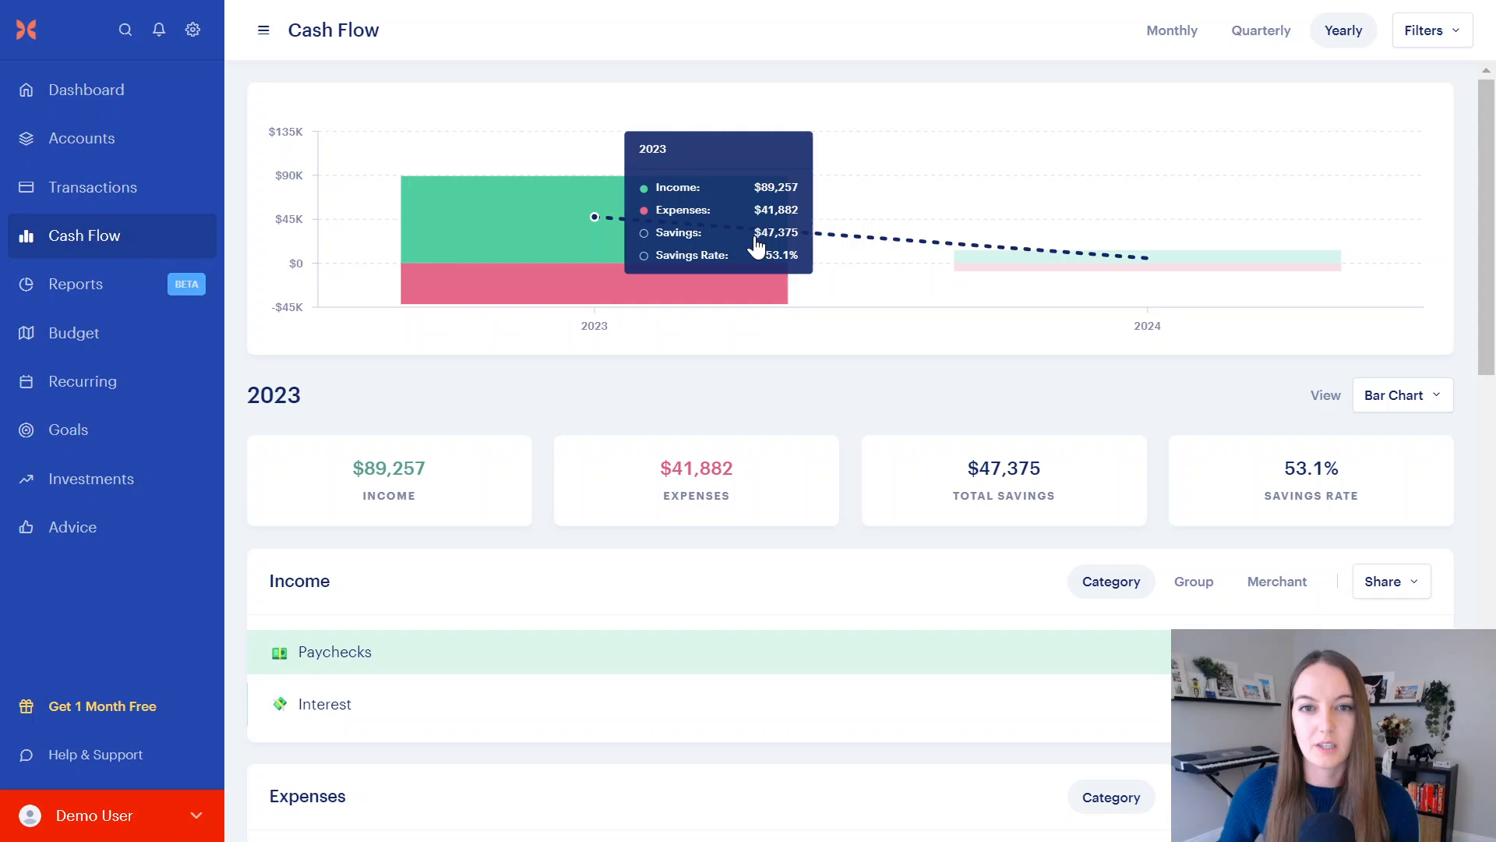
mouse_move(357, 331)
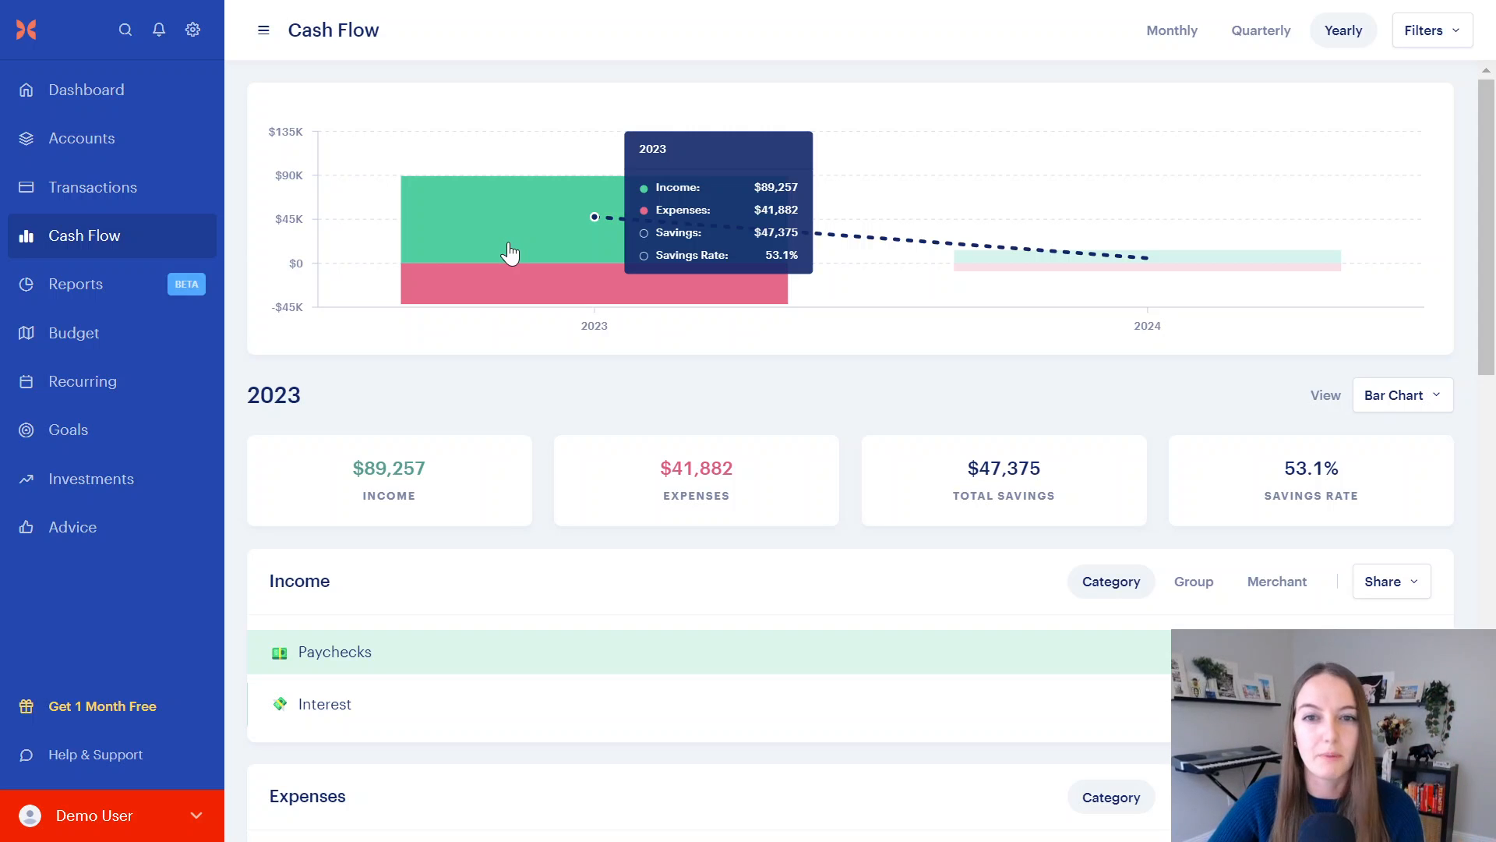
mouse_move(567, 274)
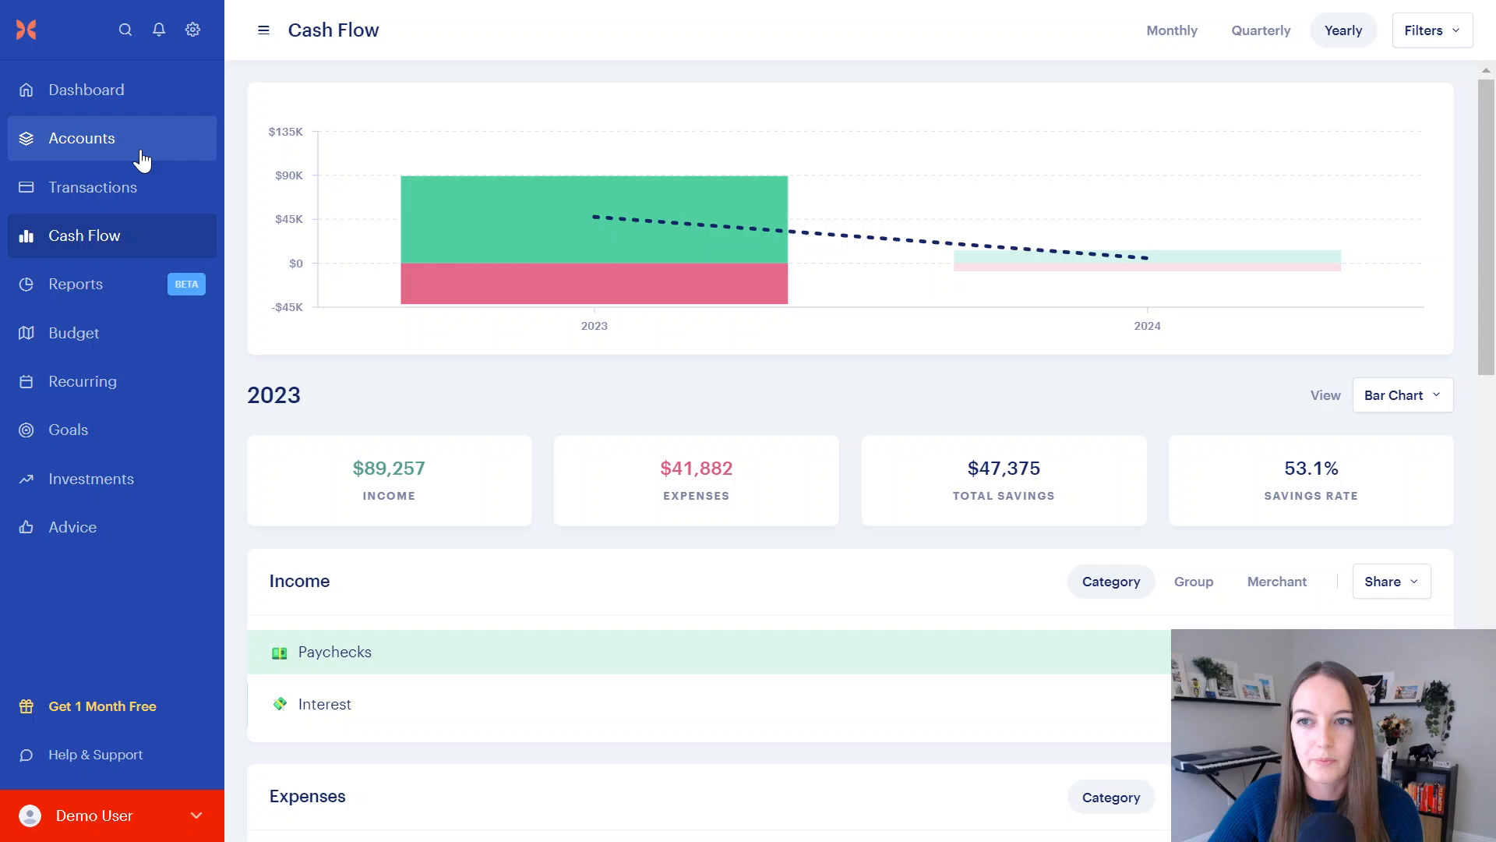
Step: Go via Budget and Transactions to the Goals page showing Retirement $531,127.02 and Savings $15,037.92
click(73, 332)
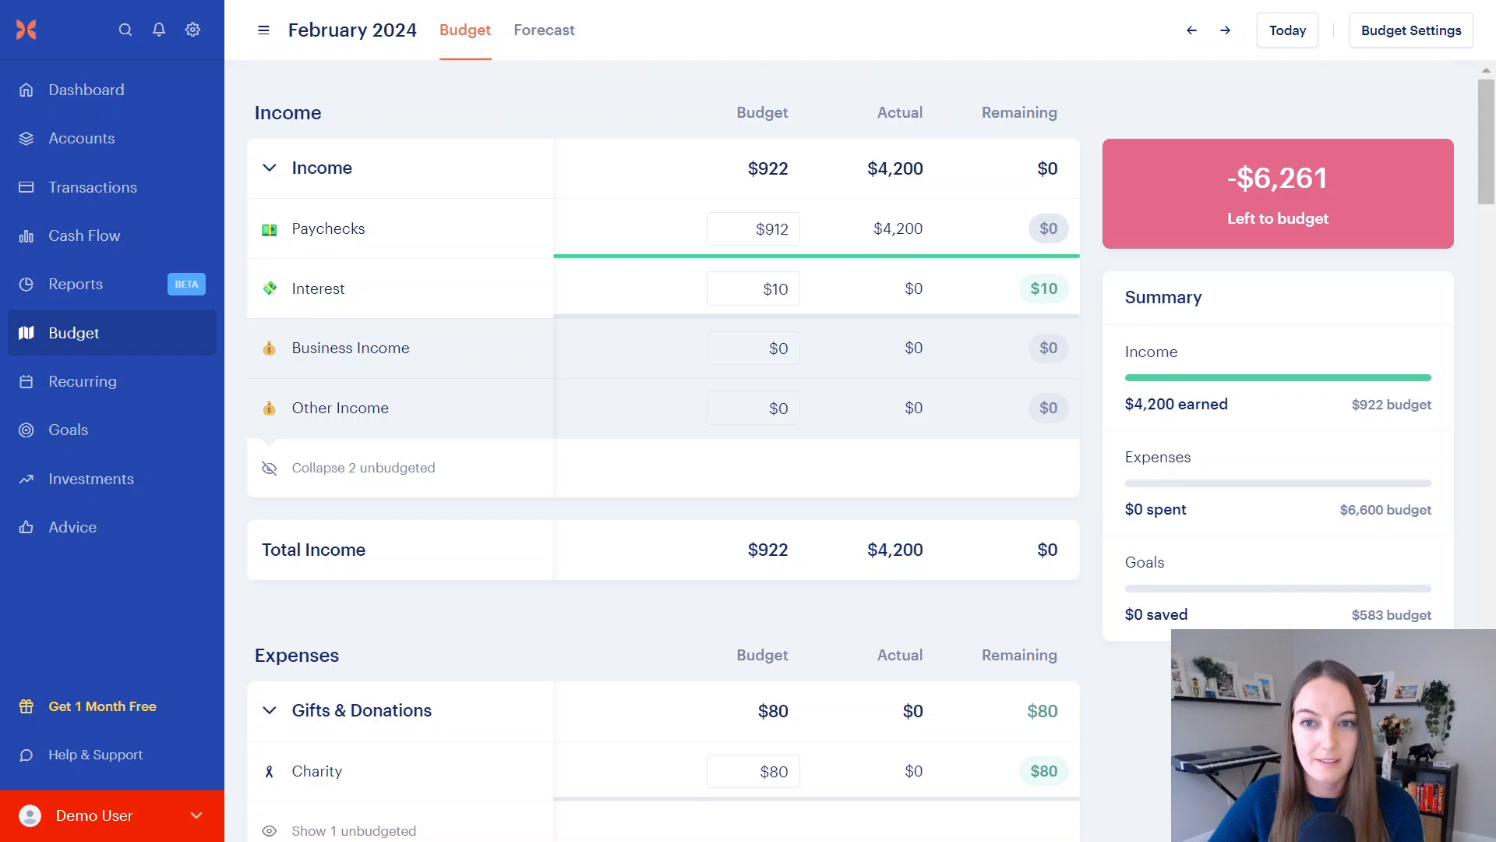
mouse_move(86, 221)
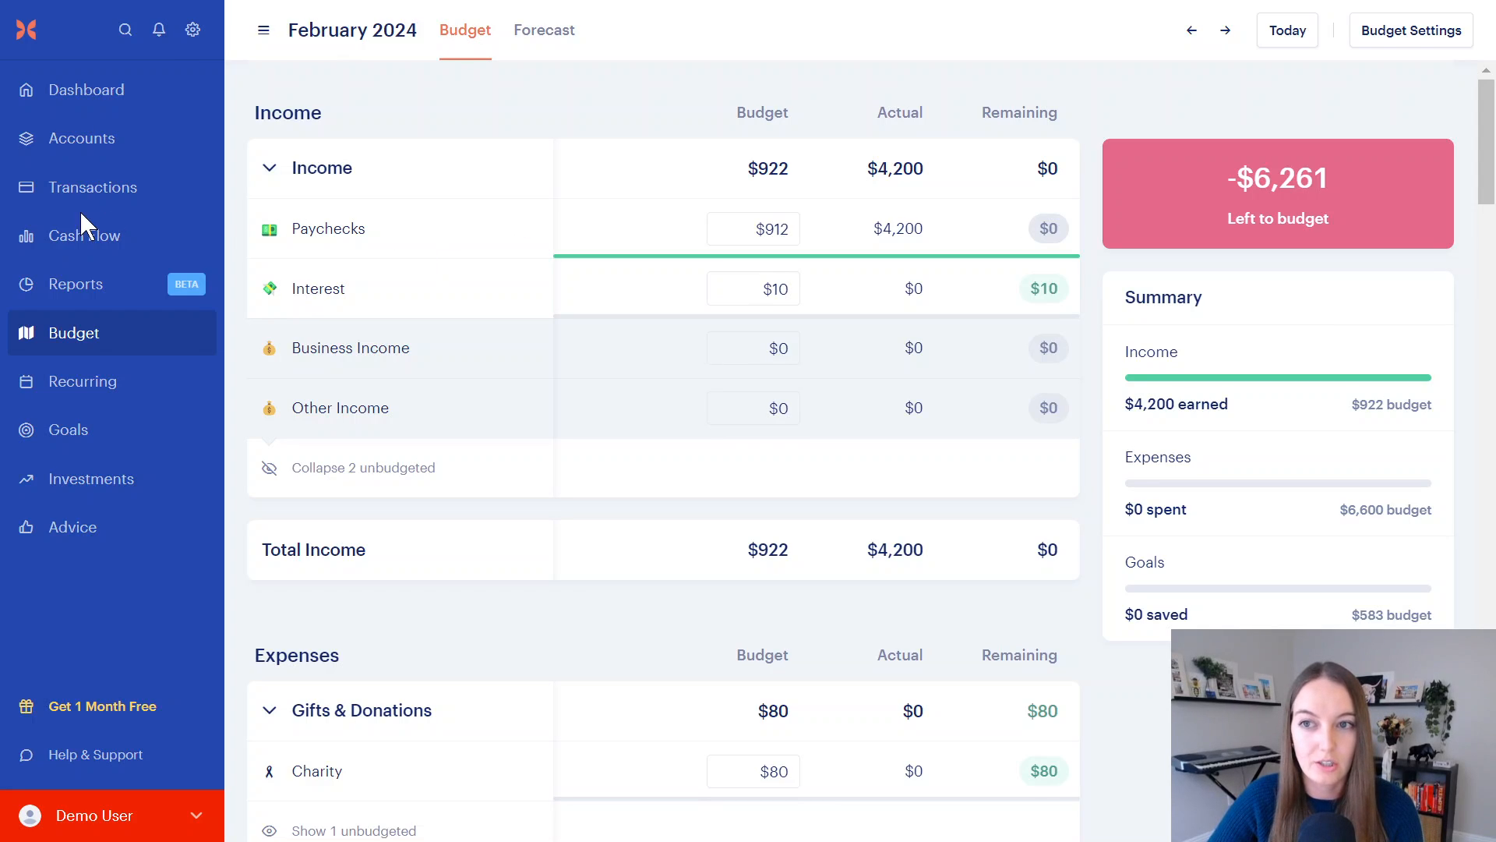
click(92, 187)
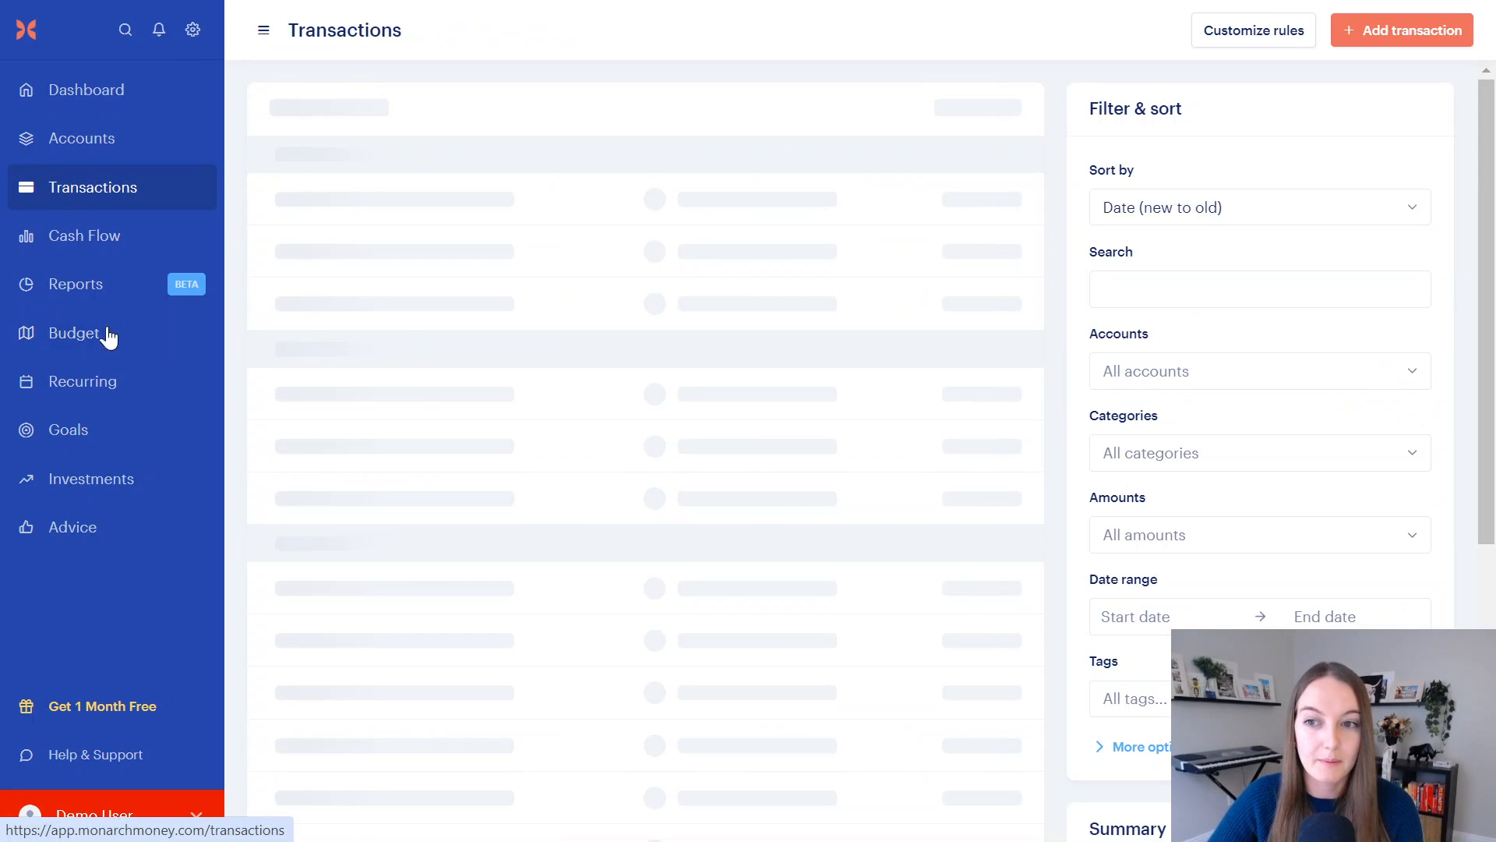
click(69, 431)
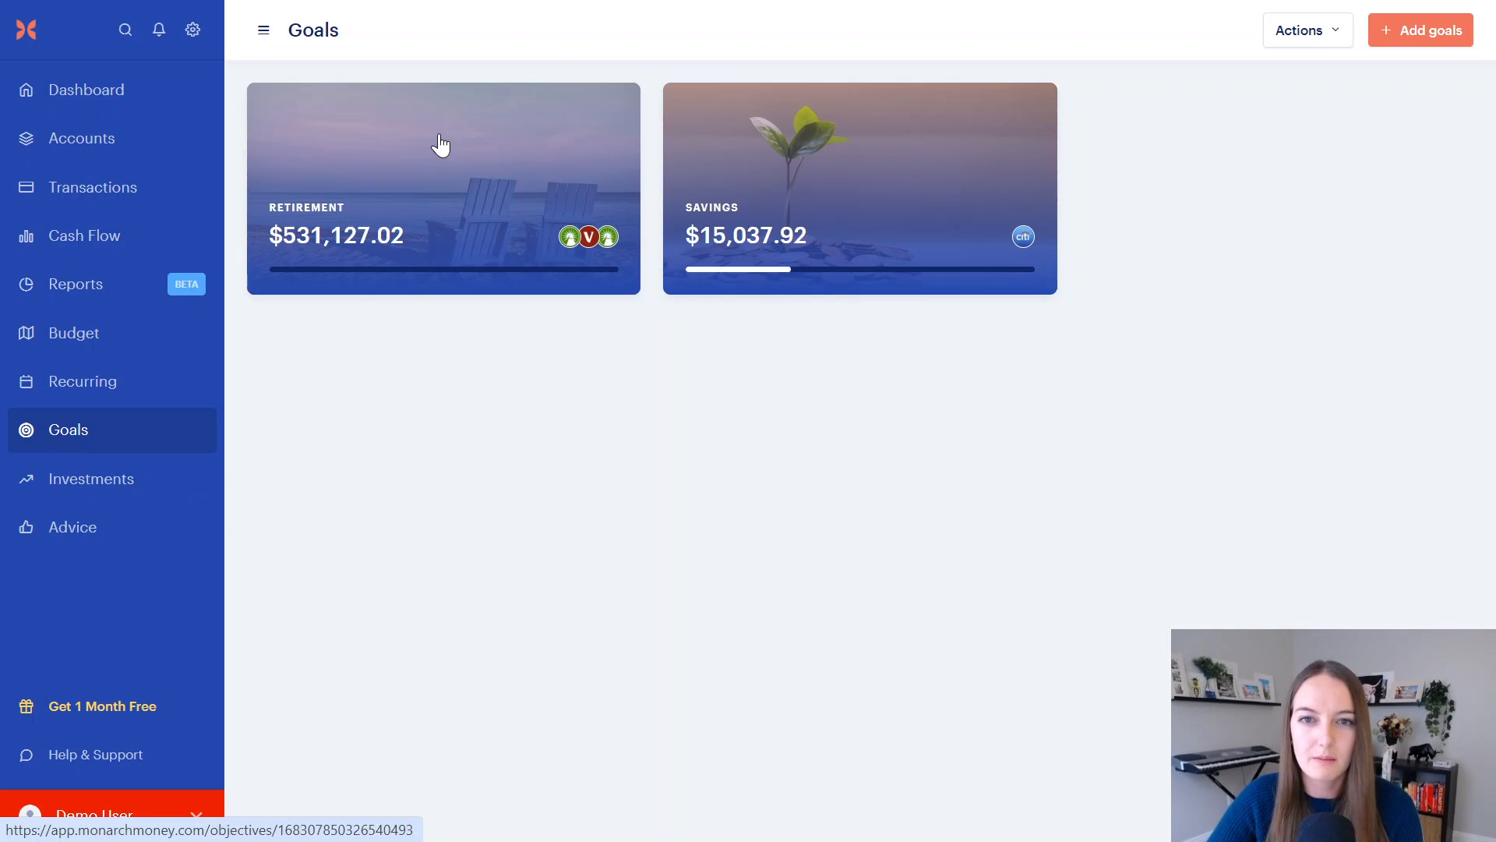
mouse_move(627, 287)
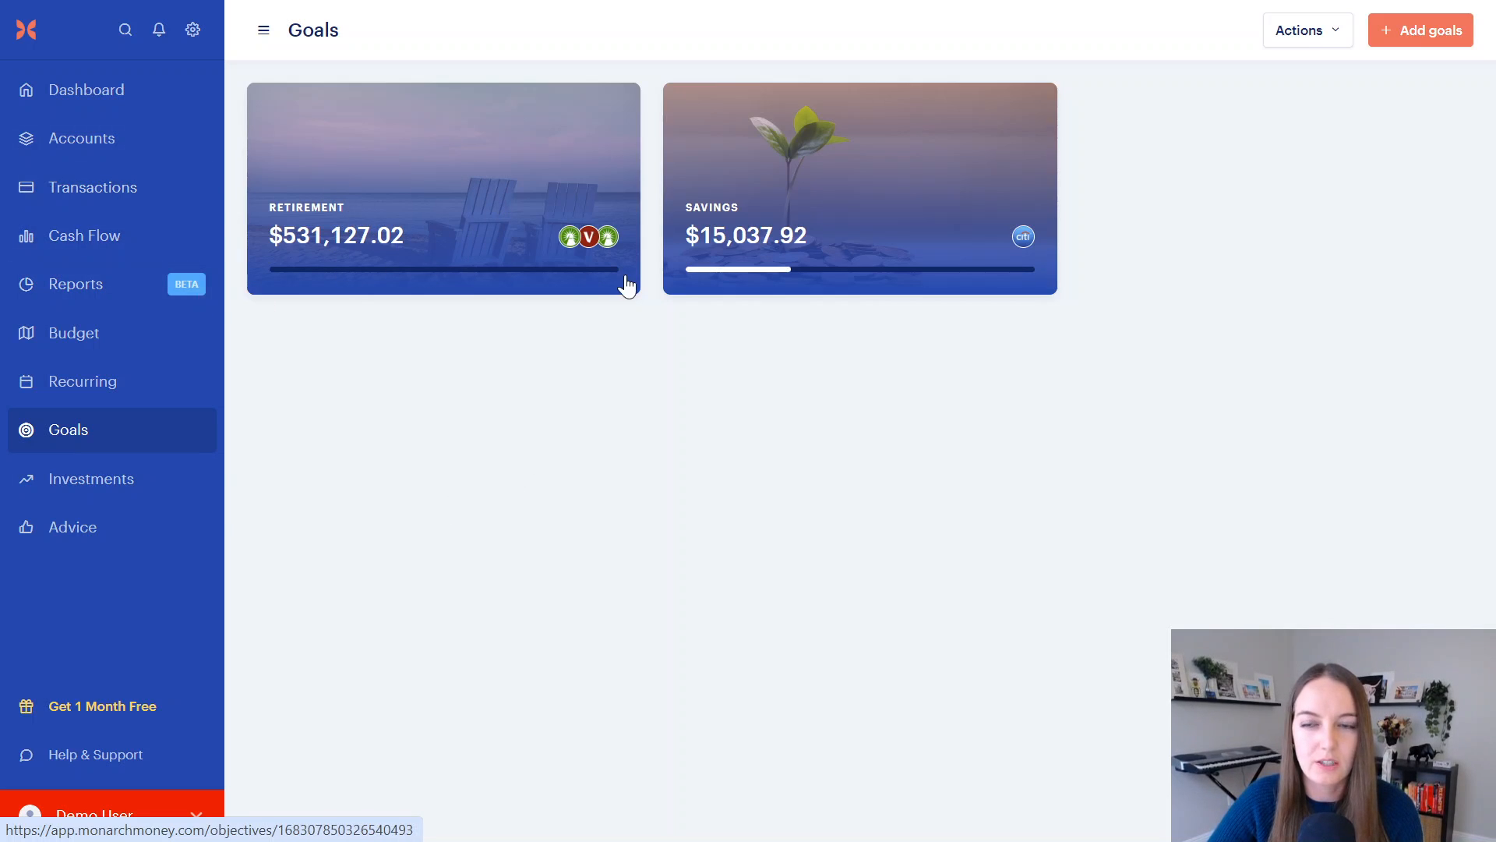